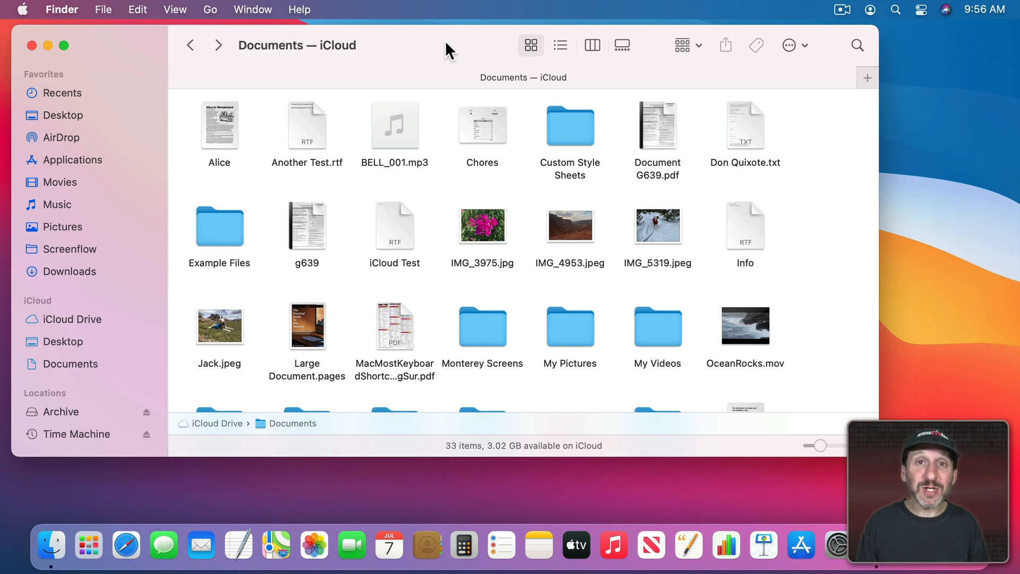
mouse_move(67, 92)
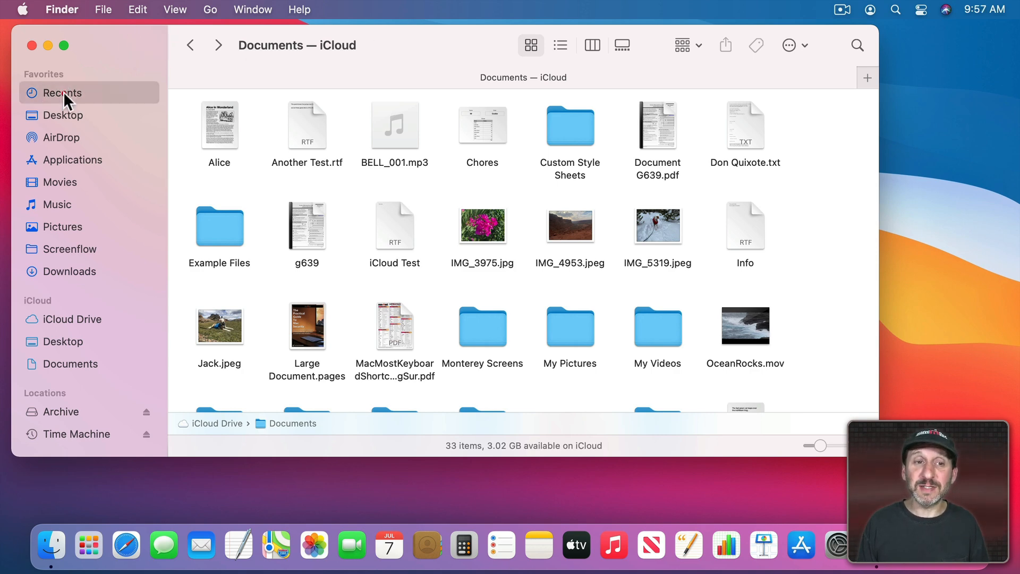
Step: Show the Recents location listing recently opened files
left_click(62, 92)
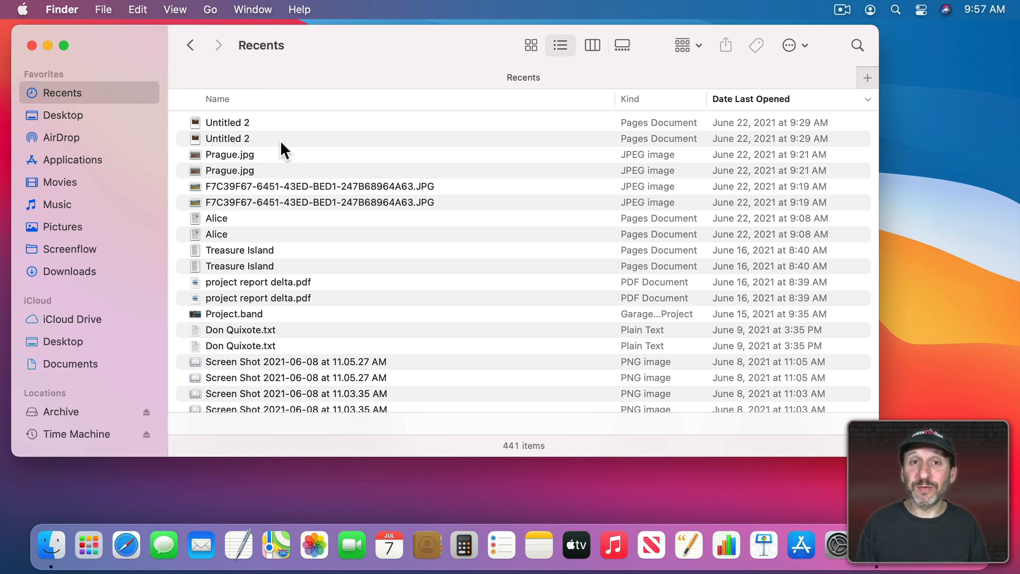
mouse_move(774, 126)
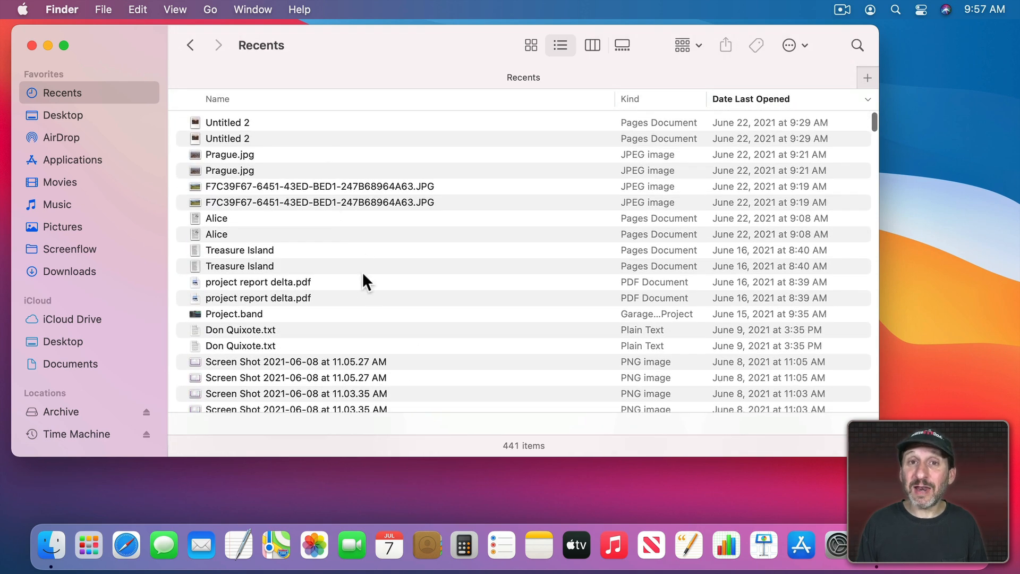
mouse_move(361, 312)
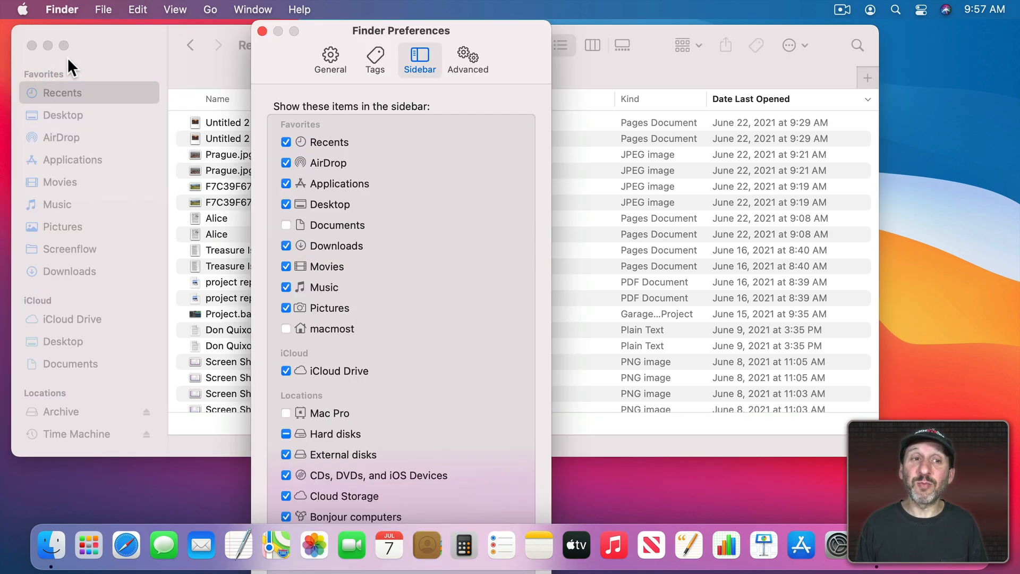
Step: Remove Recents from the sidebar favorites in Finder Preferences and close the window
left_click(286, 141)
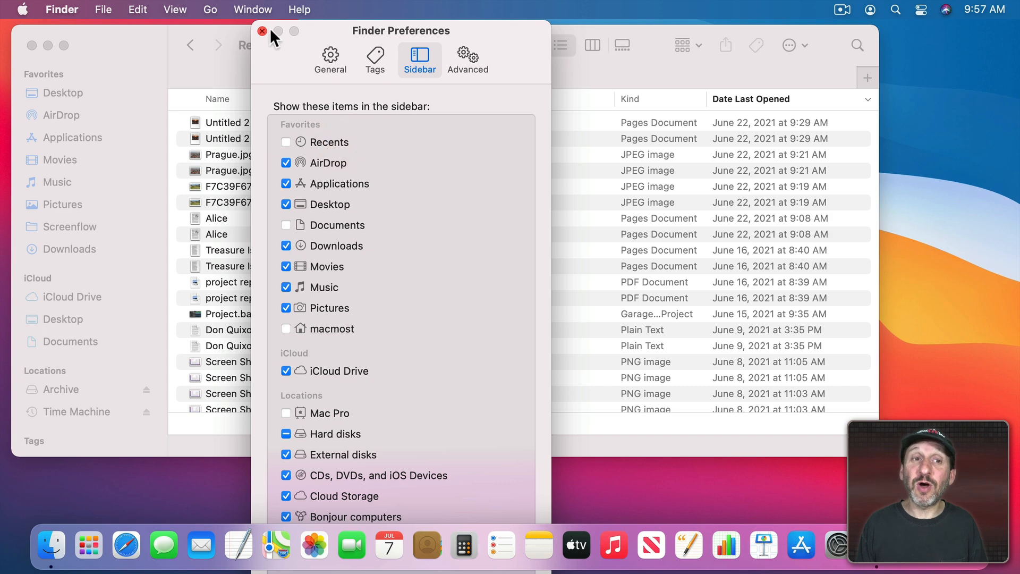
left_click(263, 31)
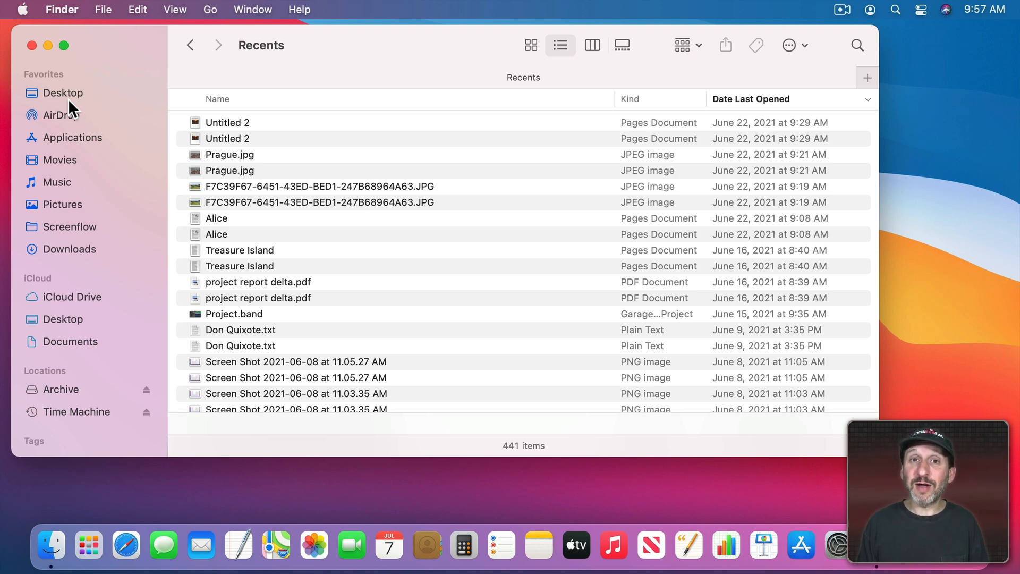
mouse_move(182, 112)
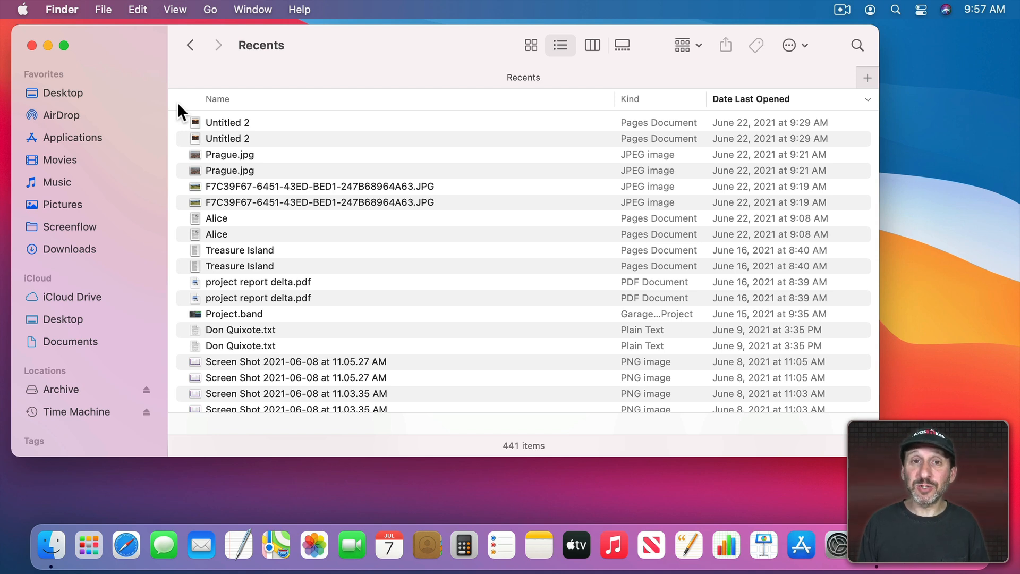
mouse_move(311, 123)
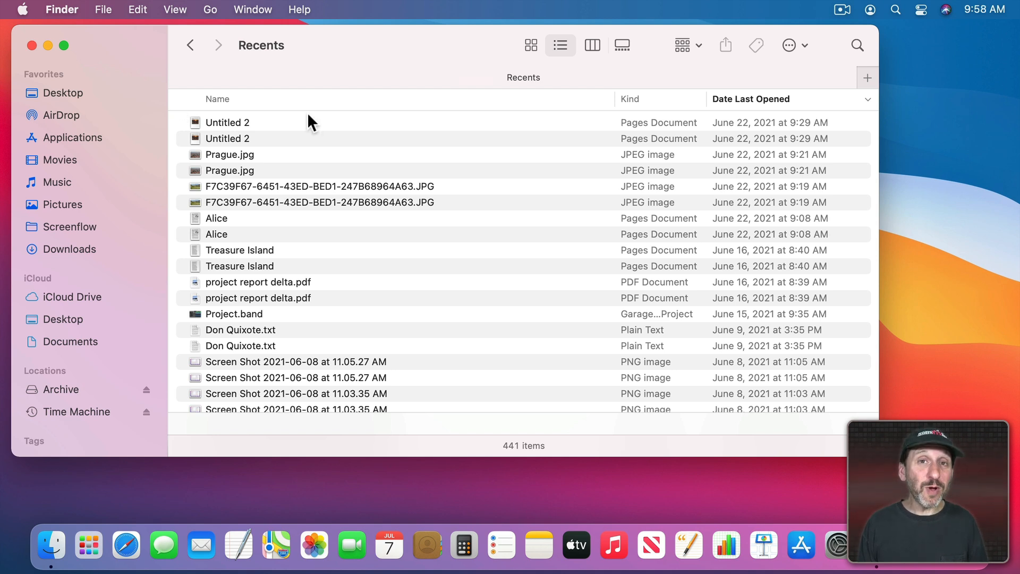
left_click(103, 10)
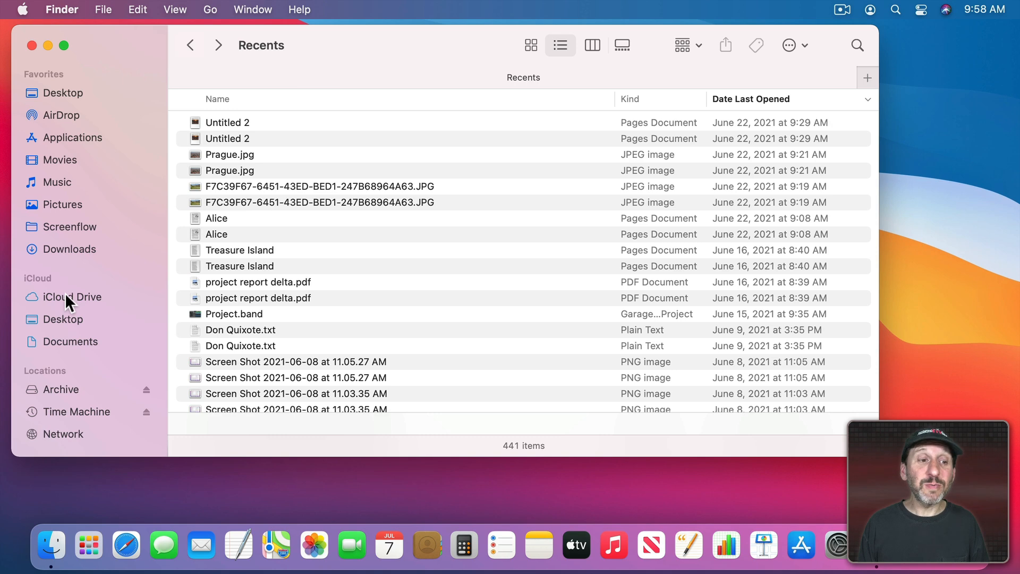
Step: Switch the window to the iCloud Drive folder with its 14 items
left_click(73, 297)
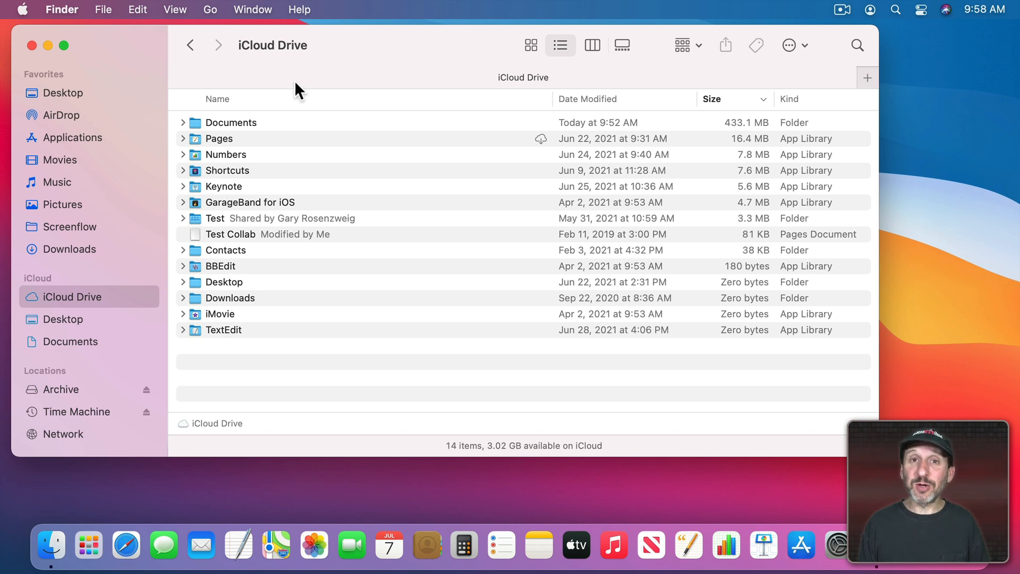
mouse_move(297, 88)
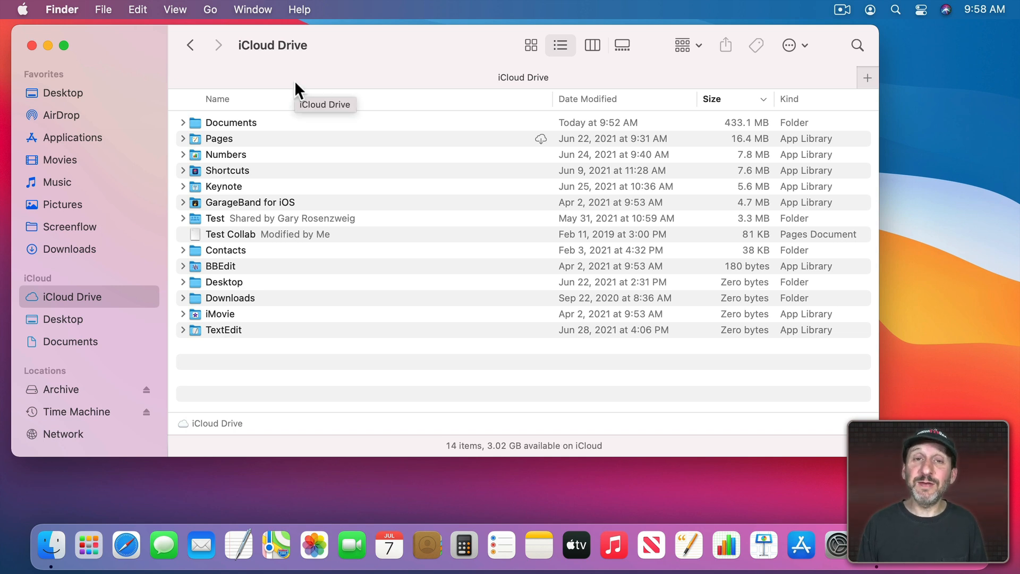
mouse_move(332, 73)
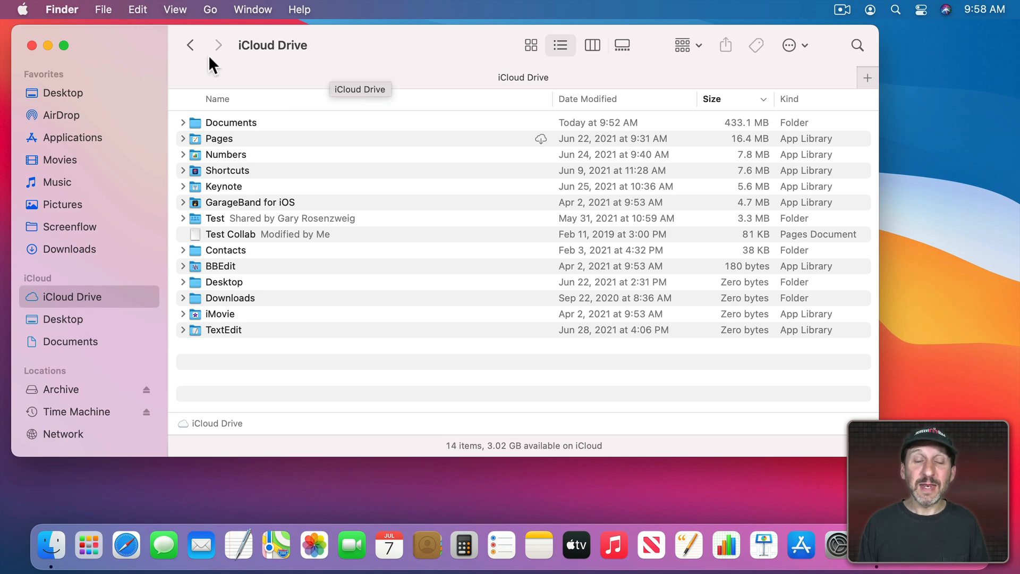
left_click(103, 10)
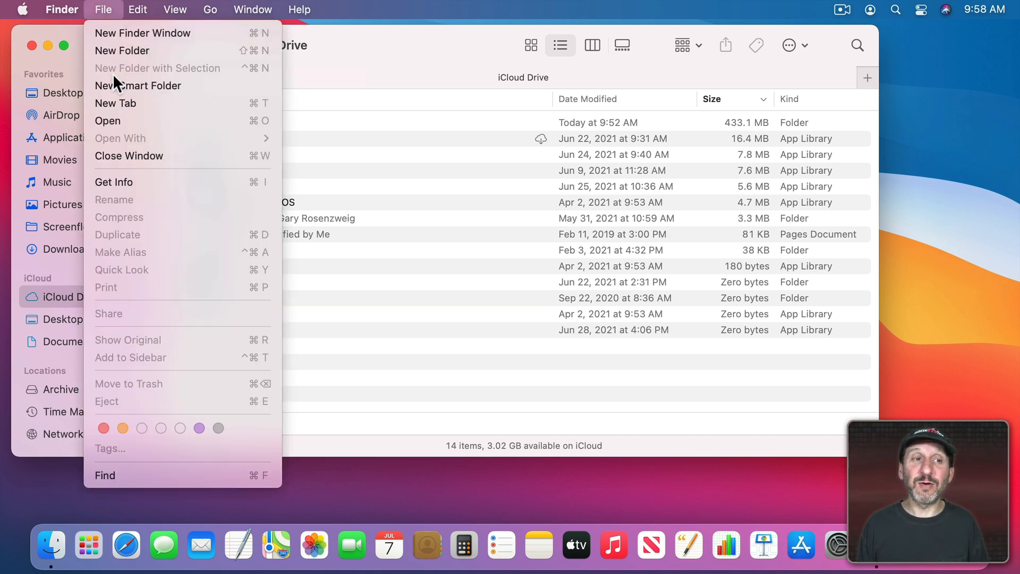
Step: Create a New Smart Folder searching iCloud Drive with one blank rule added
left_click(138, 85)
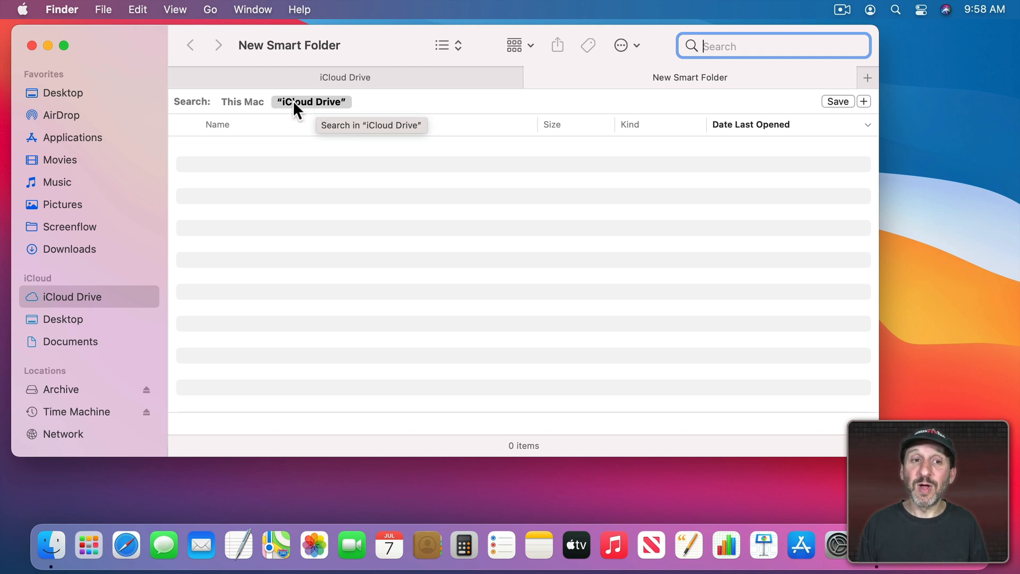
mouse_move(319, 109)
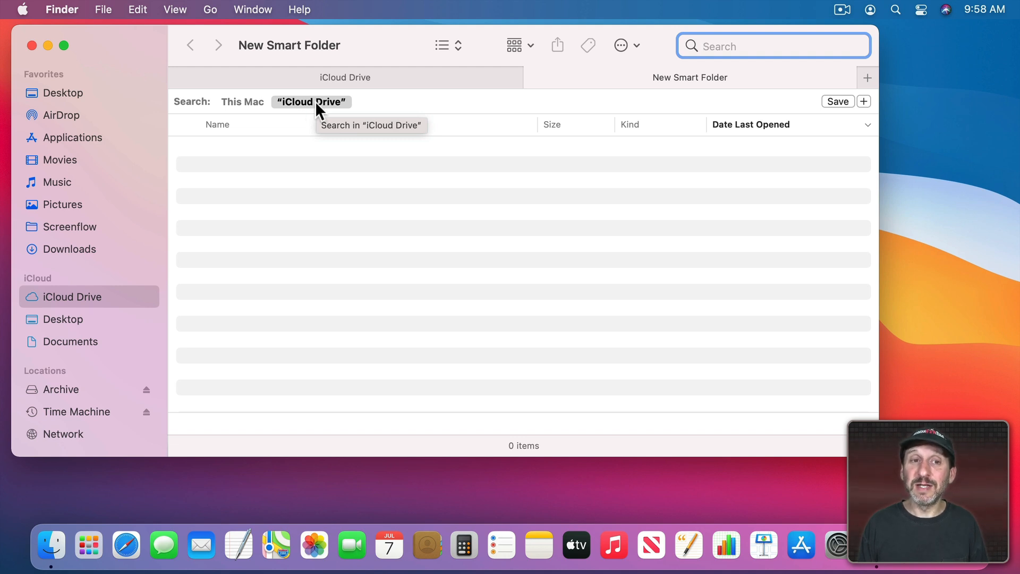
mouse_move(750, 46)
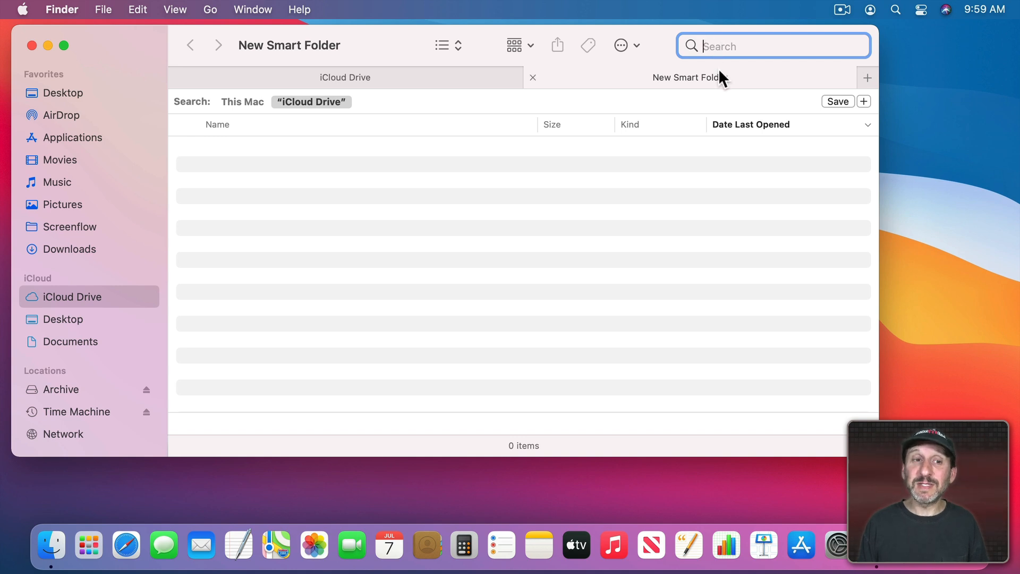
left_click(864, 102)
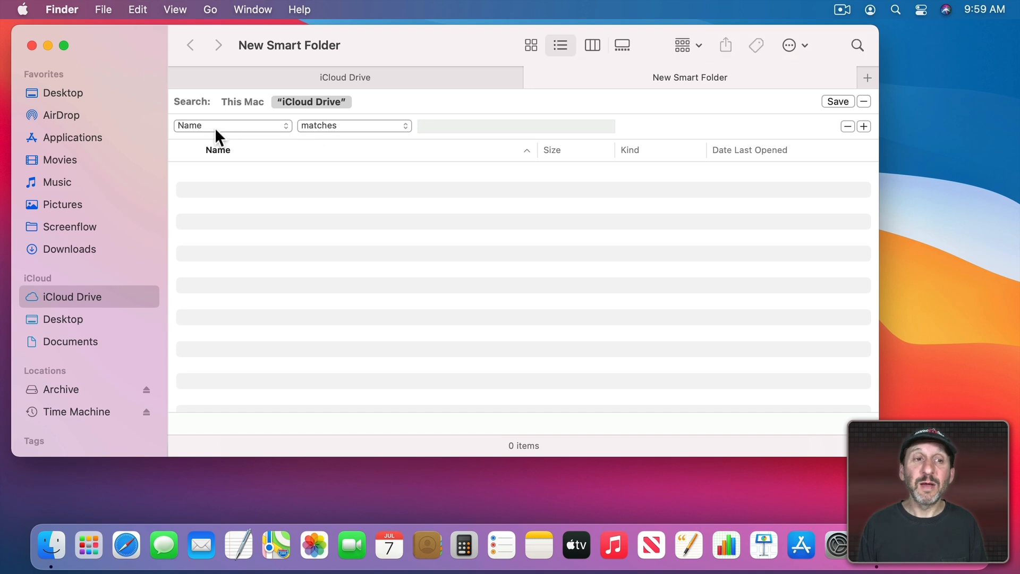
Step: Set the rule to Last modified date within last 90 days
left_click(230, 125)
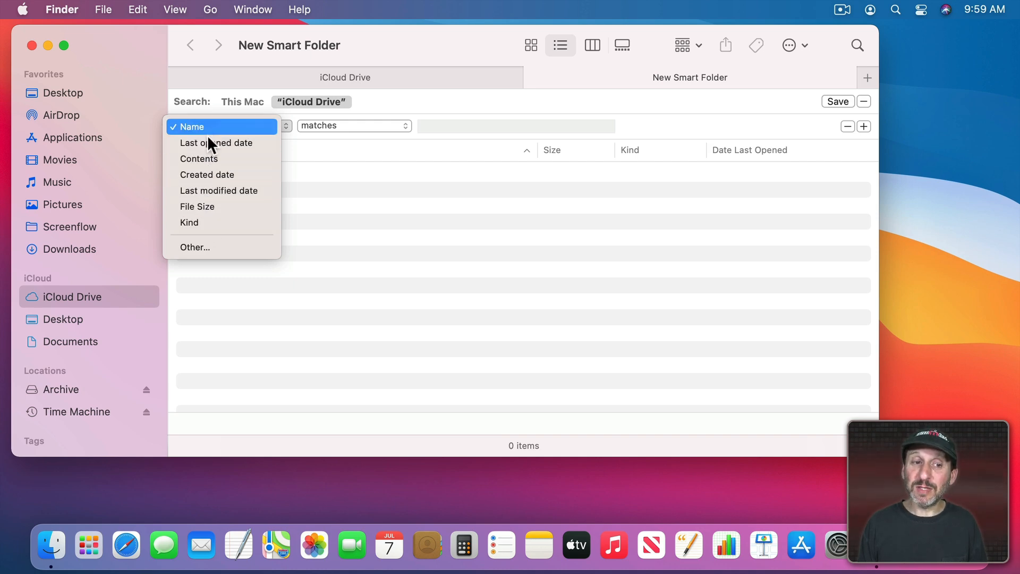
left_click(195, 247)
type("mod")
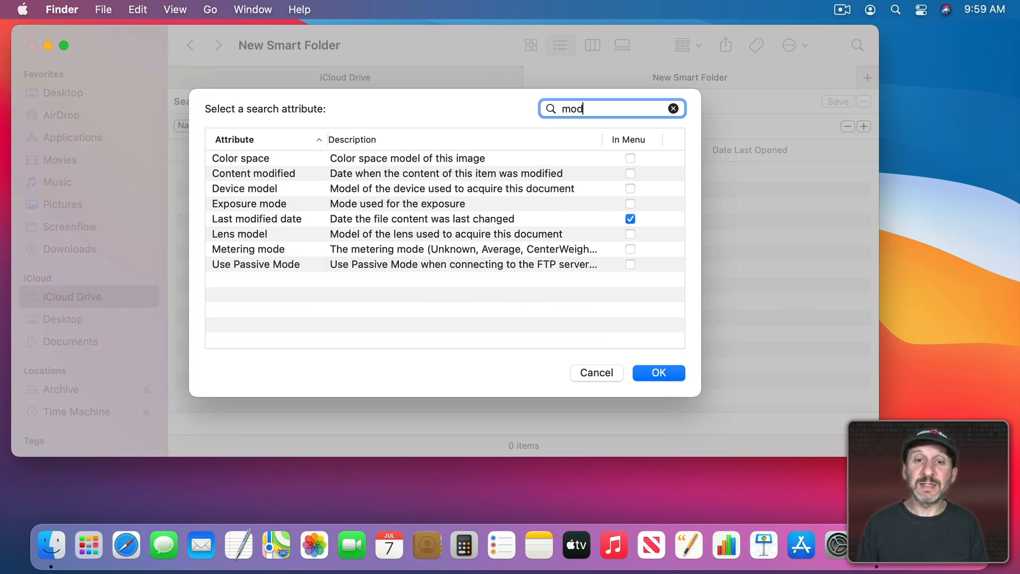
left_click(273, 219)
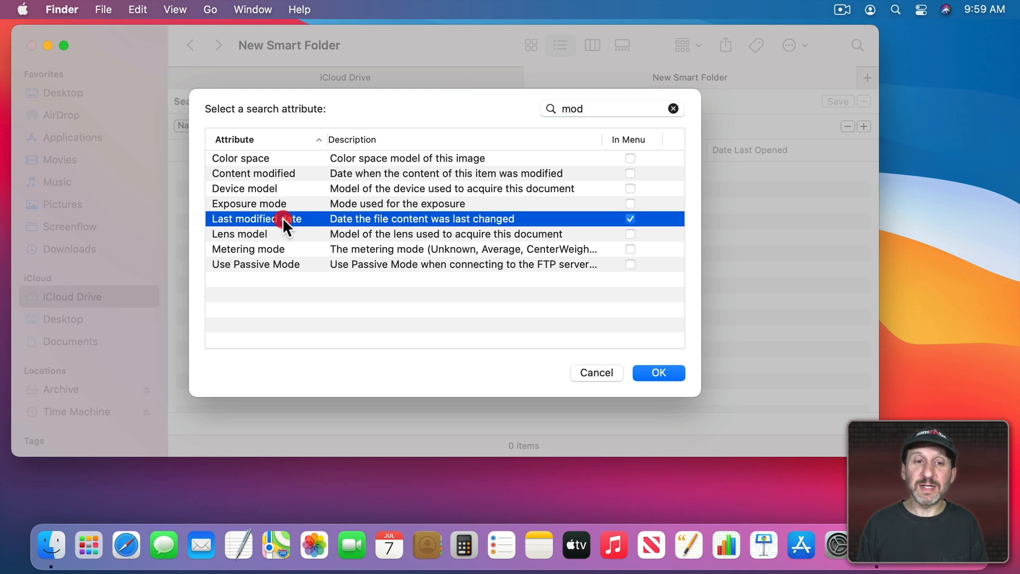
left_click(656, 372)
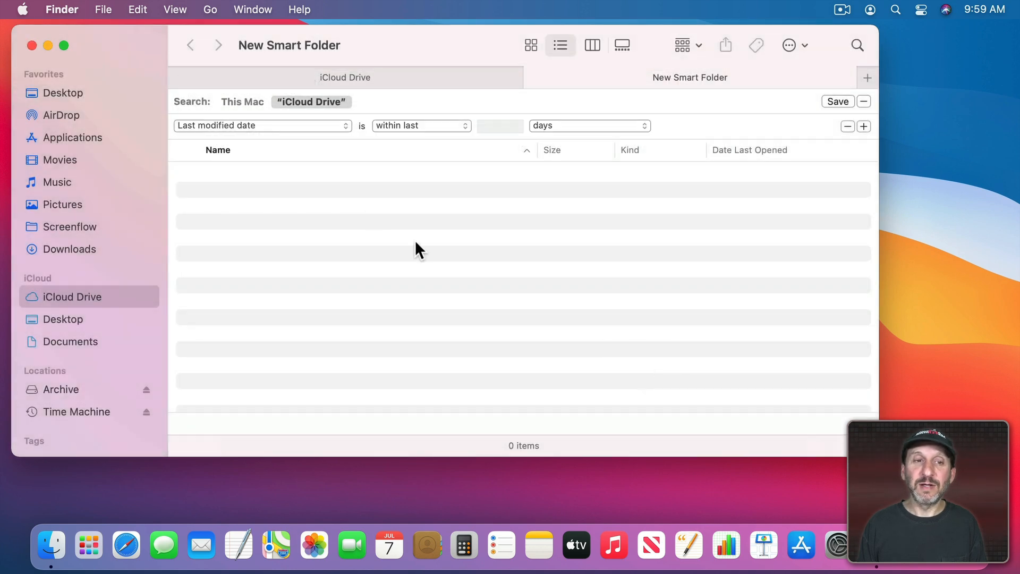
mouse_move(417, 135)
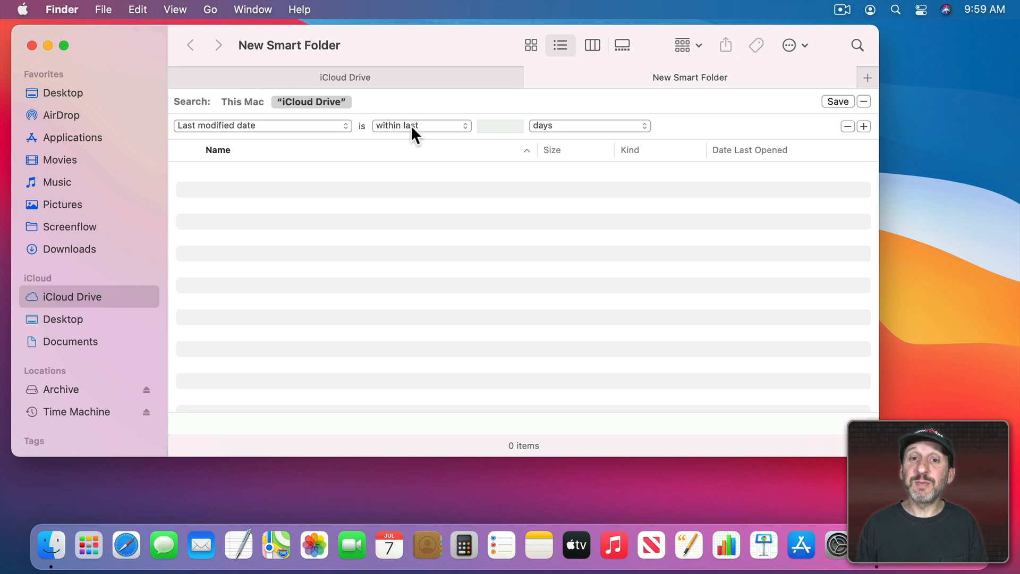
left_click(500, 125)
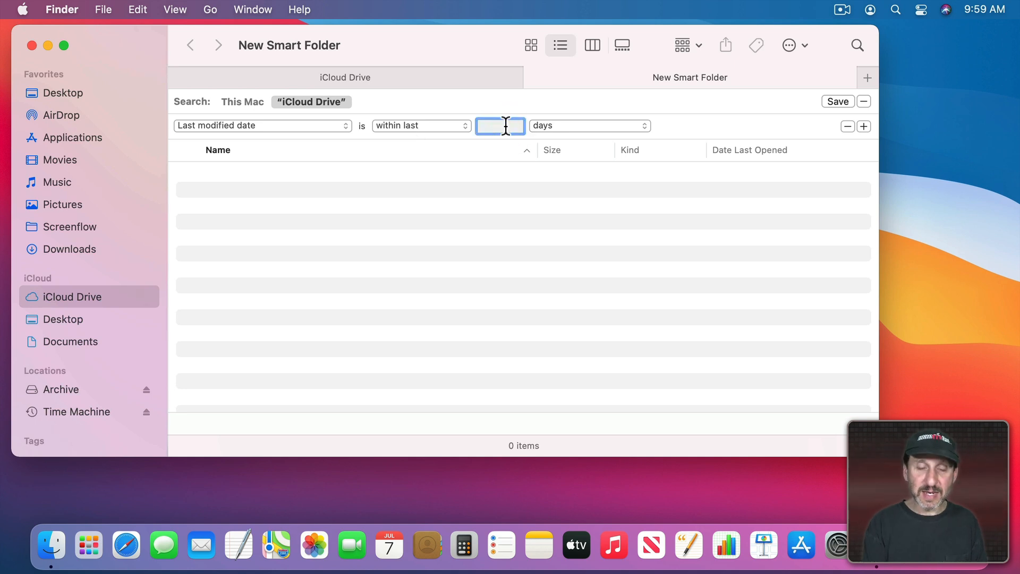
type("90")
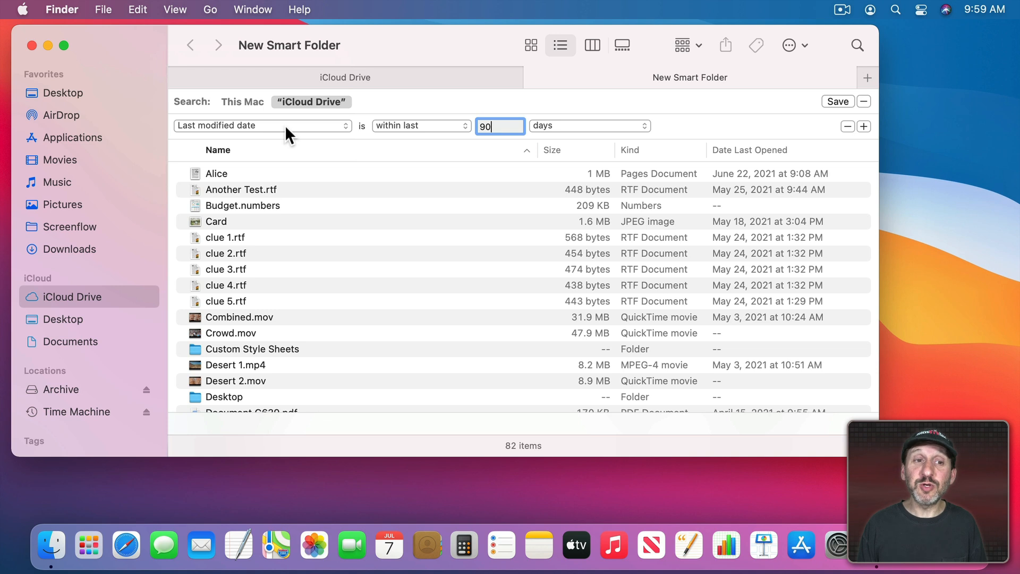
left_click(262, 125)
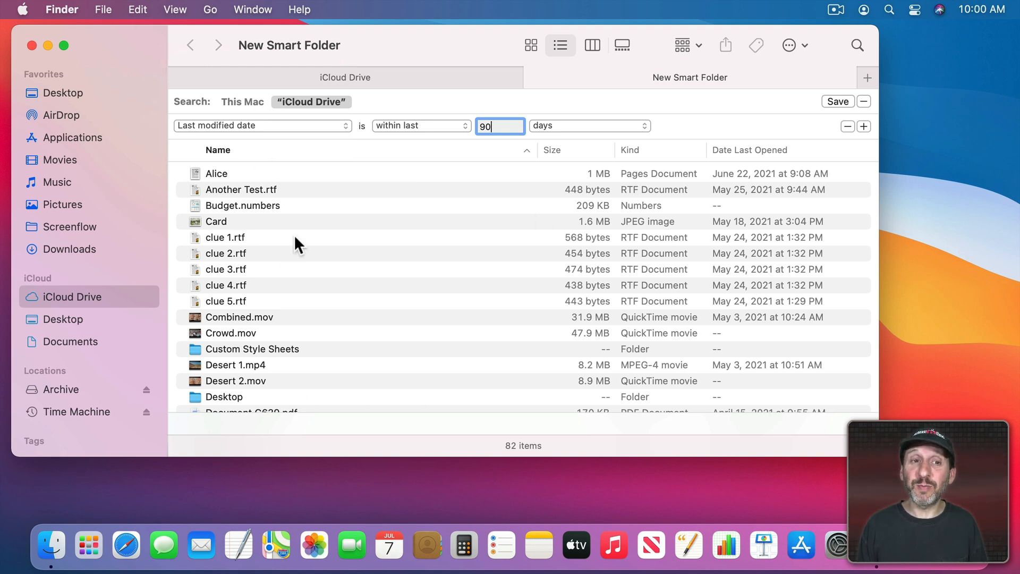
mouse_move(868, 134)
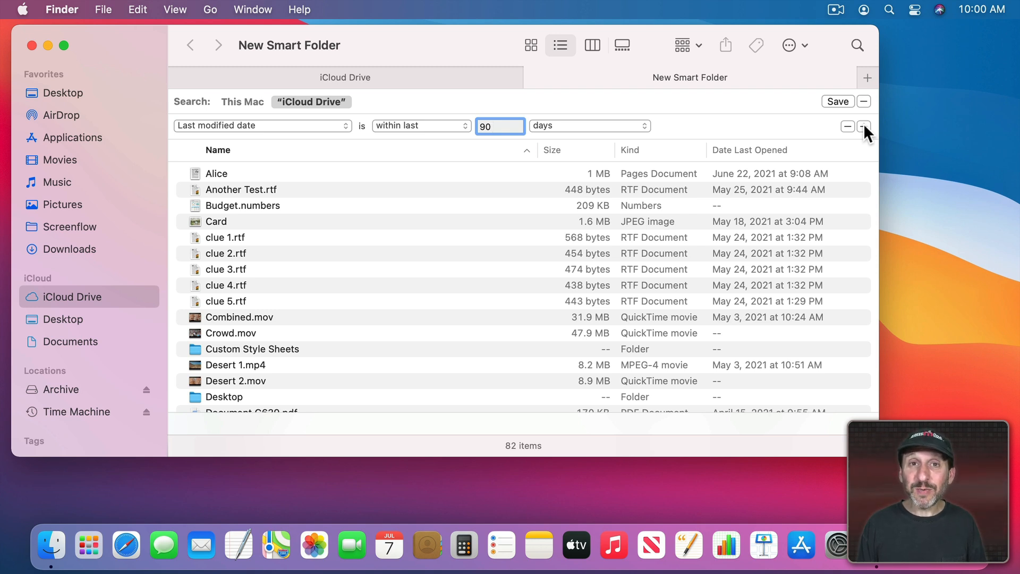
Step: Add a second rule: Kind is Other 'Numbers', leaving three spreadsheets
left_click(864, 126)
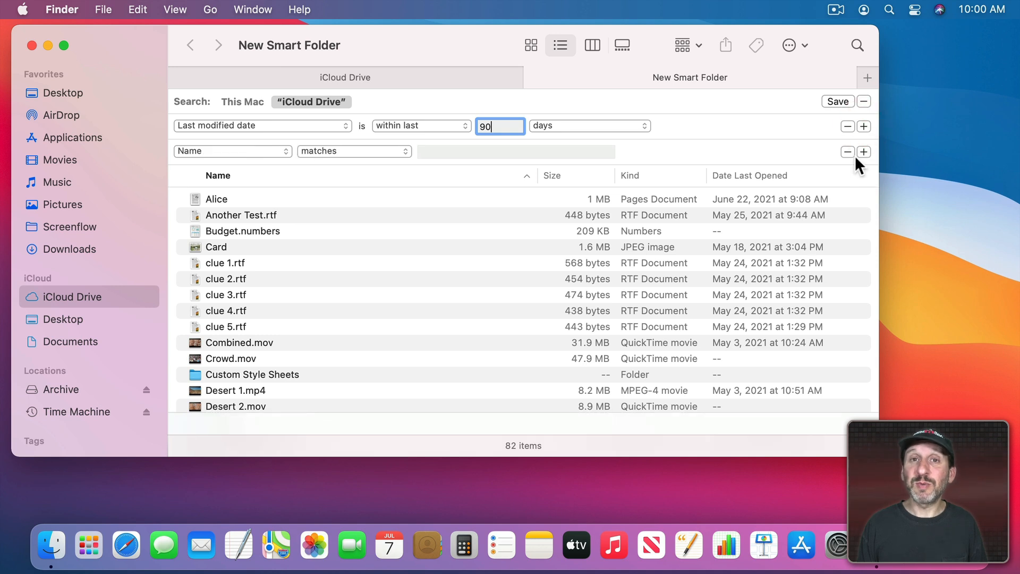
left_click(230, 151)
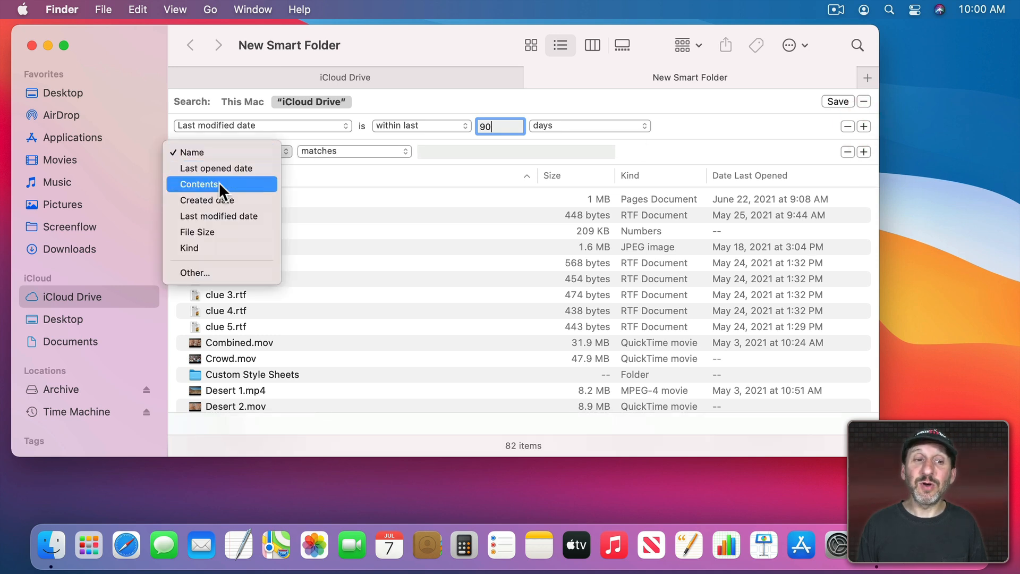
mouse_move(216, 273)
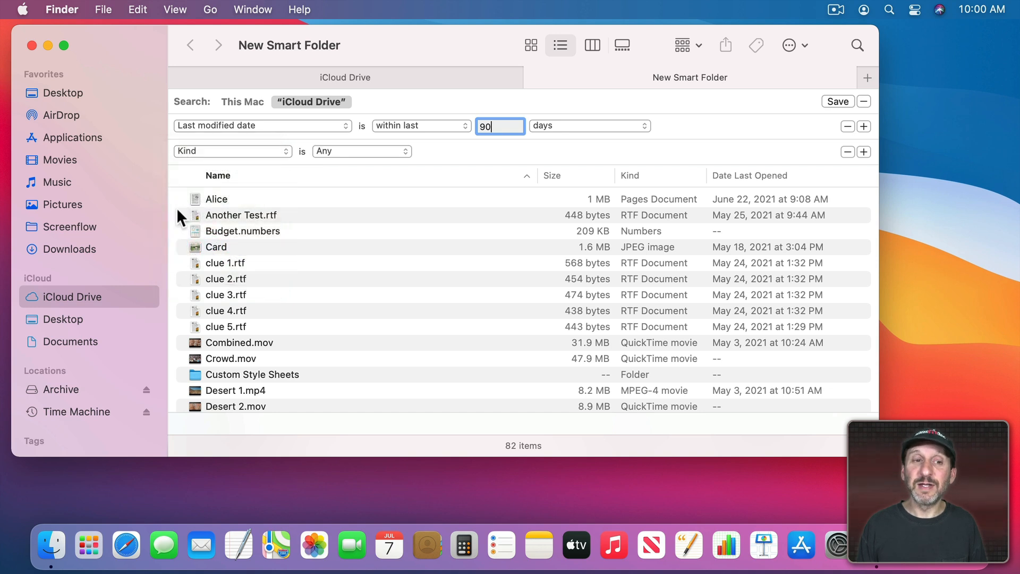
left_click(361, 151)
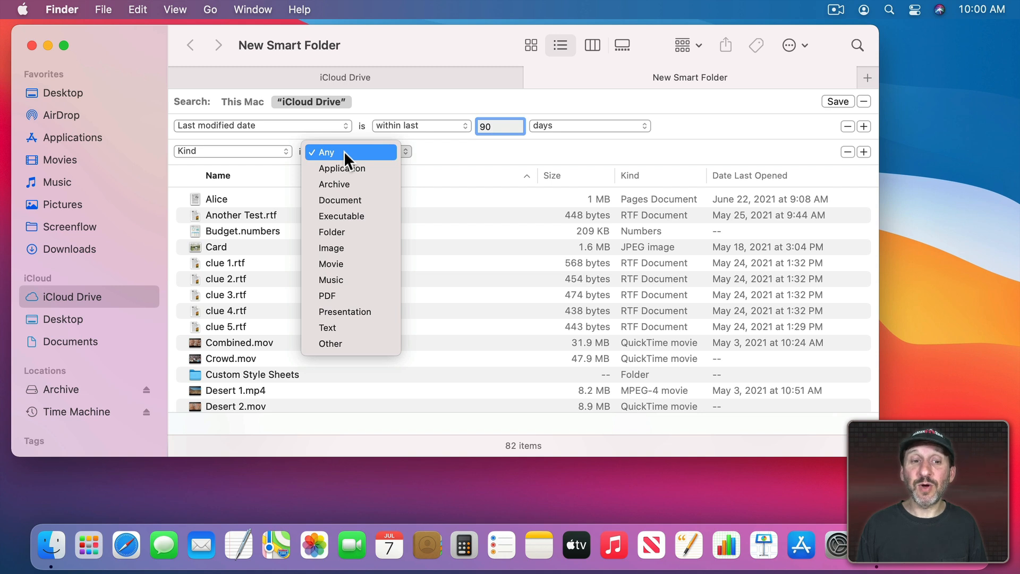
mouse_move(360, 311)
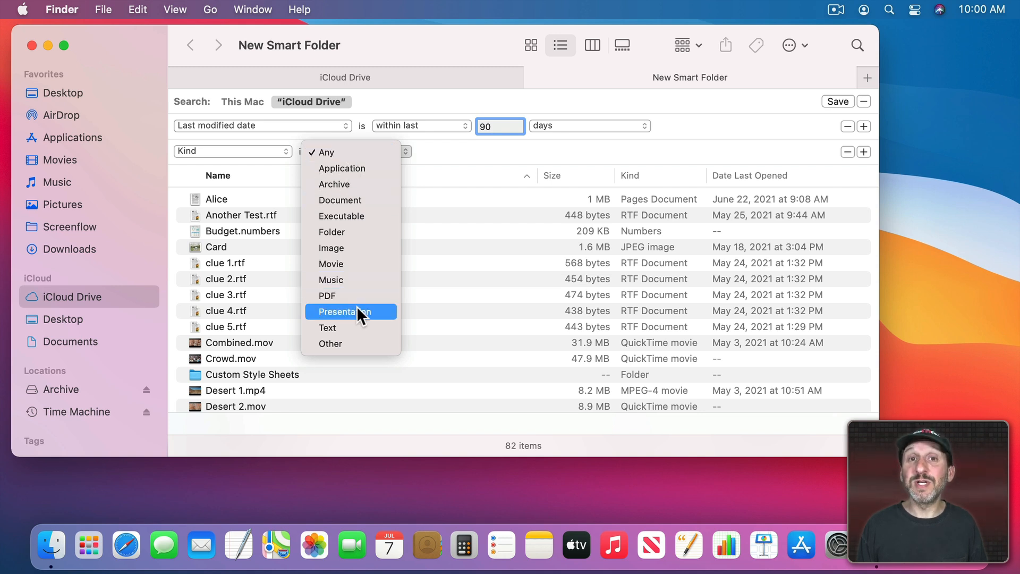
mouse_move(328, 327)
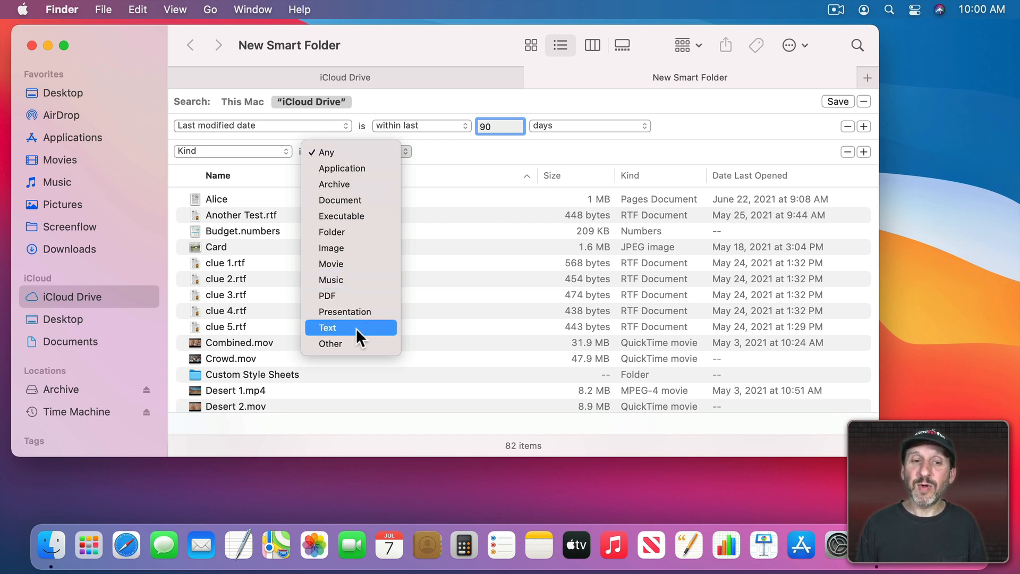
left_click(330, 343)
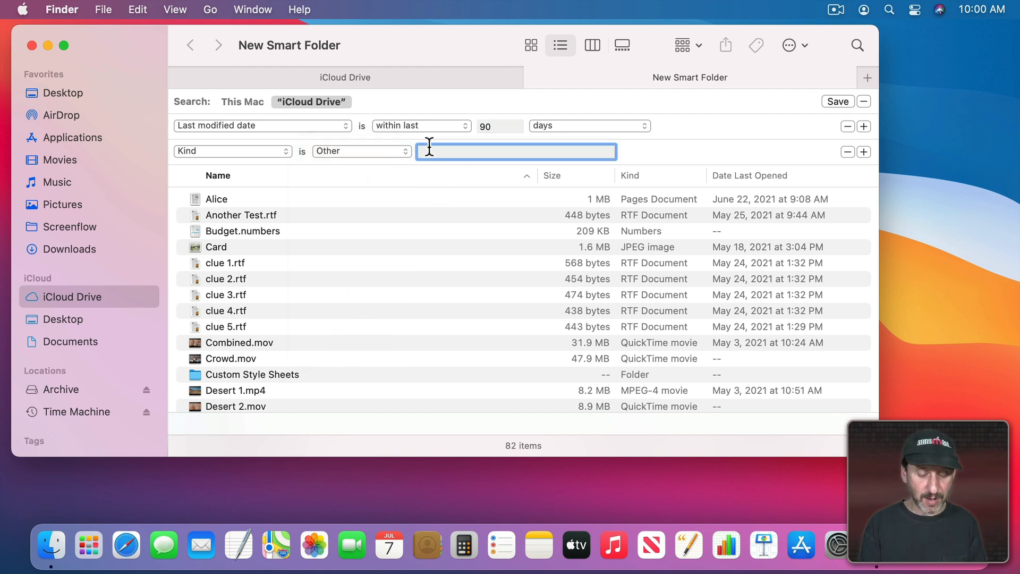
type("Numbe")
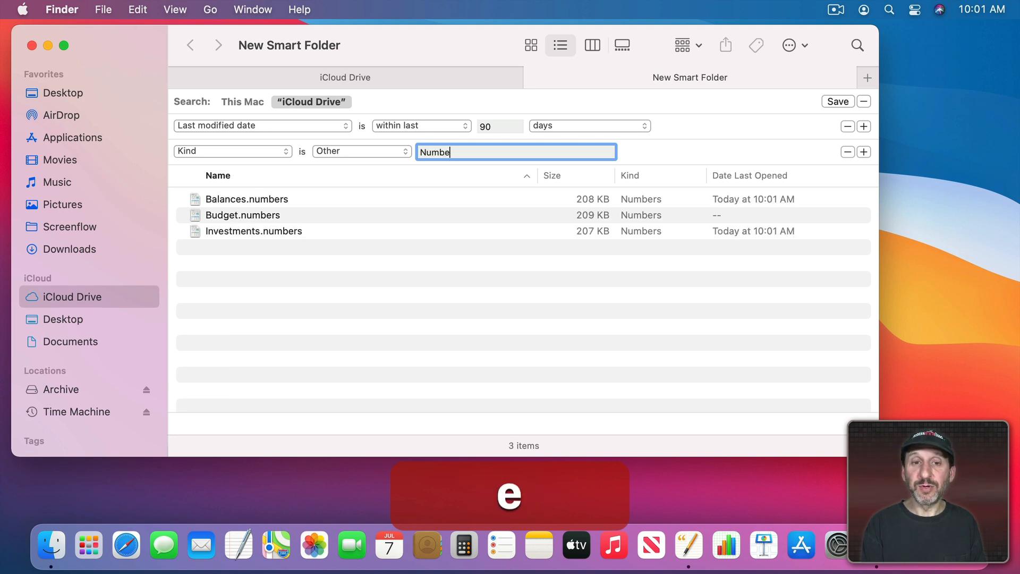
type("rs")
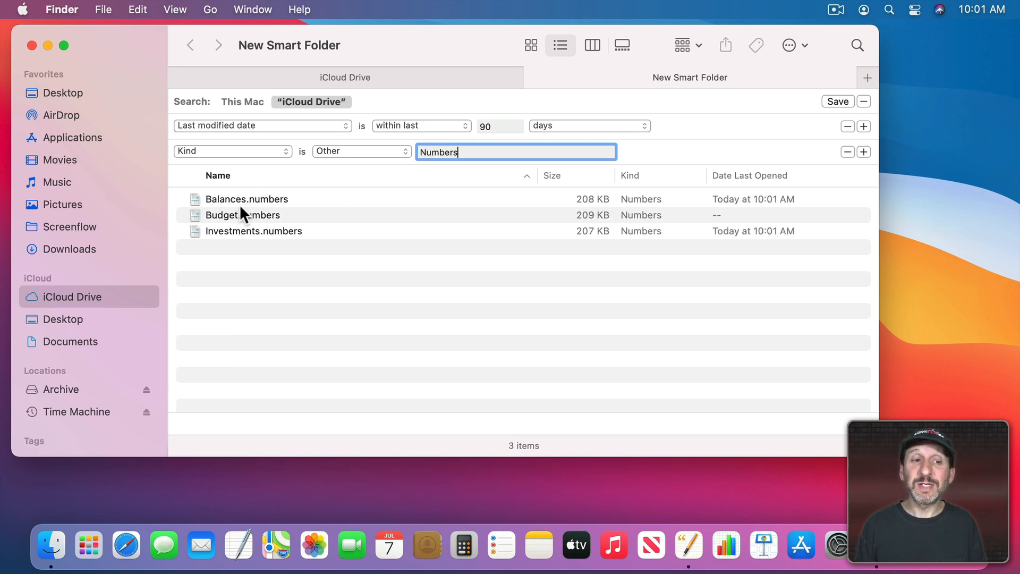
mouse_move(253, 254)
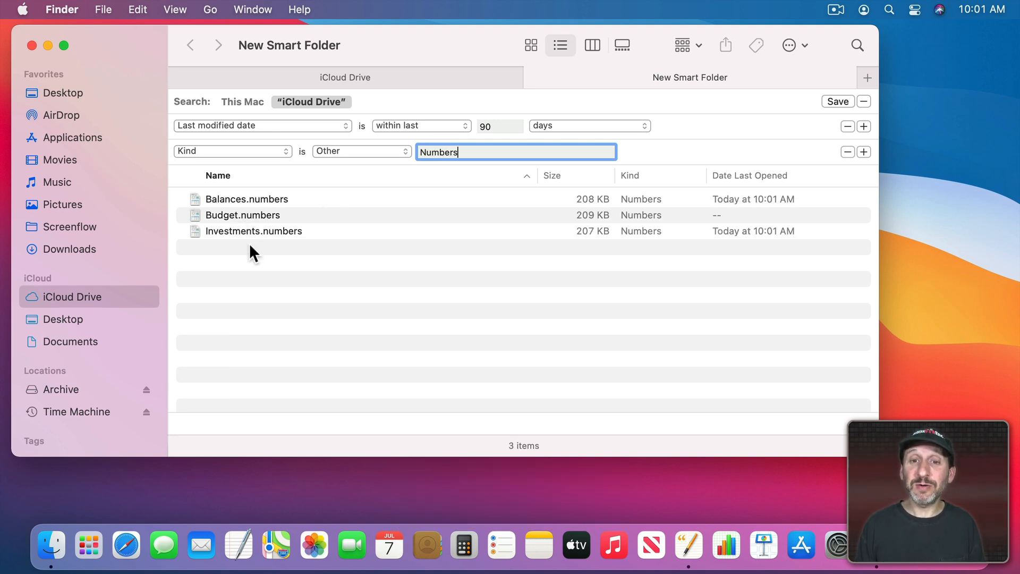
mouse_move(514, 98)
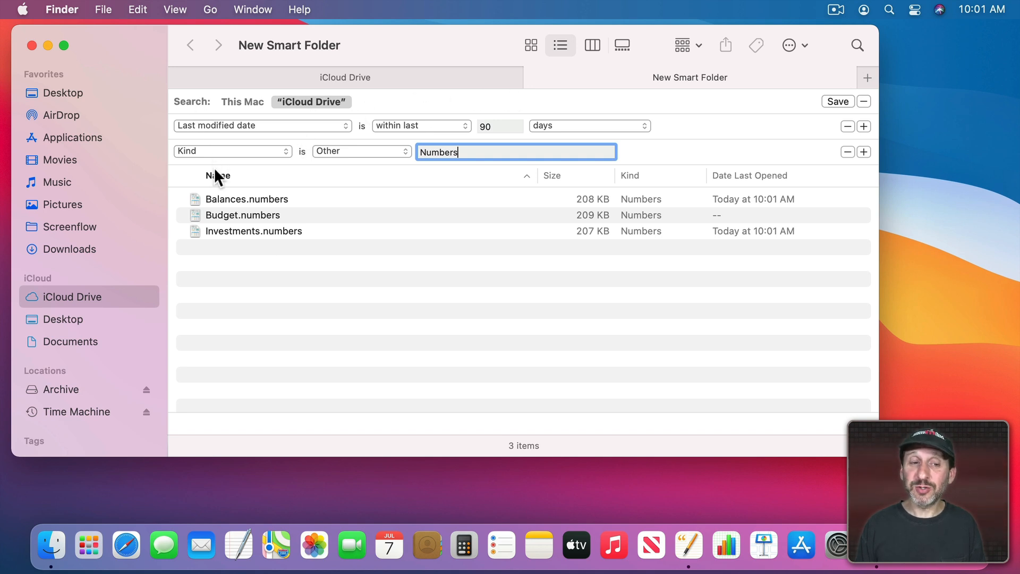
mouse_move(435, 185)
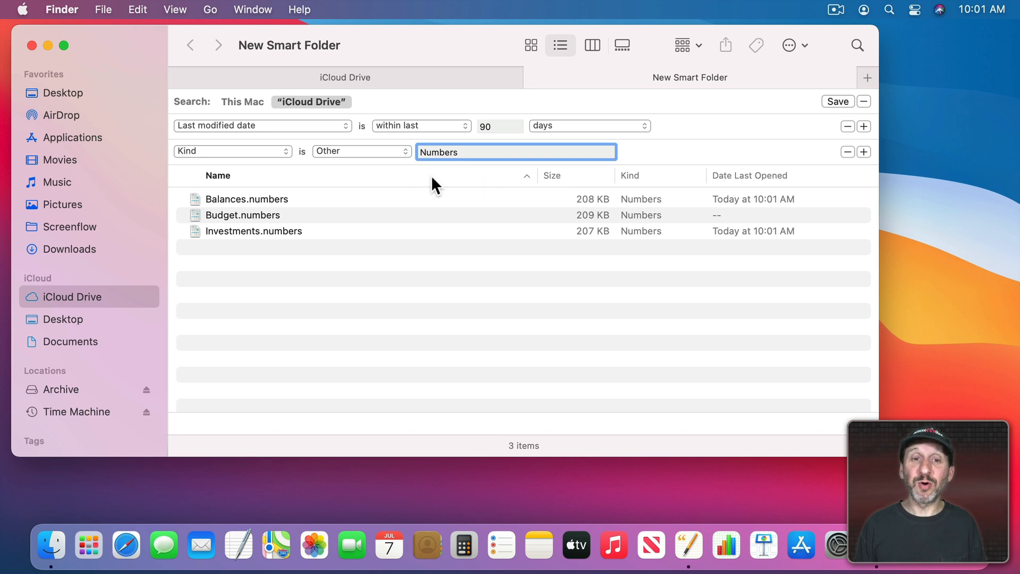
mouse_move(674, 189)
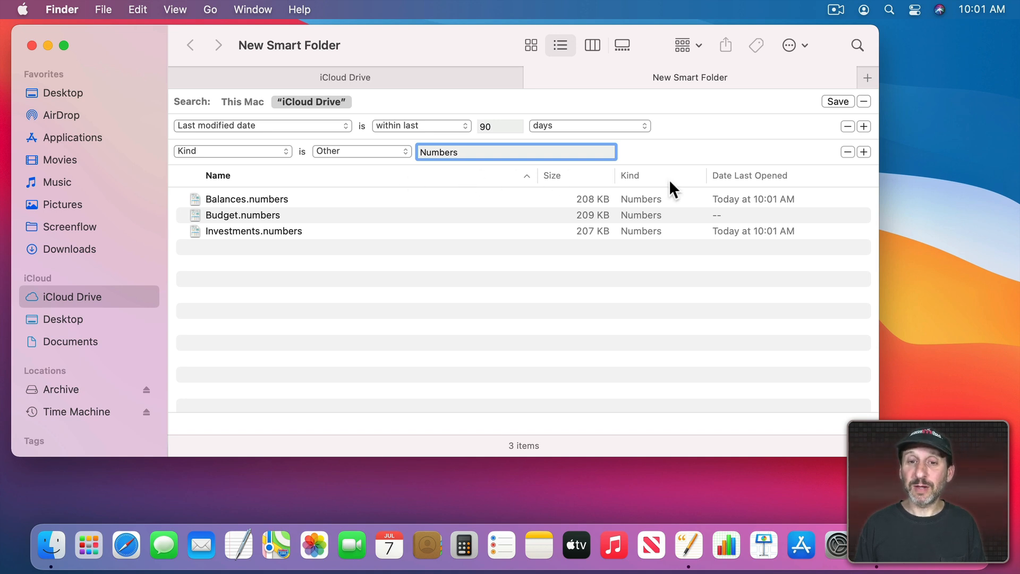
mouse_move(349, 189)
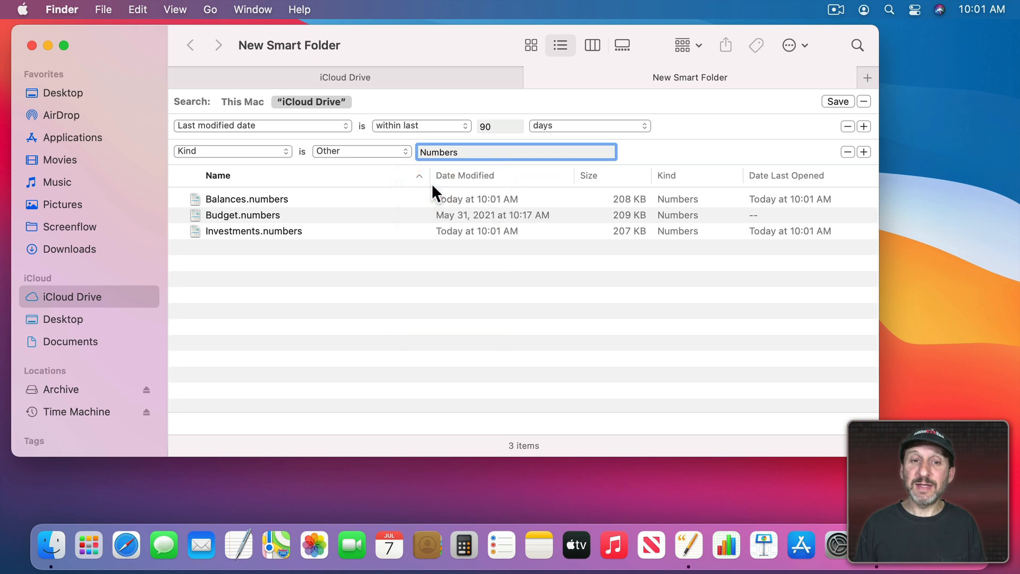
Step: Hide the Date Last Opened column and sort by Date Modified, newest first
right_click(465, 175)
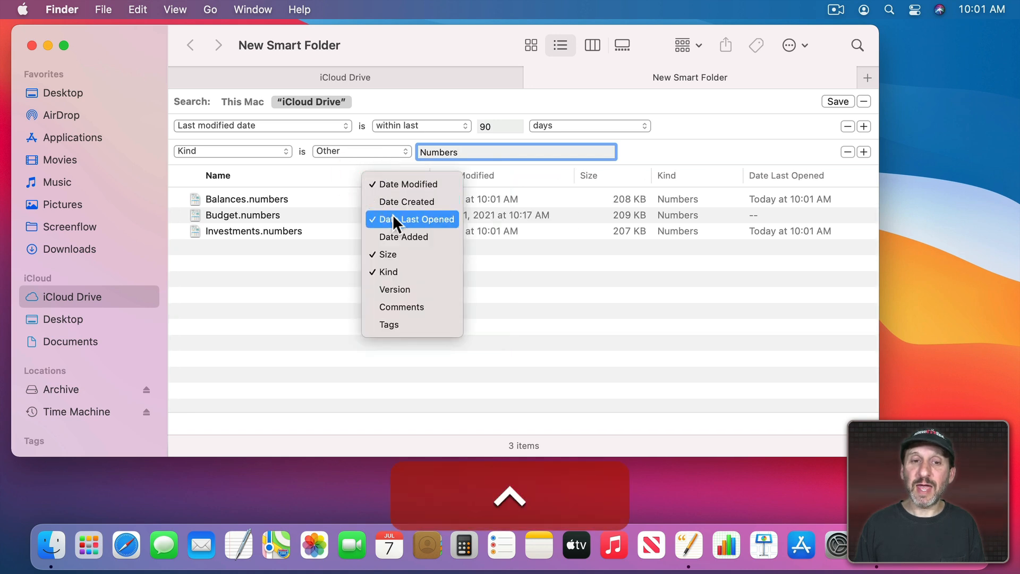
left_click(413, 219)
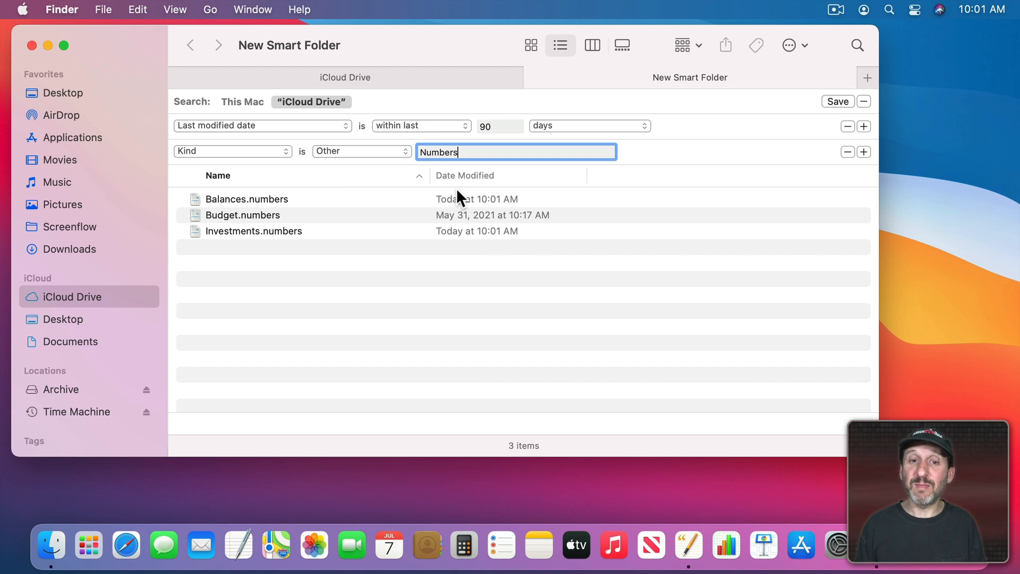
left_click(465, 175)
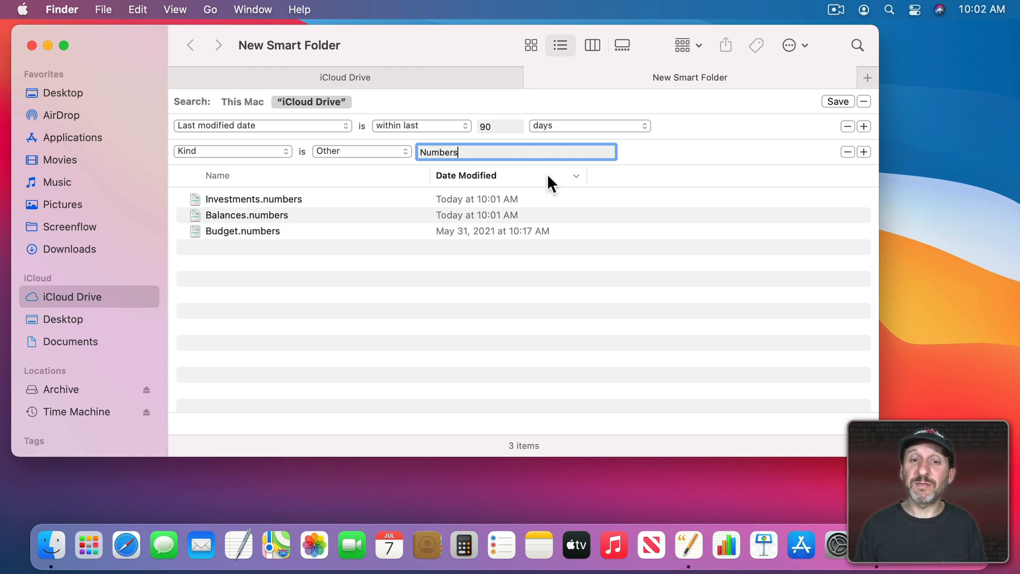
mouse_move(577, 185)
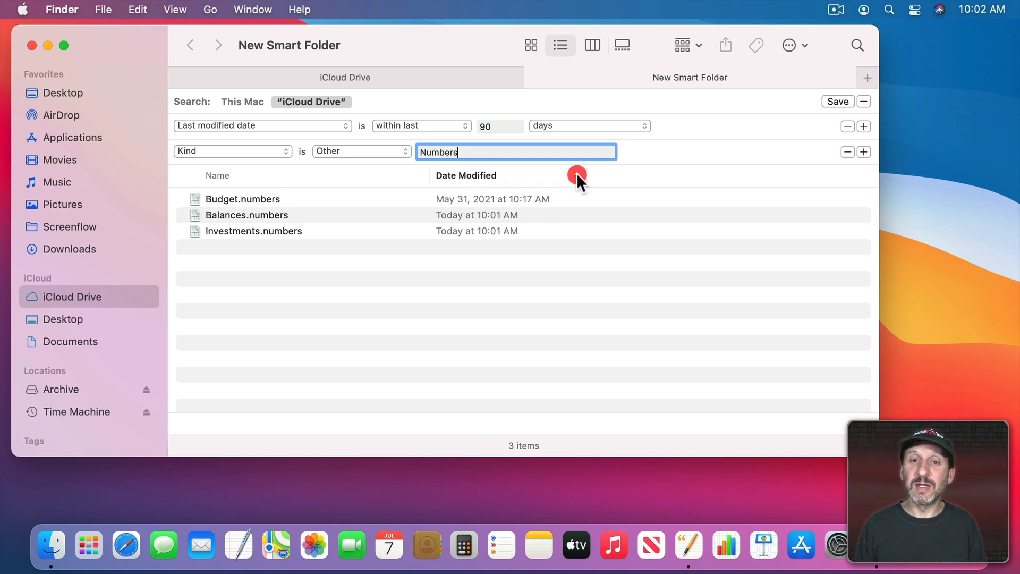
left_click(465, 176)
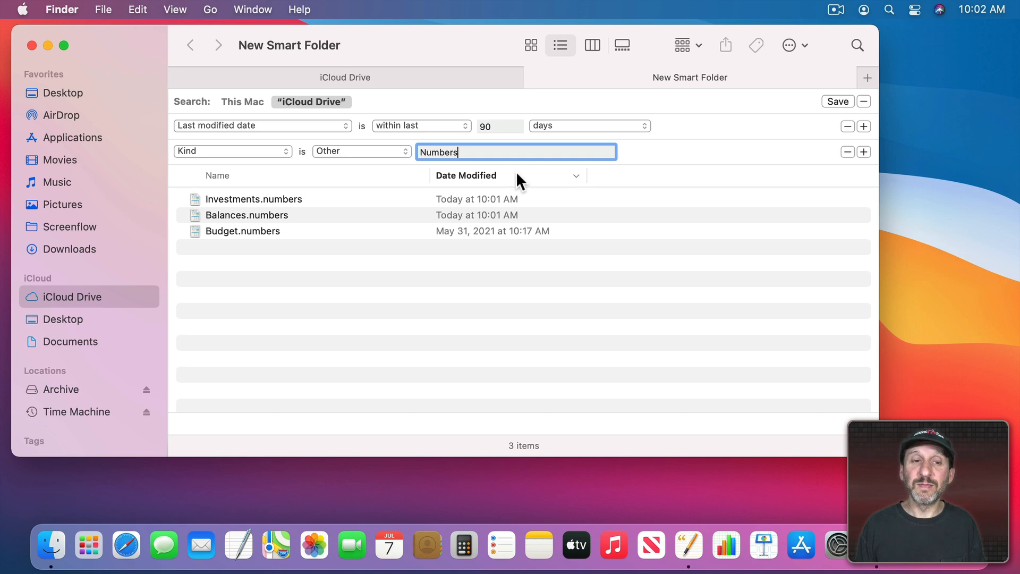
mouse_move(470, 241)
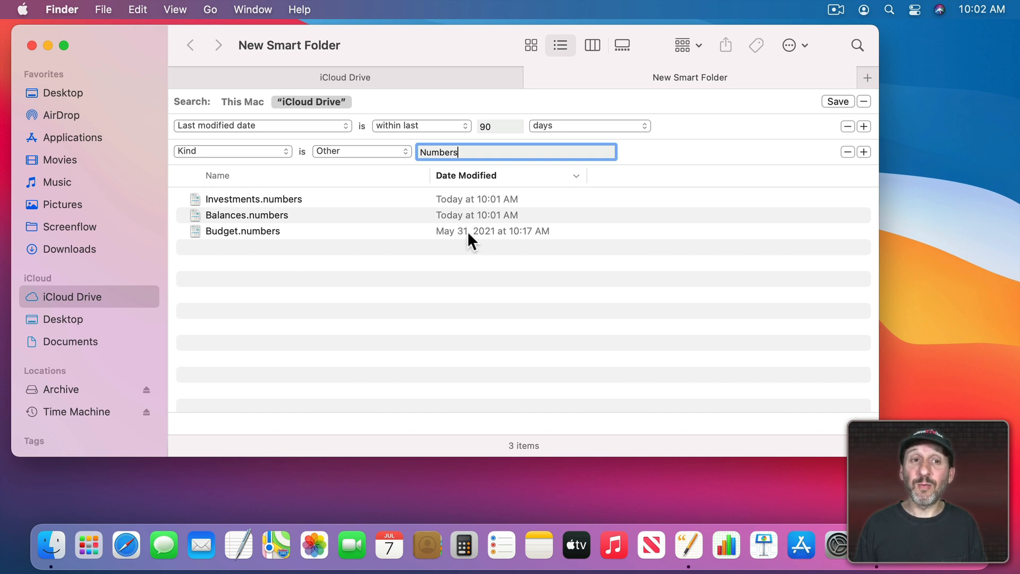
mouse_move(734, 181)
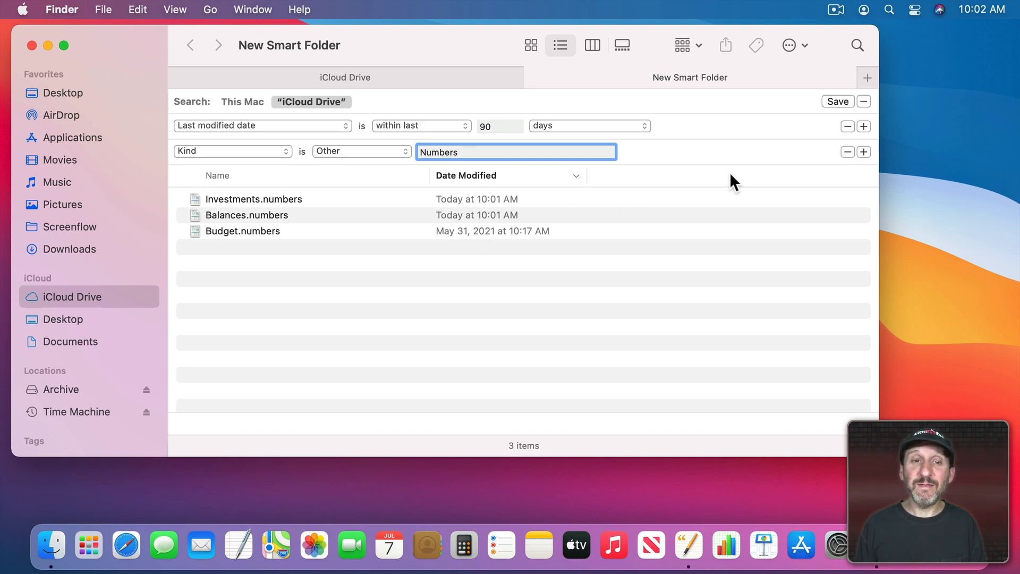
Step: Save the search as 'Recent Spreadsheets' with Add To Sidebar checked
left_click(838, 102)
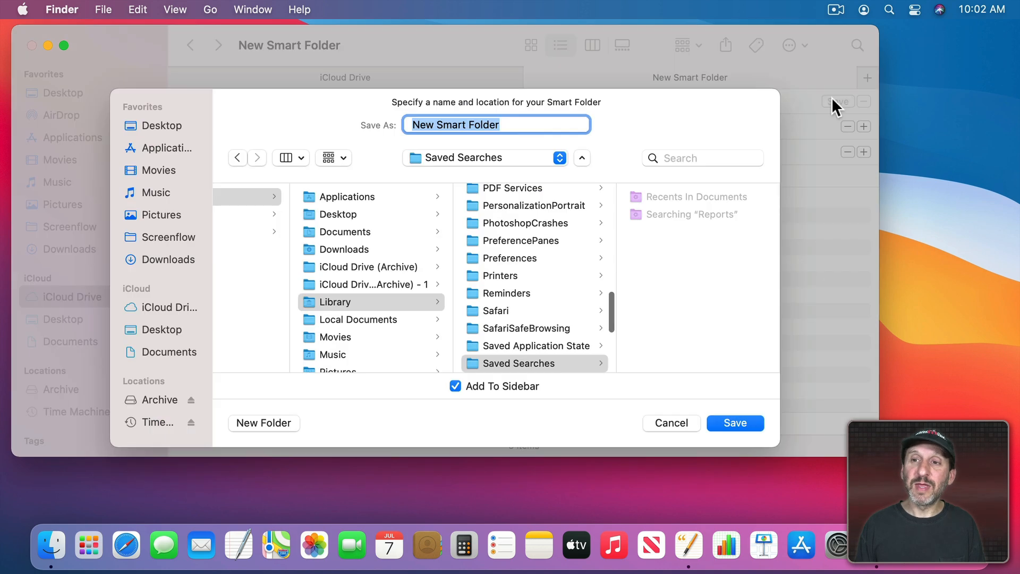
mouse_move(470, 303)
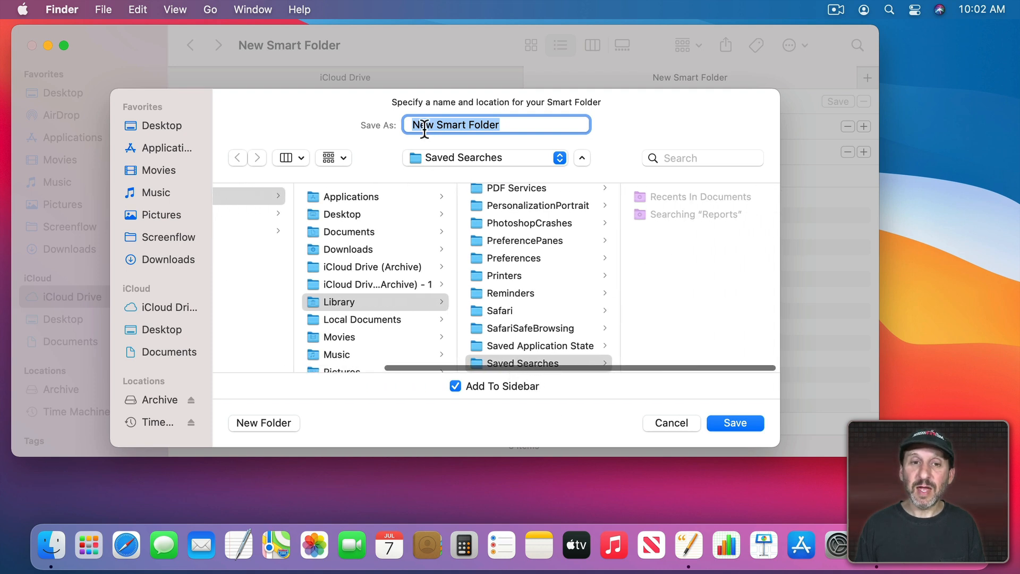
type("Recent Numbers")
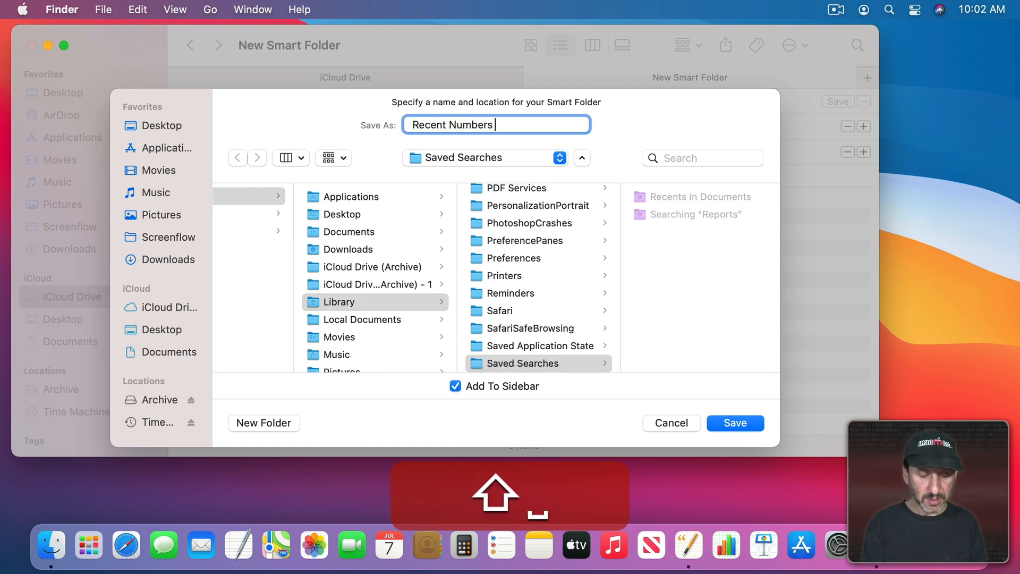
type("Documents")
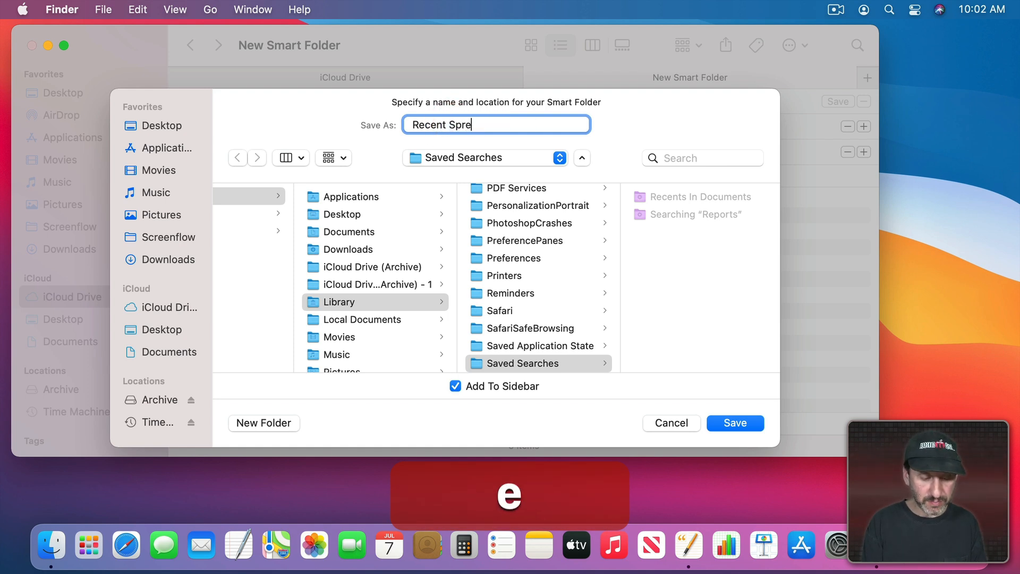
type("adsheets")
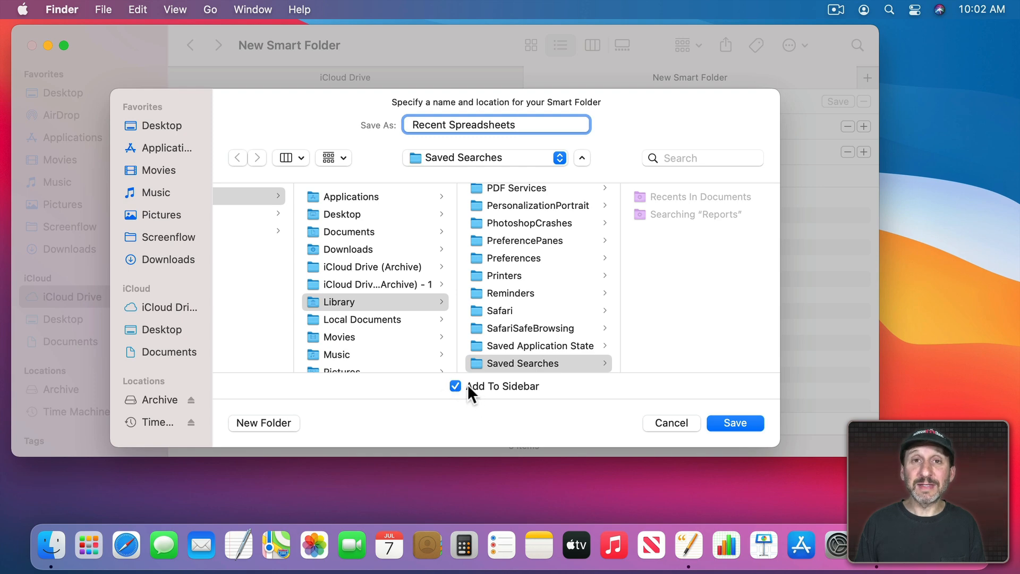
left_click(733, 423)
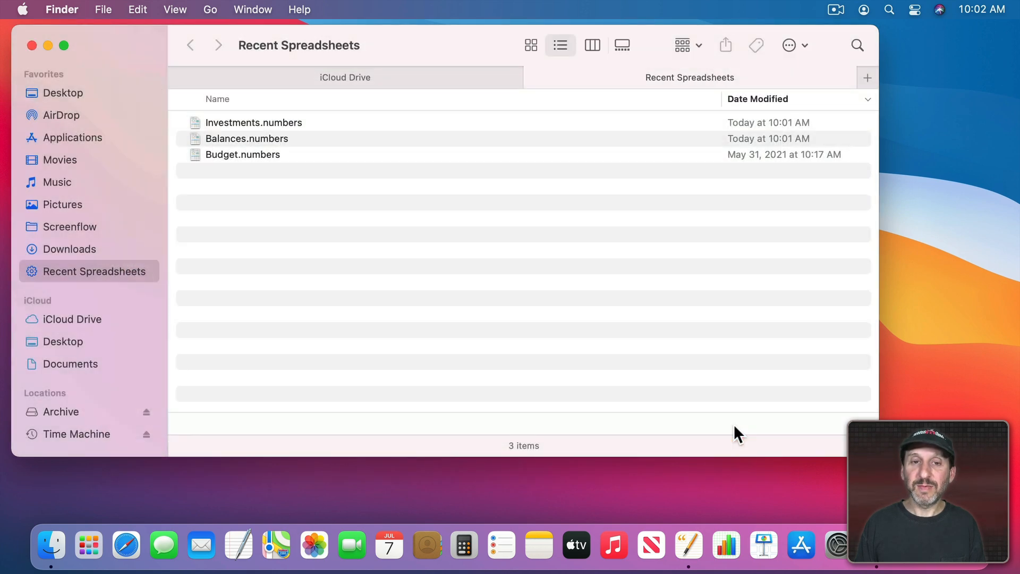
mouse_move(548, 297)
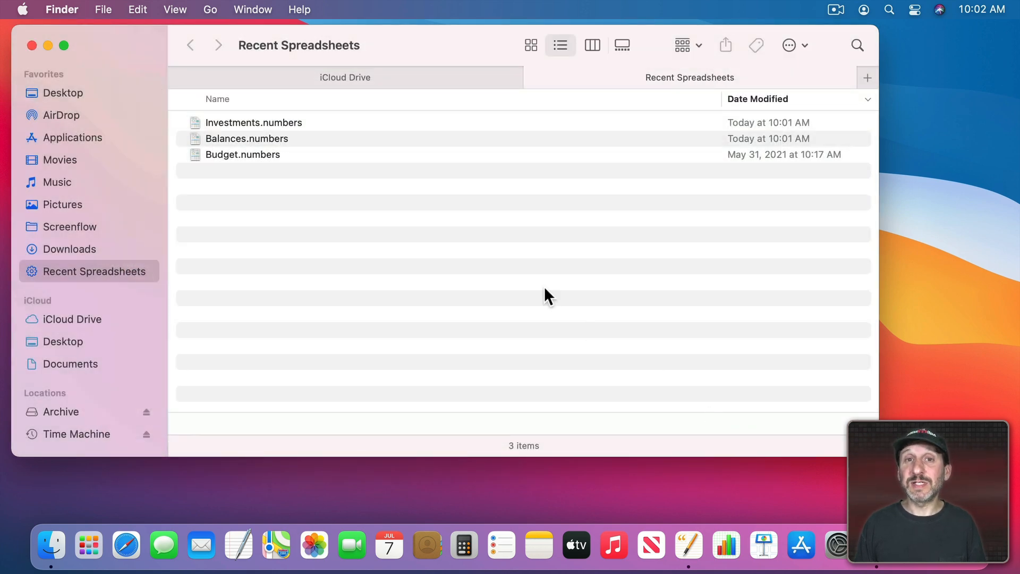
mouse_move(126, 236)
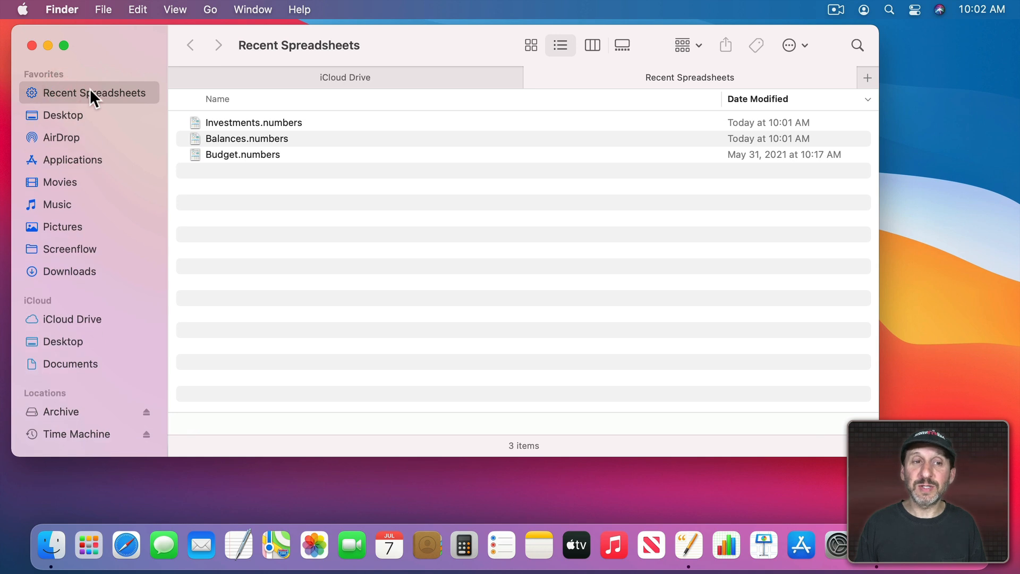
mouse_move(531, 79)
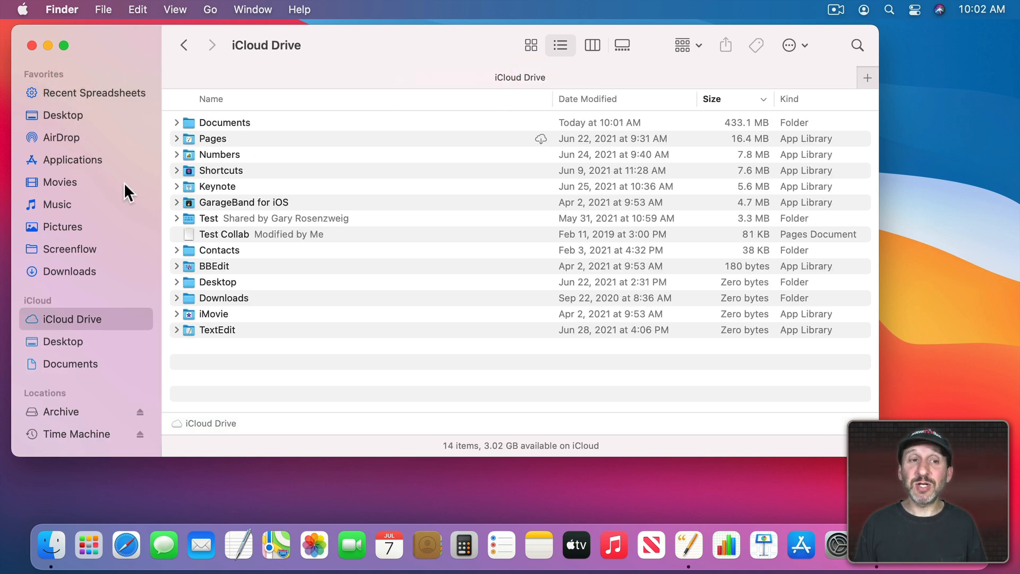
mouse_move(157, 98)
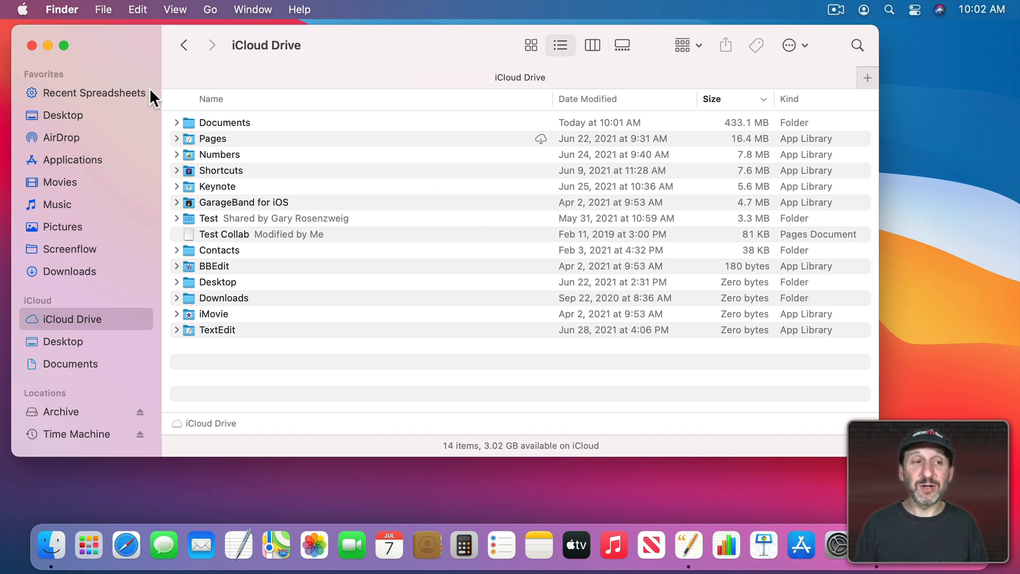
left_click(95, 92)
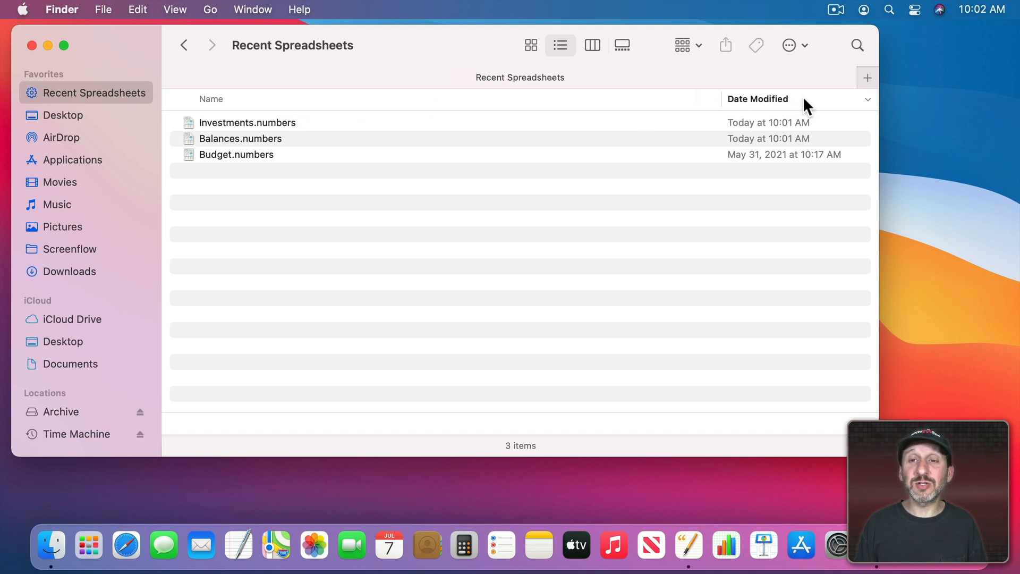
mouse_move(825, 132)
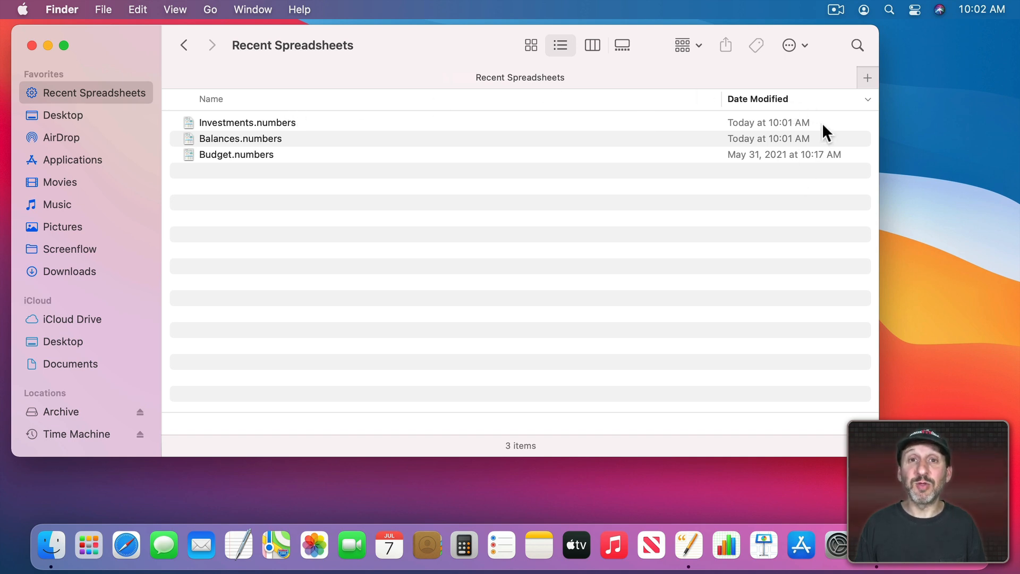
mouse_move(272, 129)
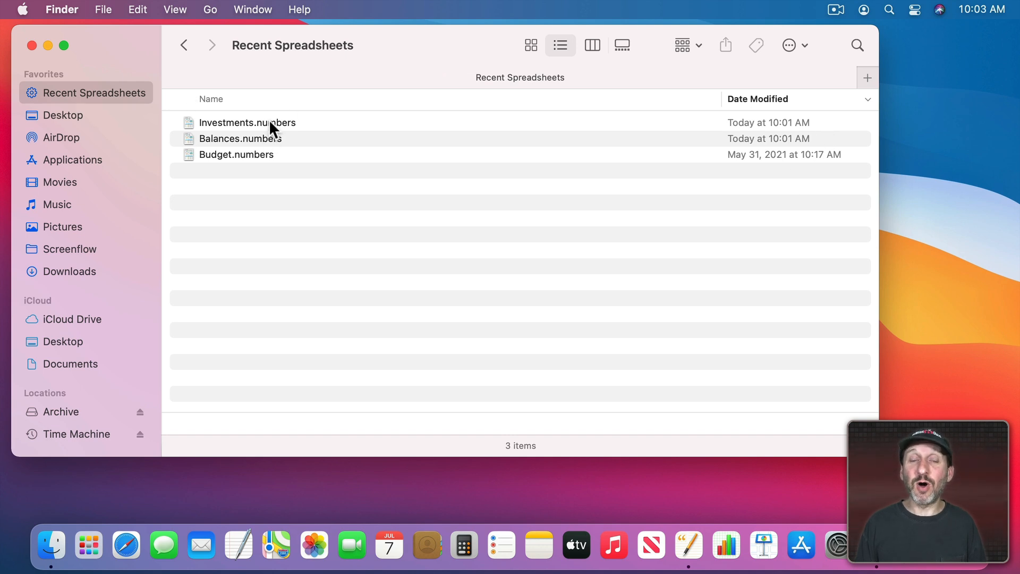
mouse_move(241, 125)
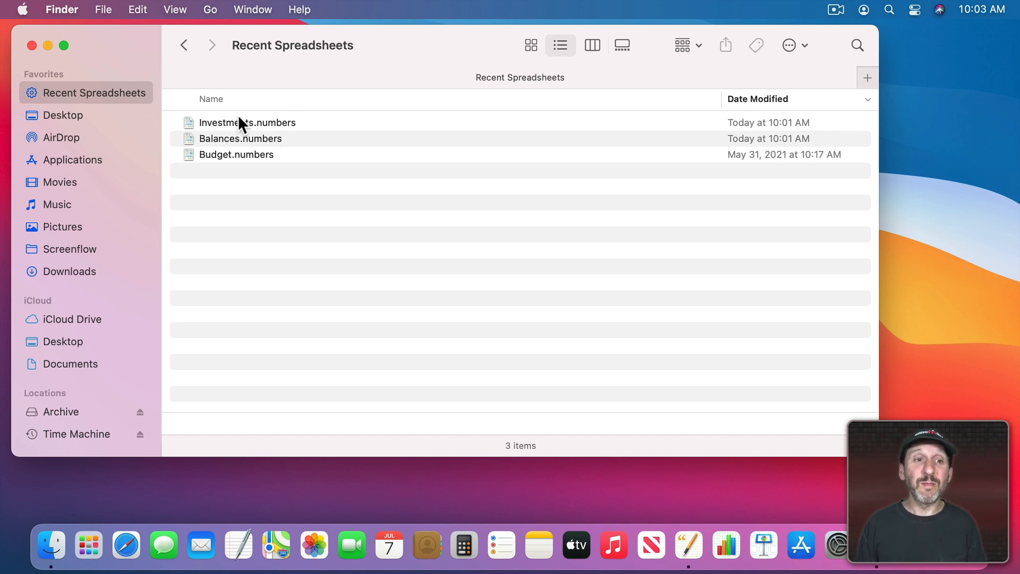
mouse_move(259, 175)
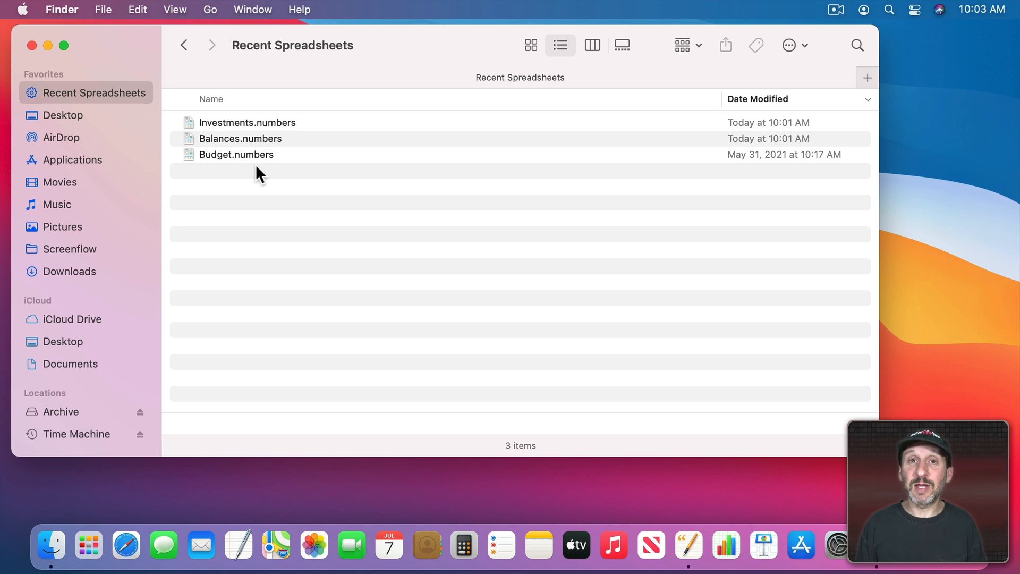
mouse_move(297, 134)
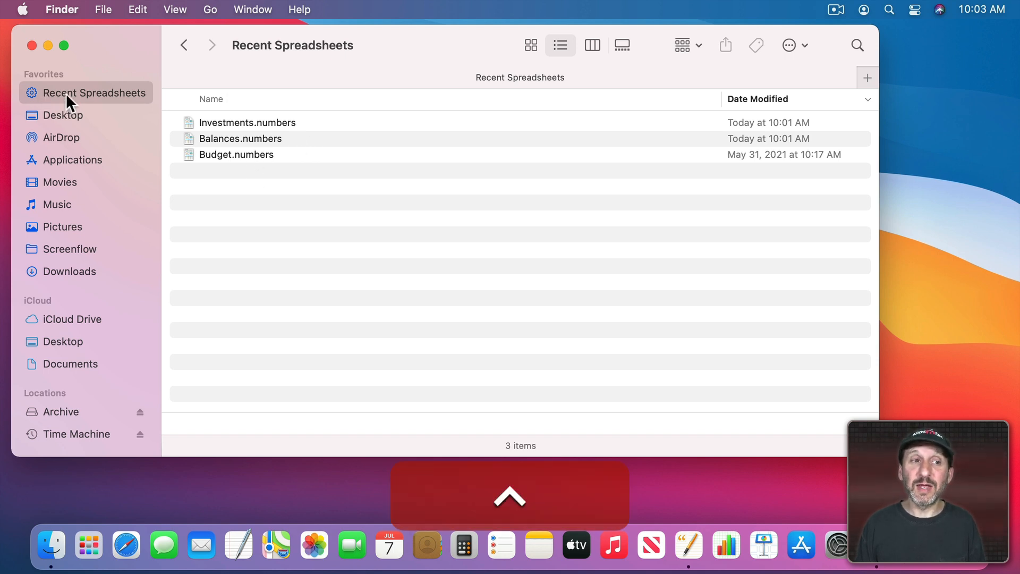
Step: Show Recent Spreadsheets' search criteria, trying 120 and 30 days before restoring 90
right_click(96, 92)
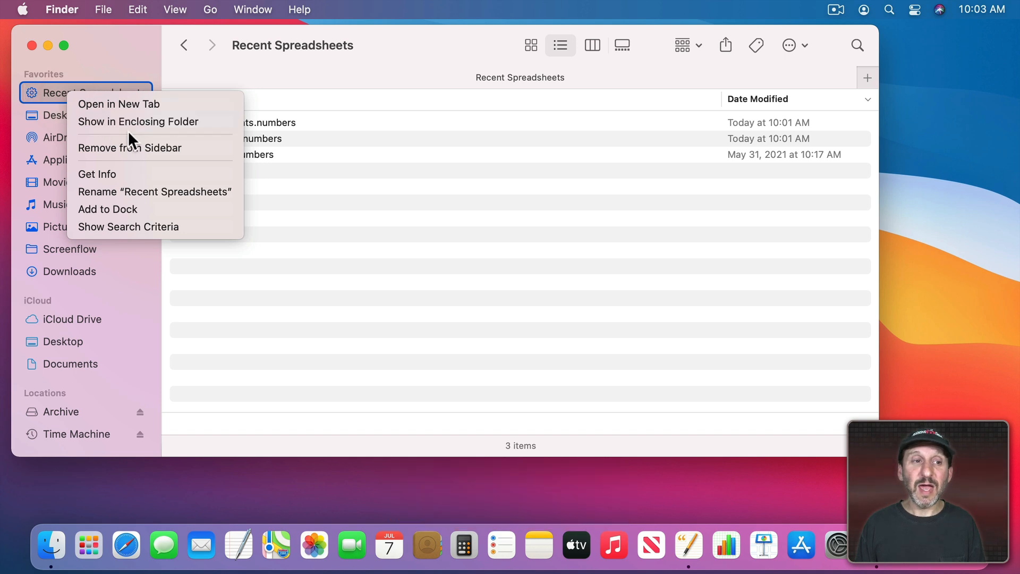
mouse_move(137, 234)
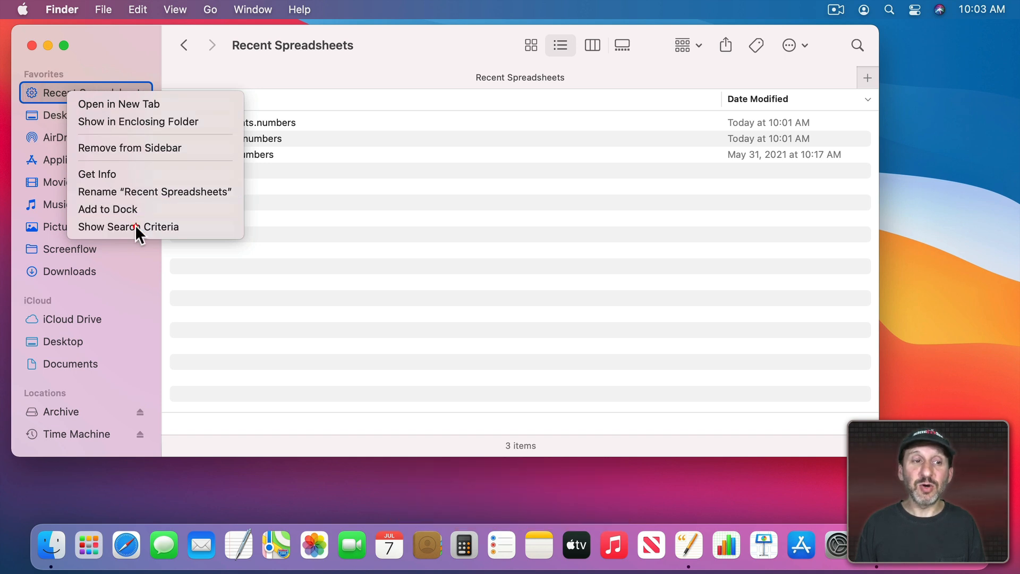
left_click(129, 227)
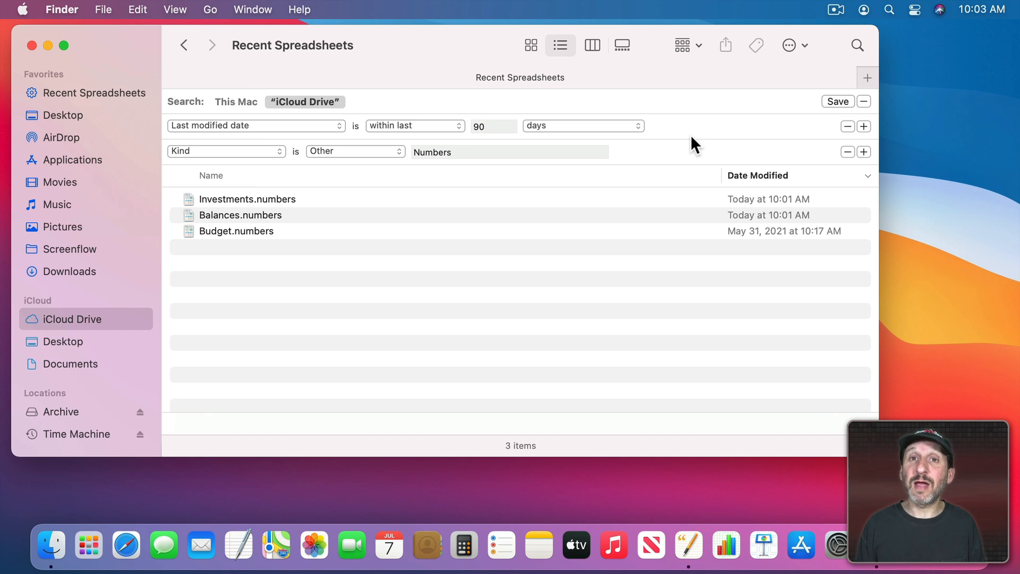
type("120")
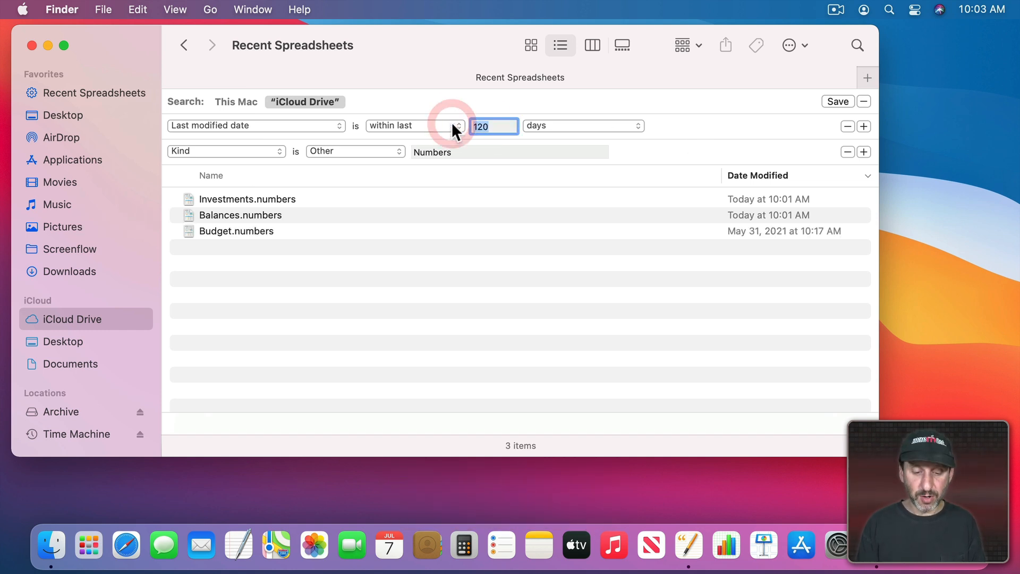
type("30")
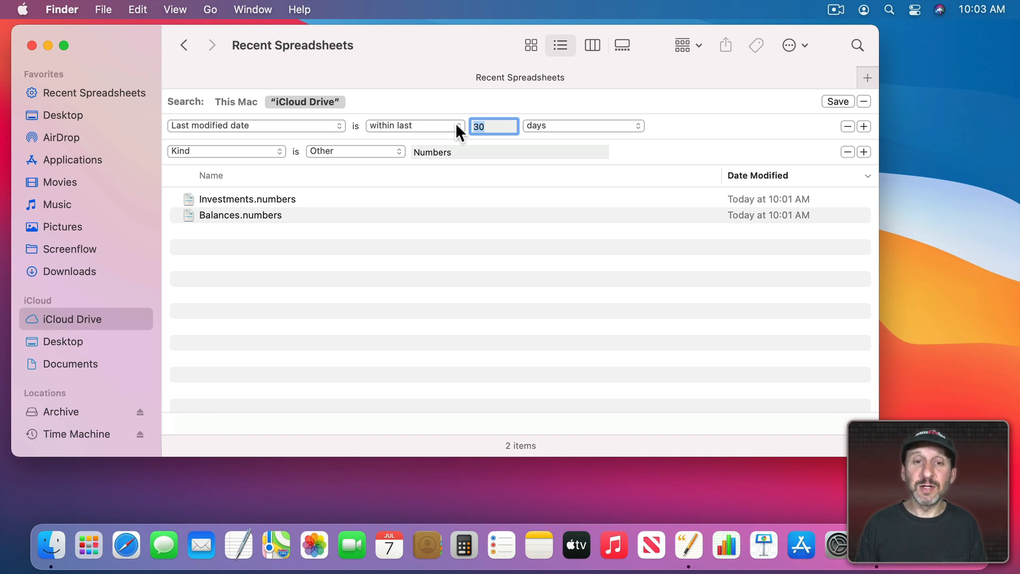
type("90")
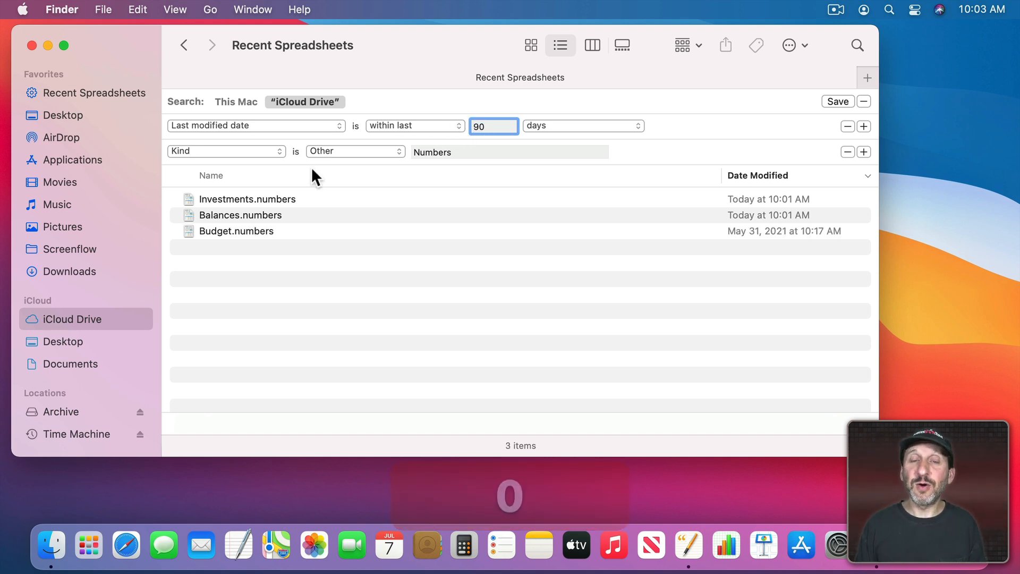
mouse_move(228, 180)
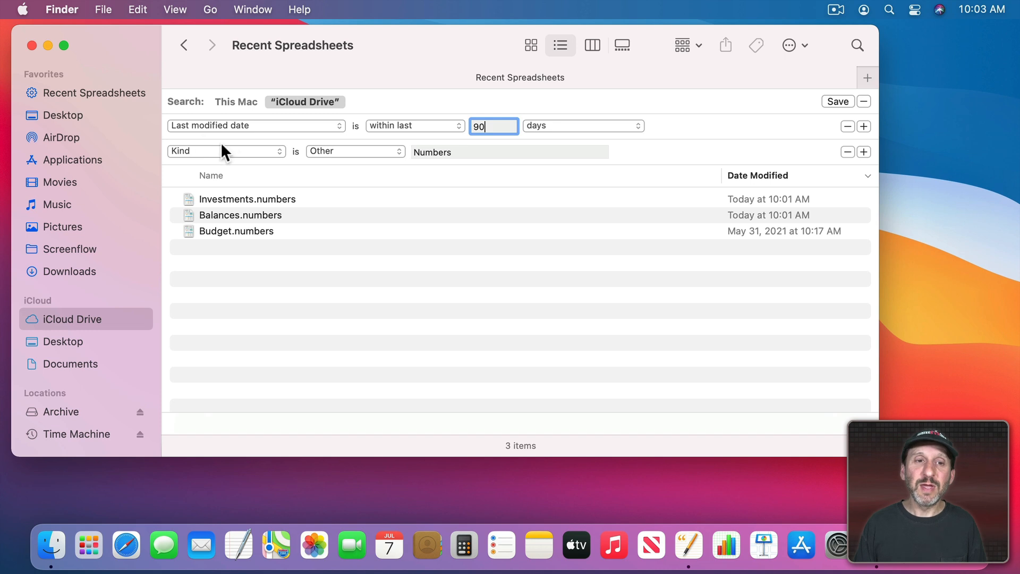
Step: Add a third rule, Kind is PDF, leaving 0 matching items
left_click(864, 152)
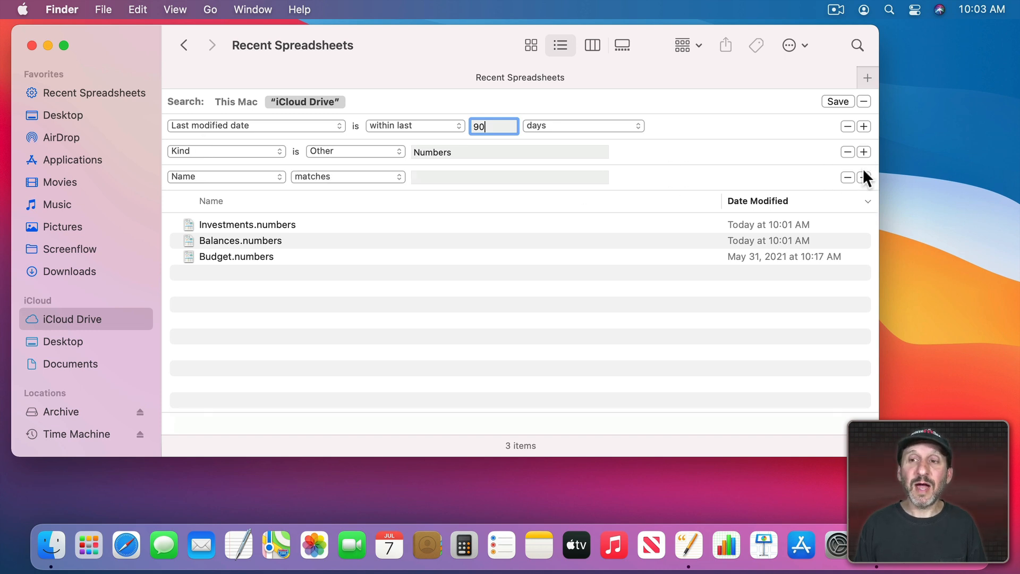
left_click(224, 176)
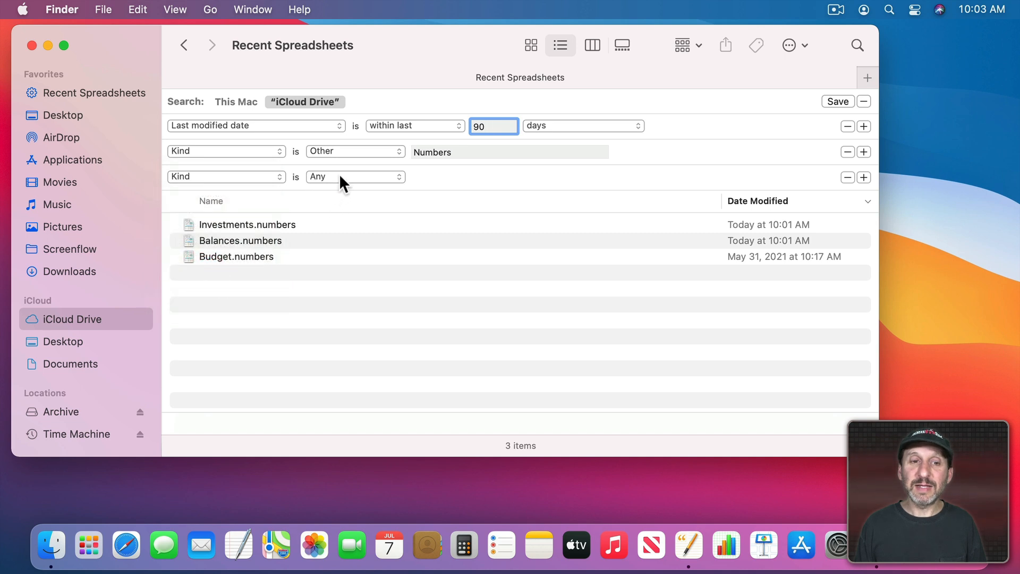
left_click(355, 176)
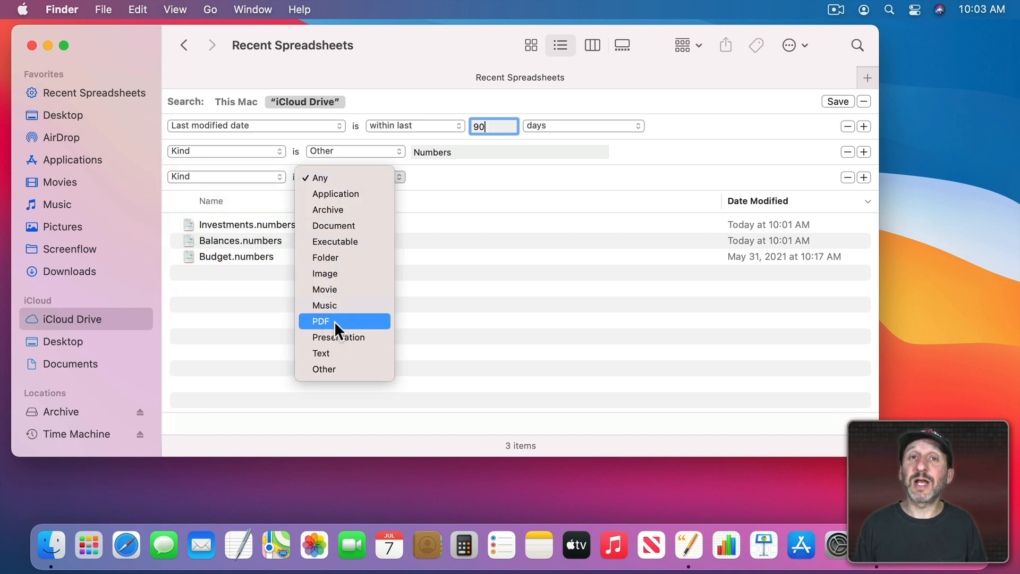
left_click(320, 321)
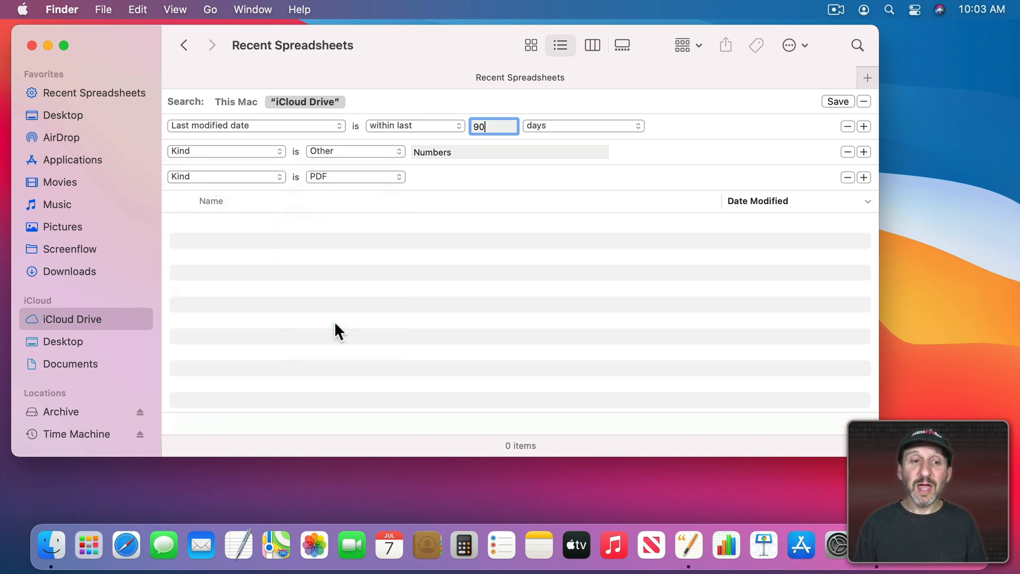
mouse_move(295, 306)
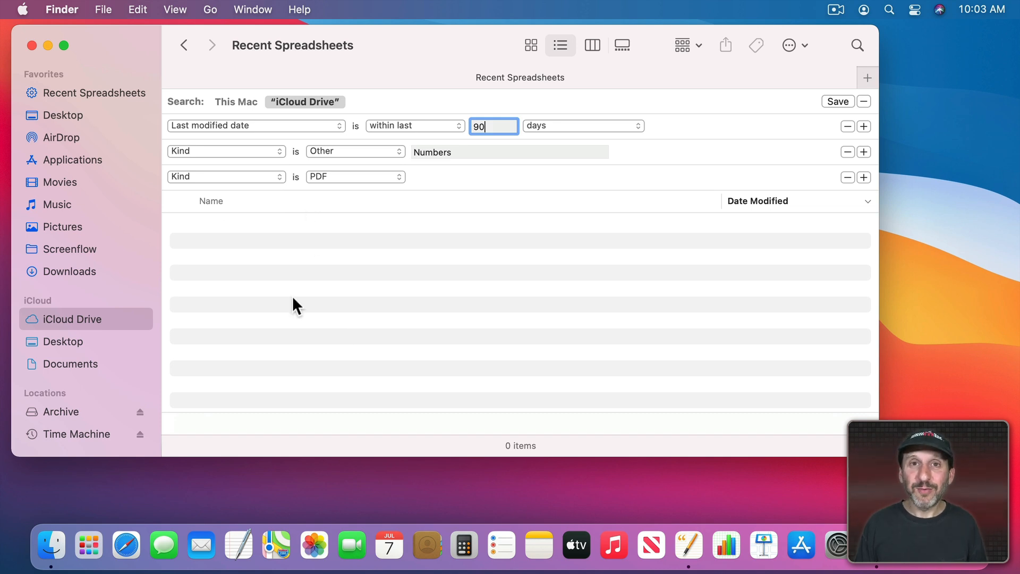
mouse_move(552, 178)
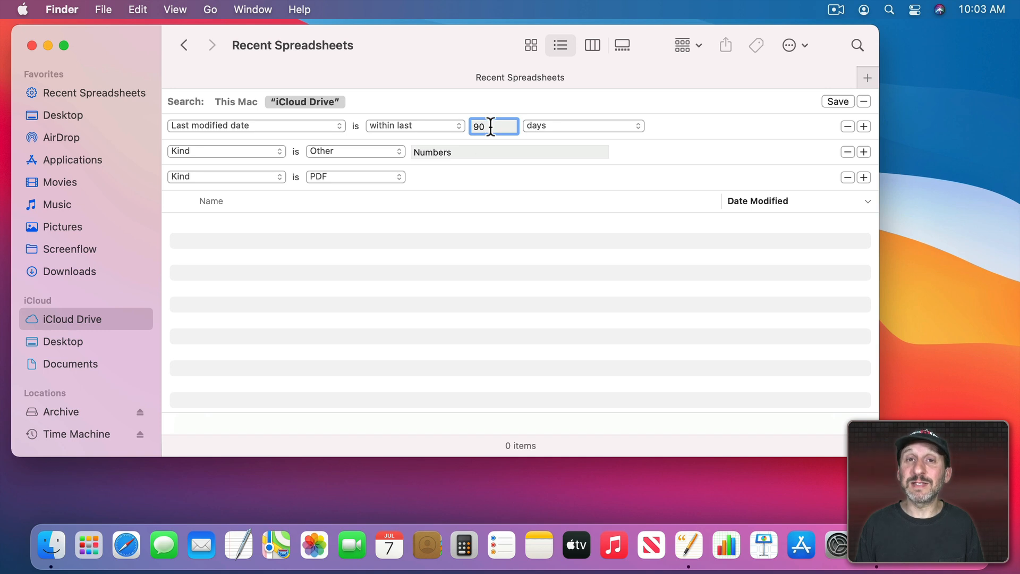
mouse_move(227, 189)
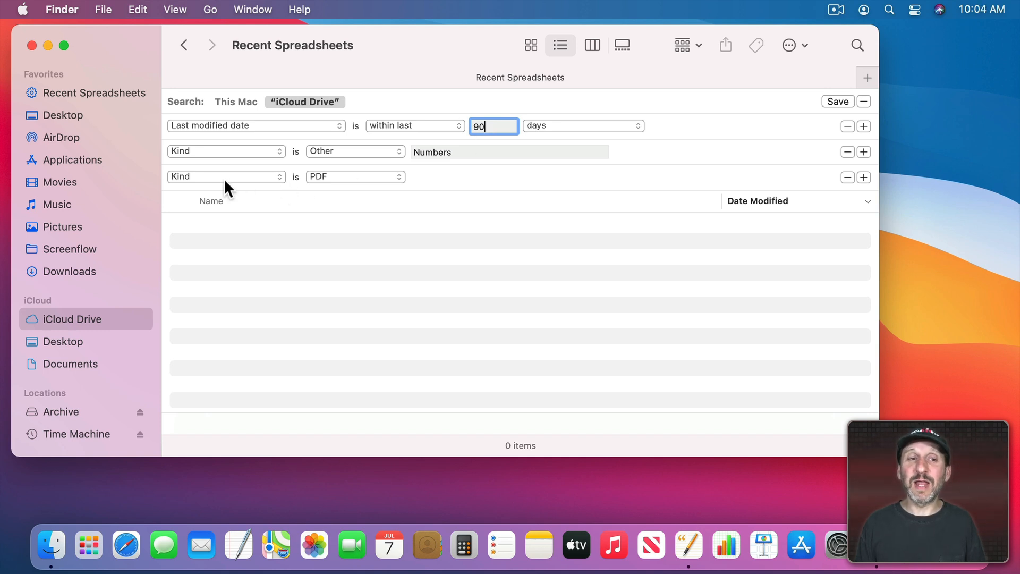
mouse_move(195, 156)
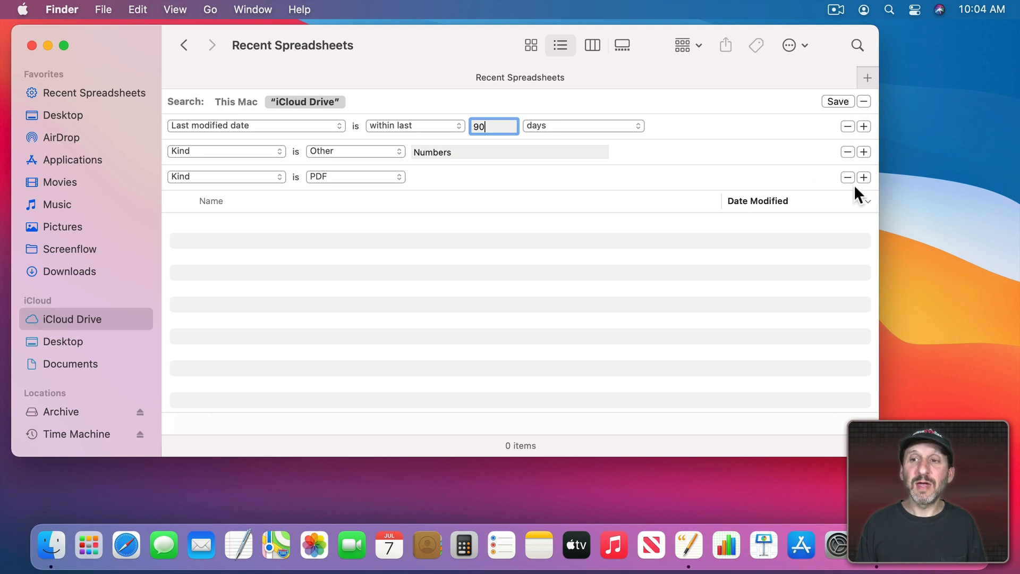
mouse_move(719, 168)
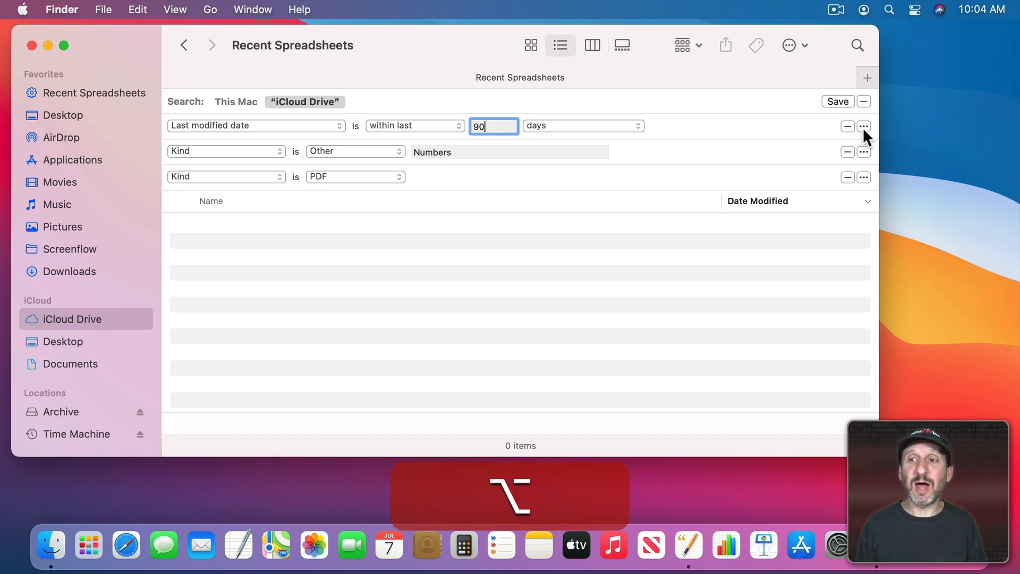
Step: Add a nested rule group matching any of Kind Numbers or PDF
left_click(864, 126)
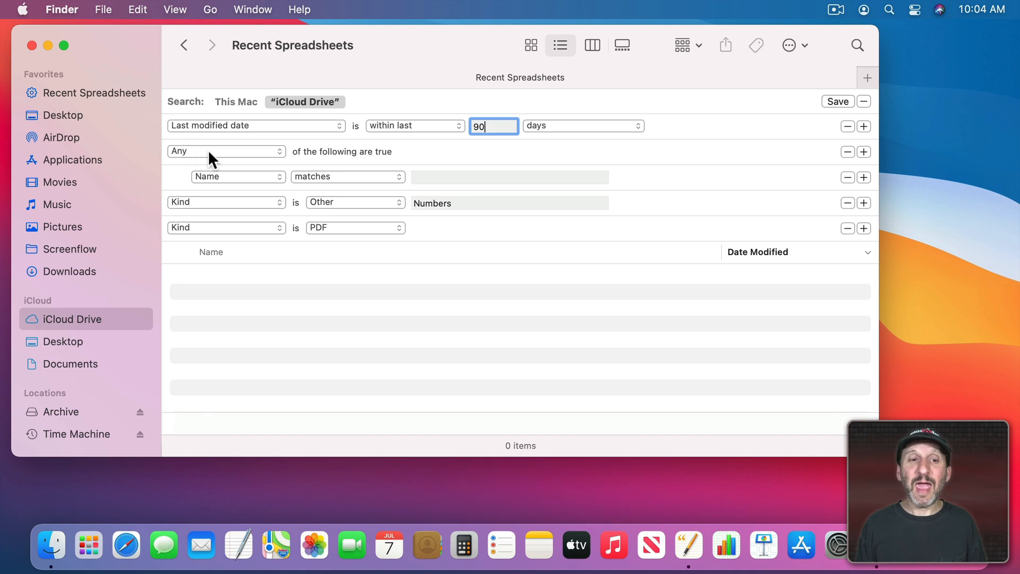
left_click(225, 151)
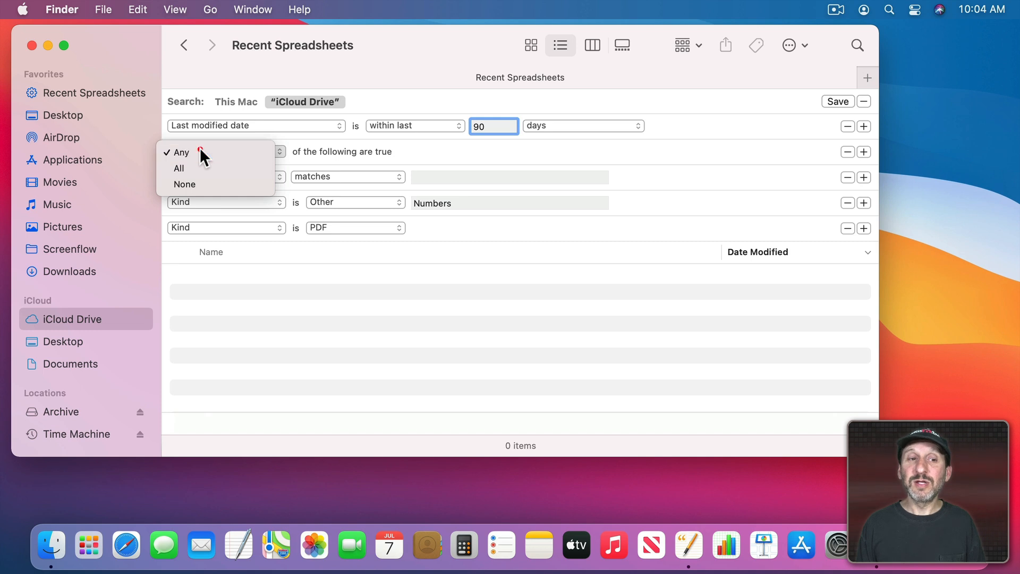
left_click(179, 152)
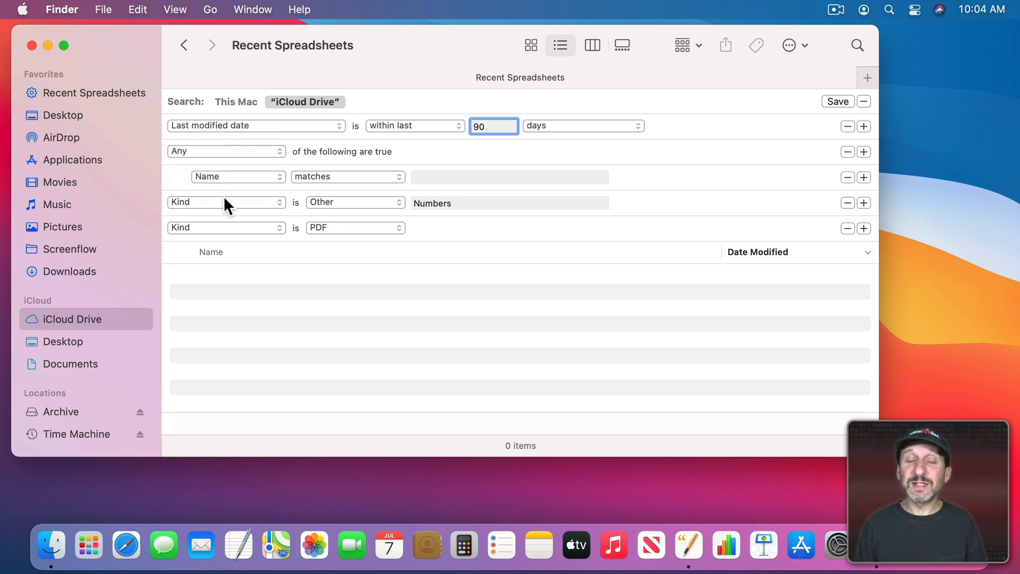
mouse_move(216, 175)
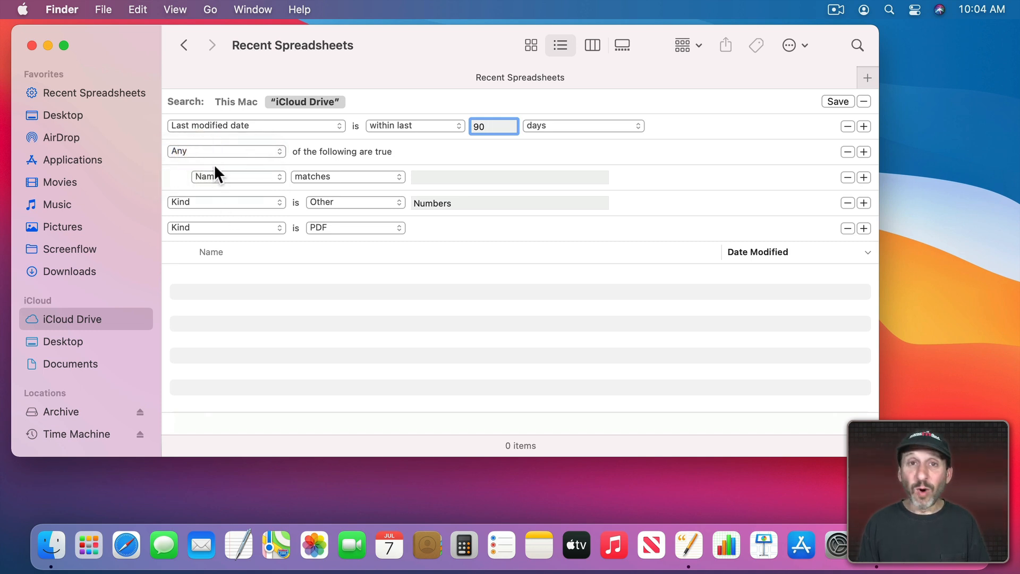
mouse_move(214, 187)
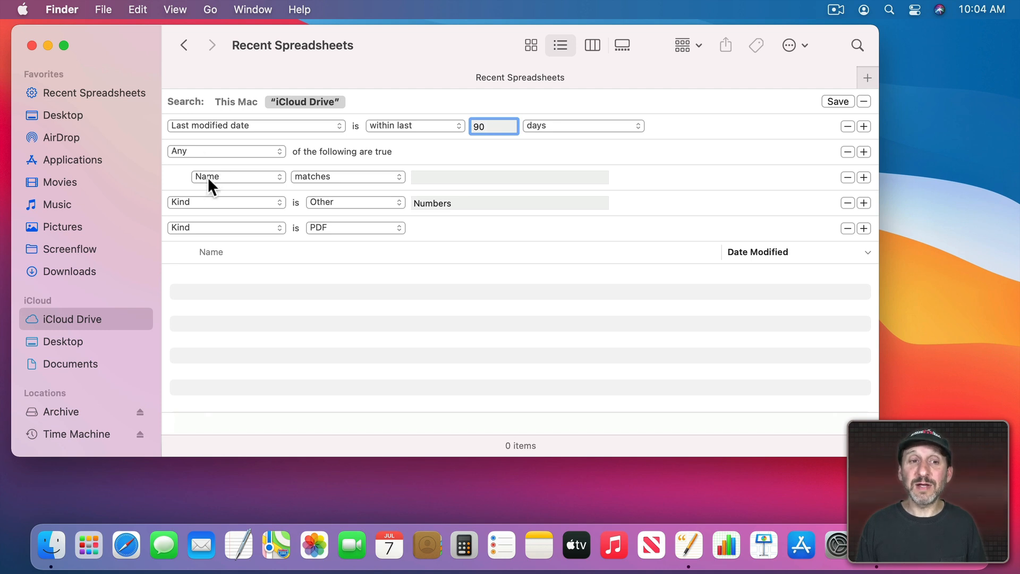
left_click(493, 125)
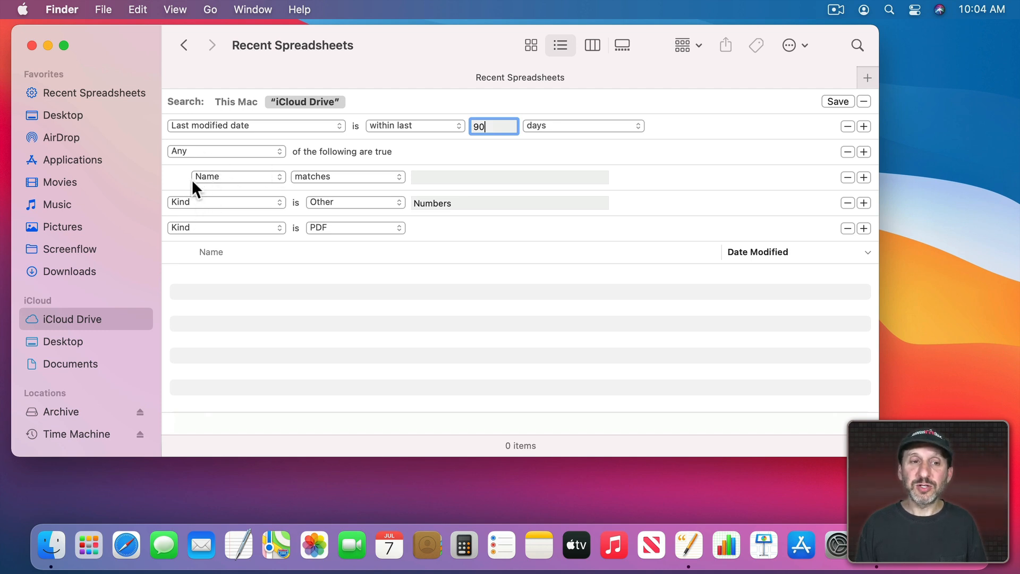
mouse_move(202, 209)
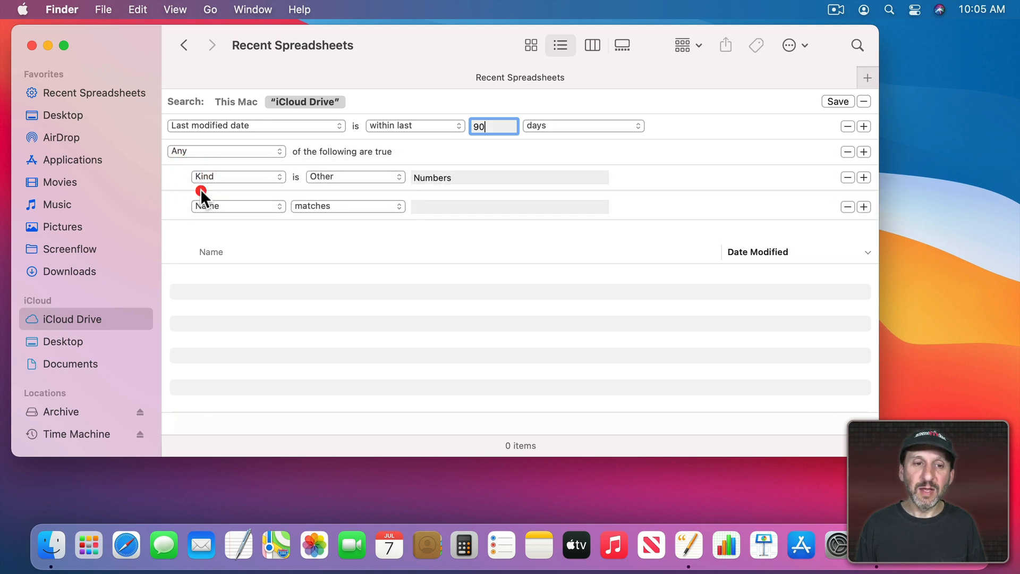
Step: Remove the unwanted Name matches condition, leaving 9 recent items
left_click(864, 177)
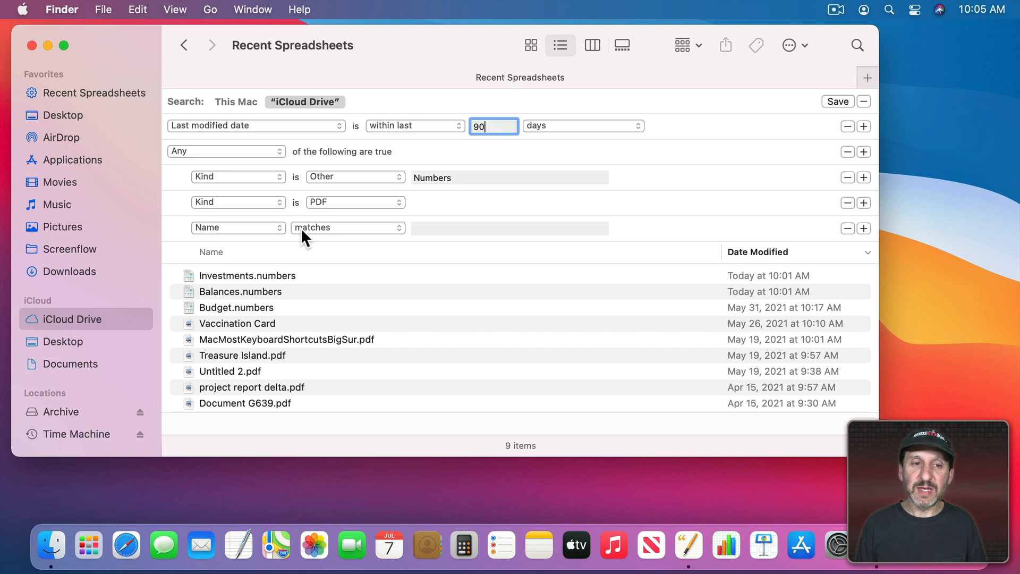
left_click(847, 228)
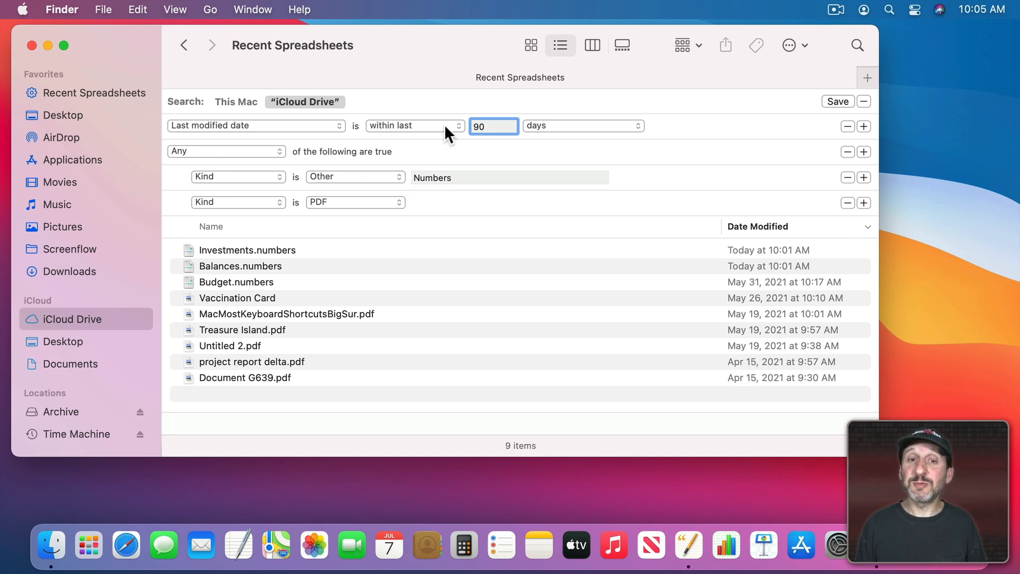
mouse_move(223, 159)
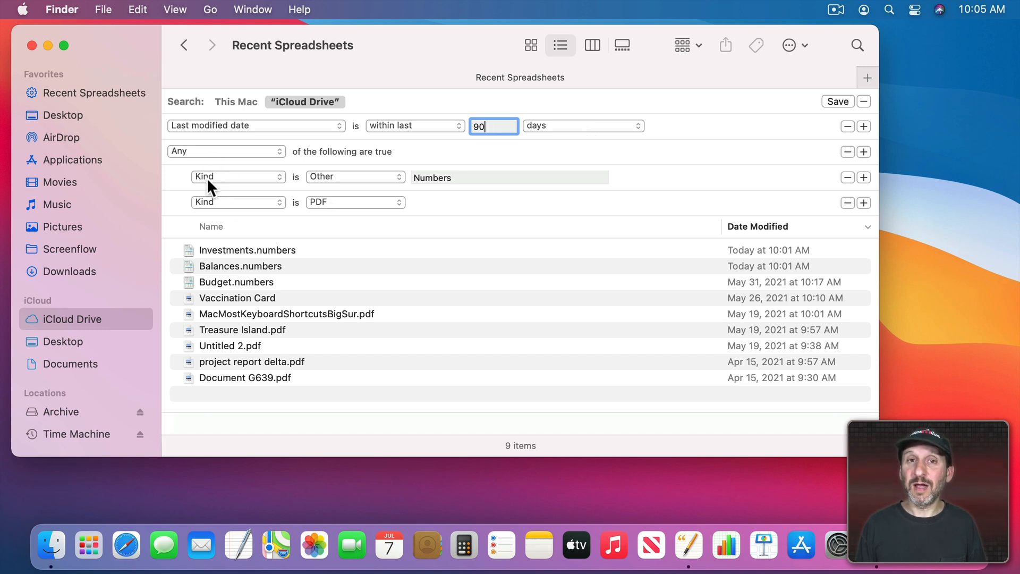
mouse_move(373, 215)
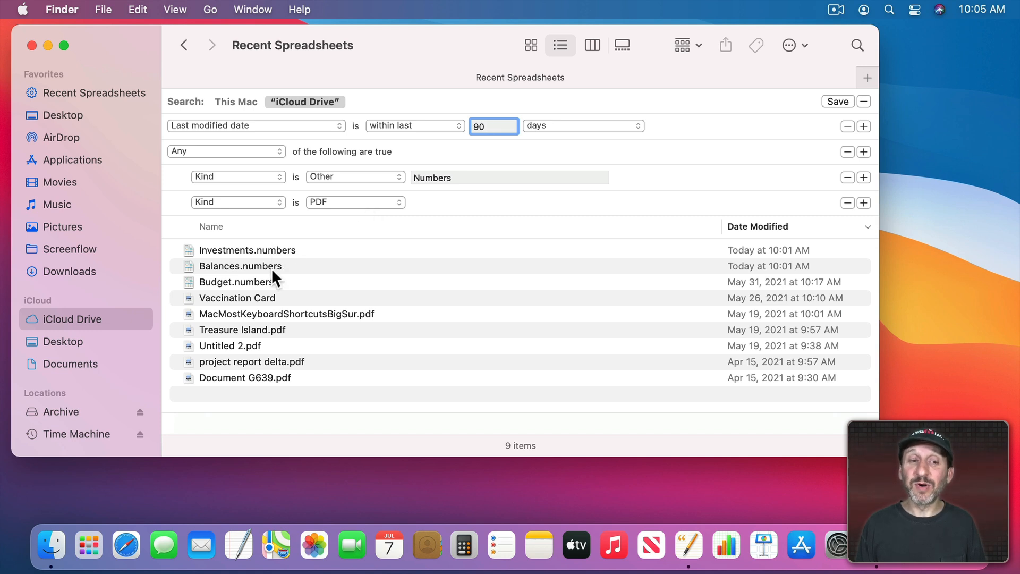
mouse_move(776, 236)
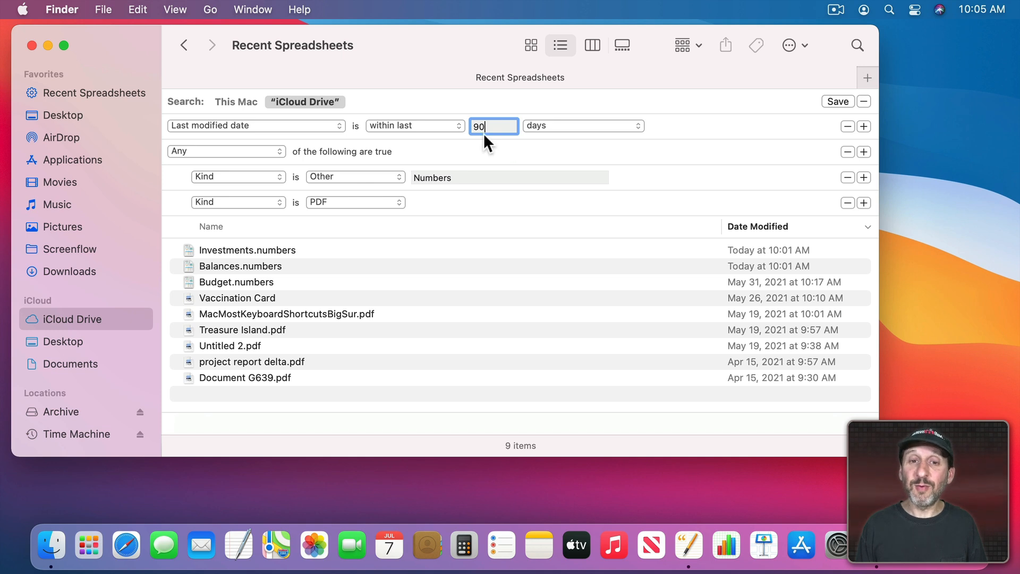
mouse_move(36, 104)
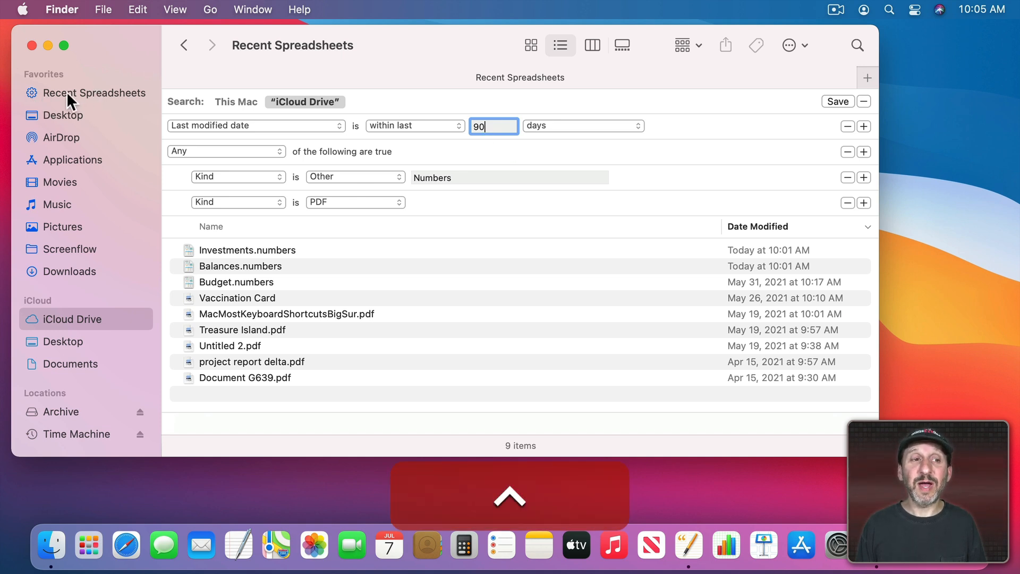
Step: Rename the Recent Spreadsheets saved search in the sidebar to Recent Docs
right_click(94, 93)
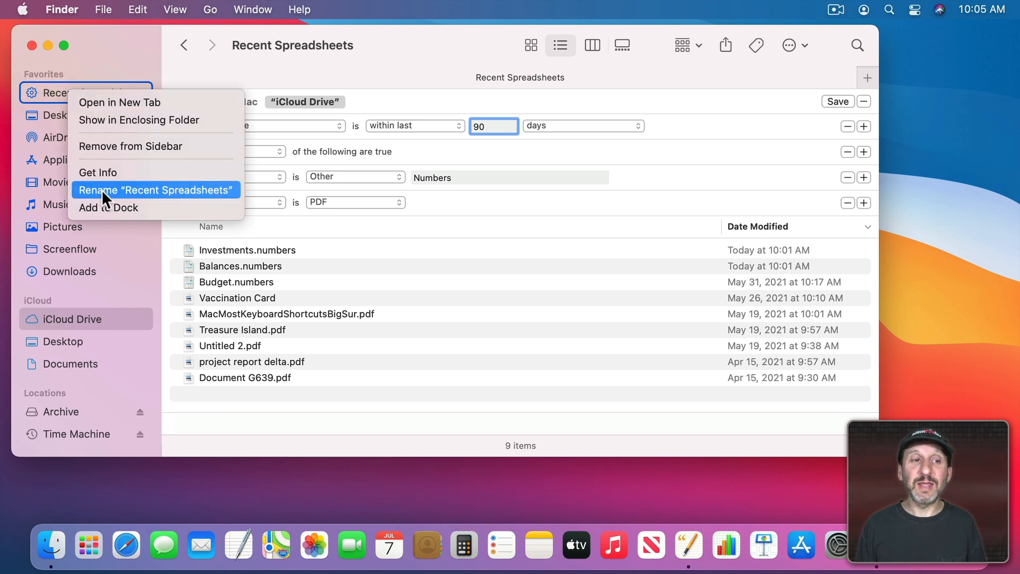
left_click(155, 190)
type("Recent Docs")
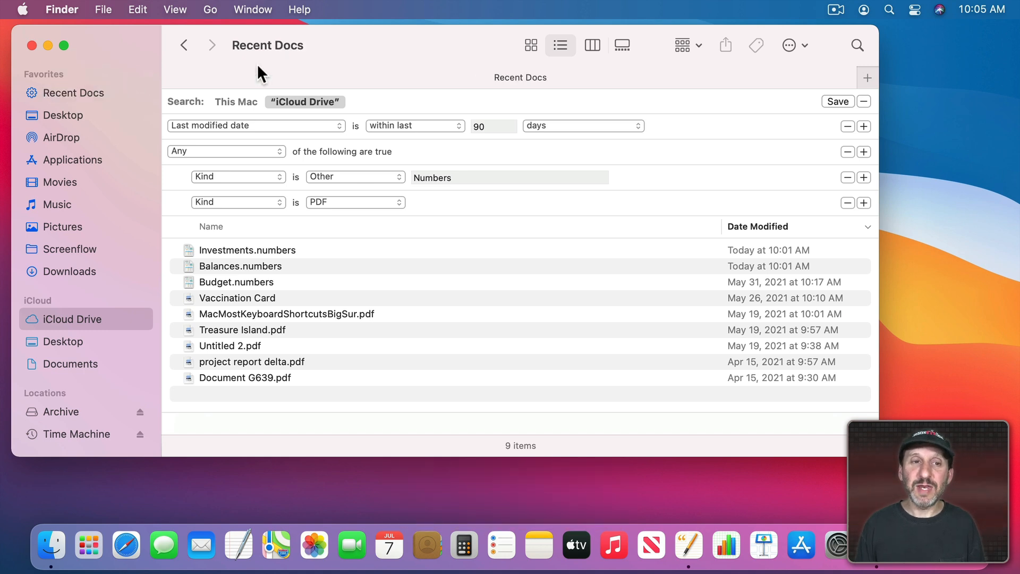
mouse_move(588, 151)
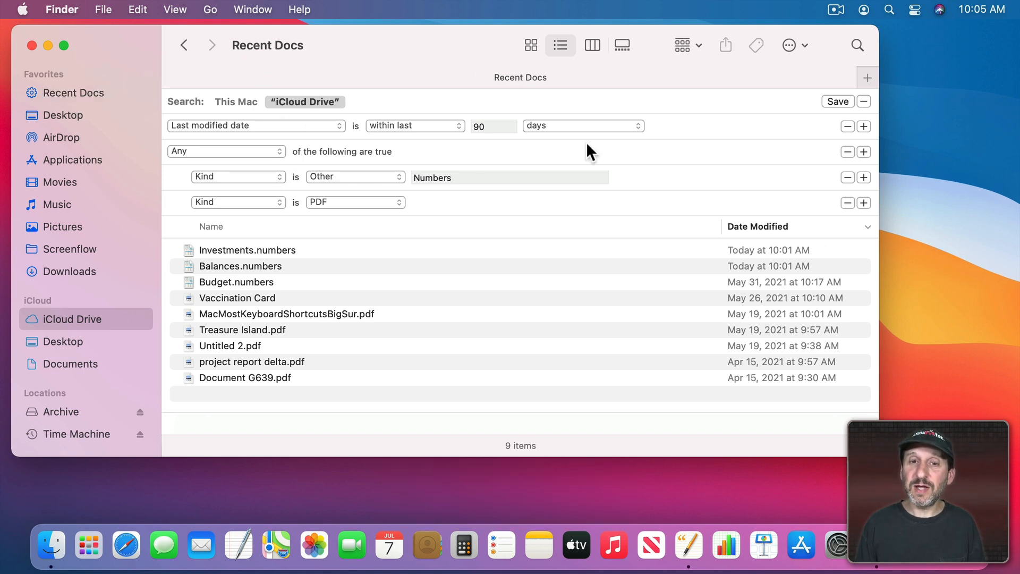
Step: Add Recent Docs to the Dock and open its nine results from the Dock icon
left_click(73, 93)
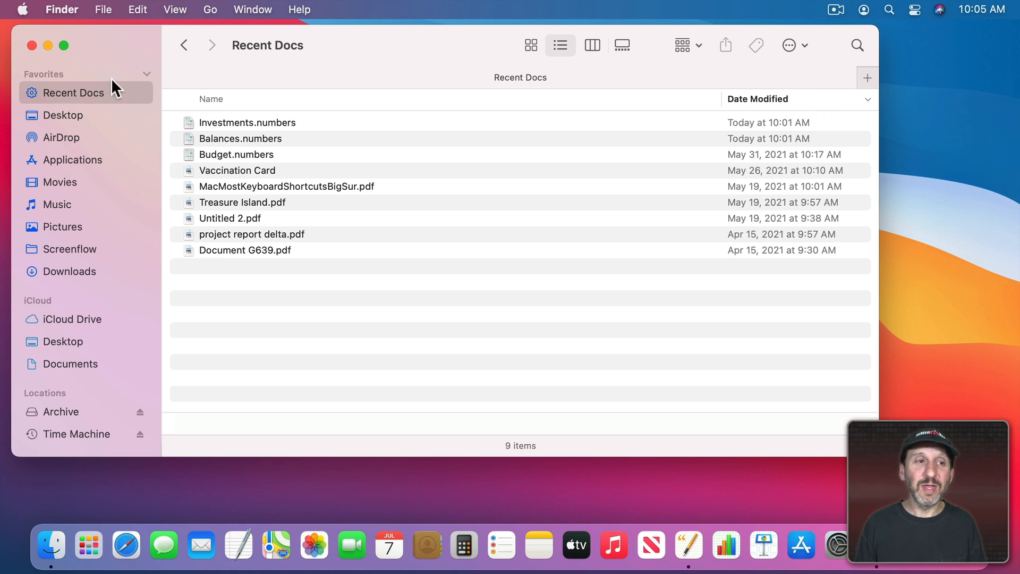
left_click(64, 115)
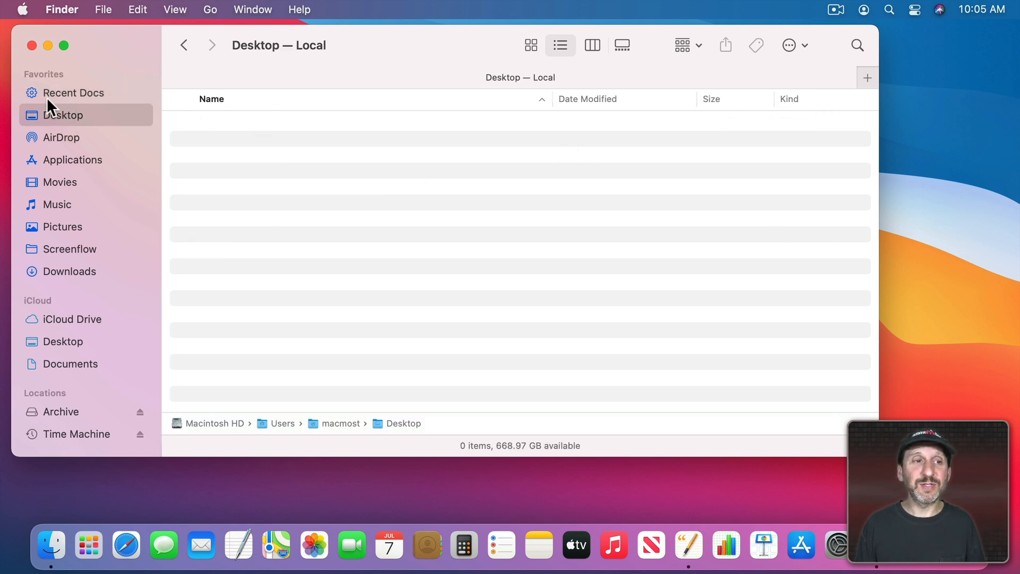
left_click(73, 93)
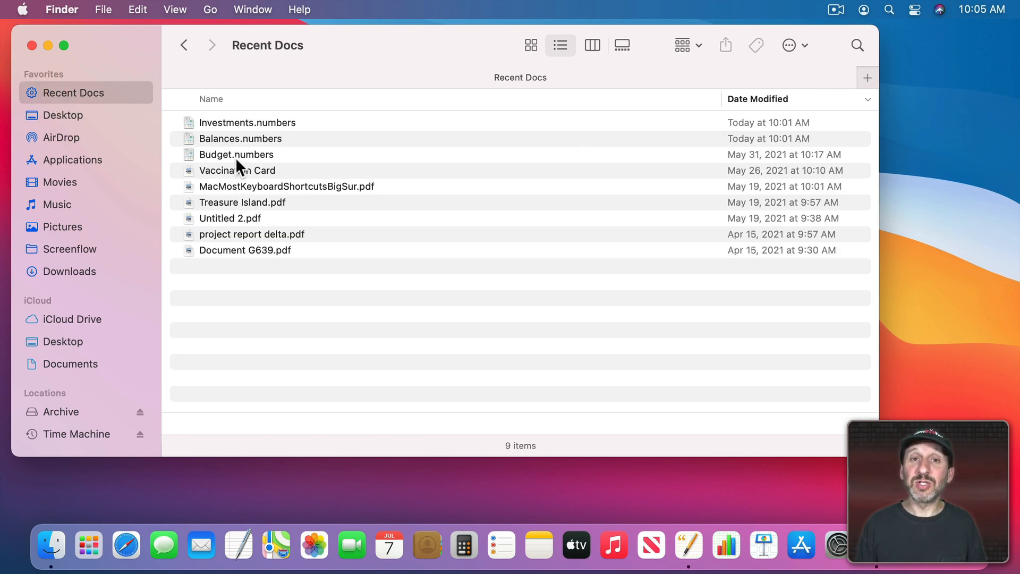
mouse_move(252, 242)
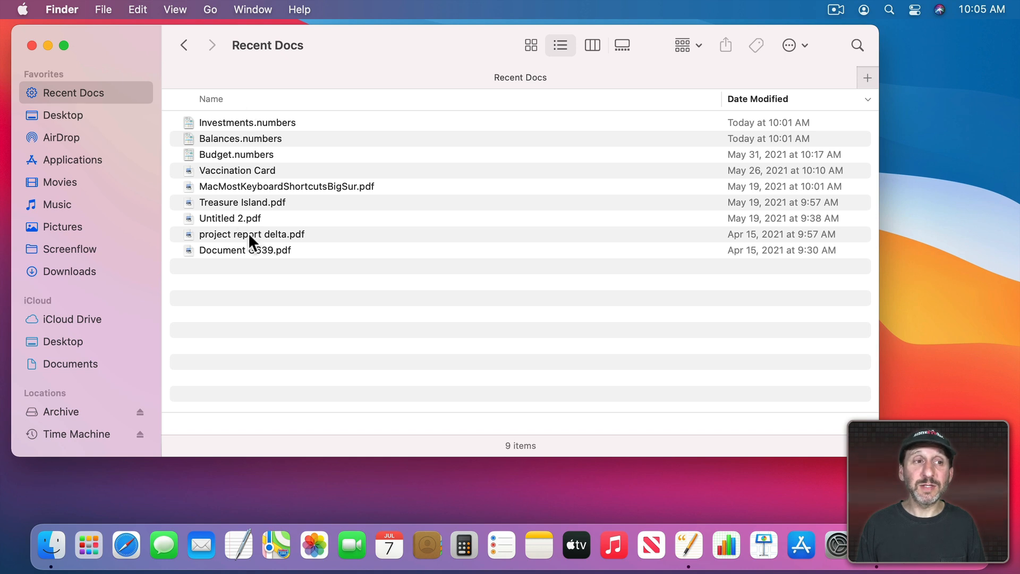
right_click(72, 93)
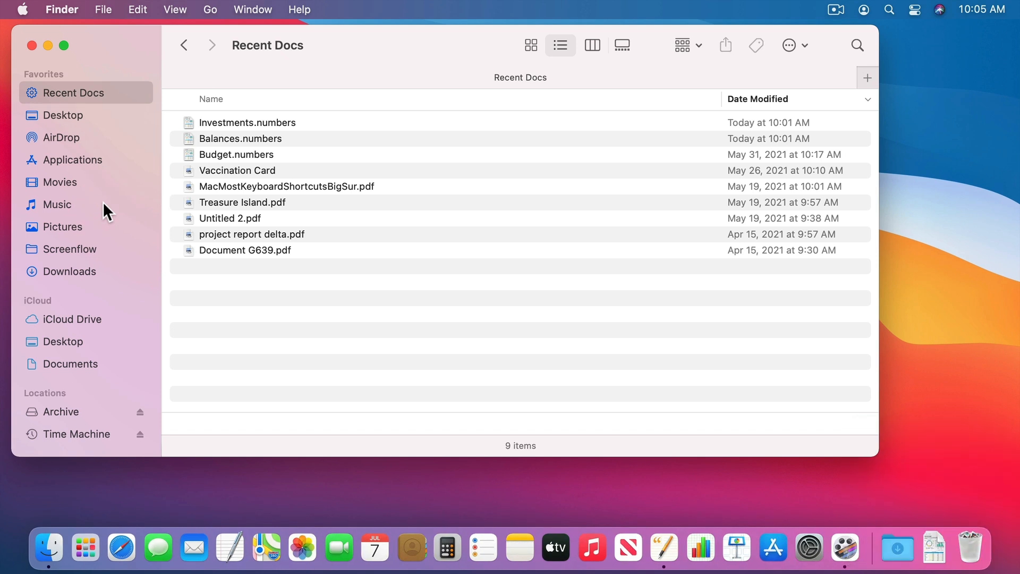
mouse_move(932, 546)
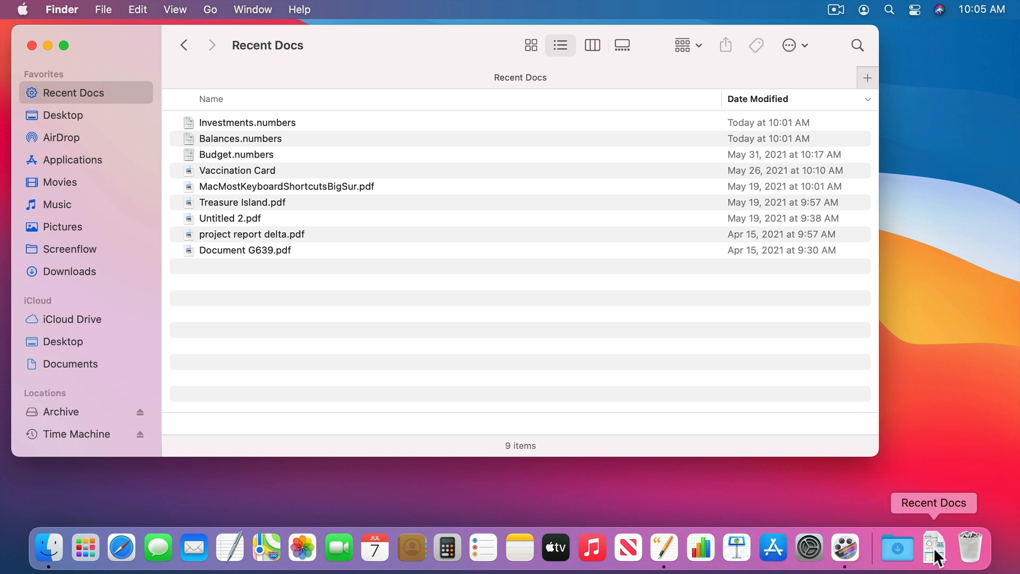
left_click(933, 547)
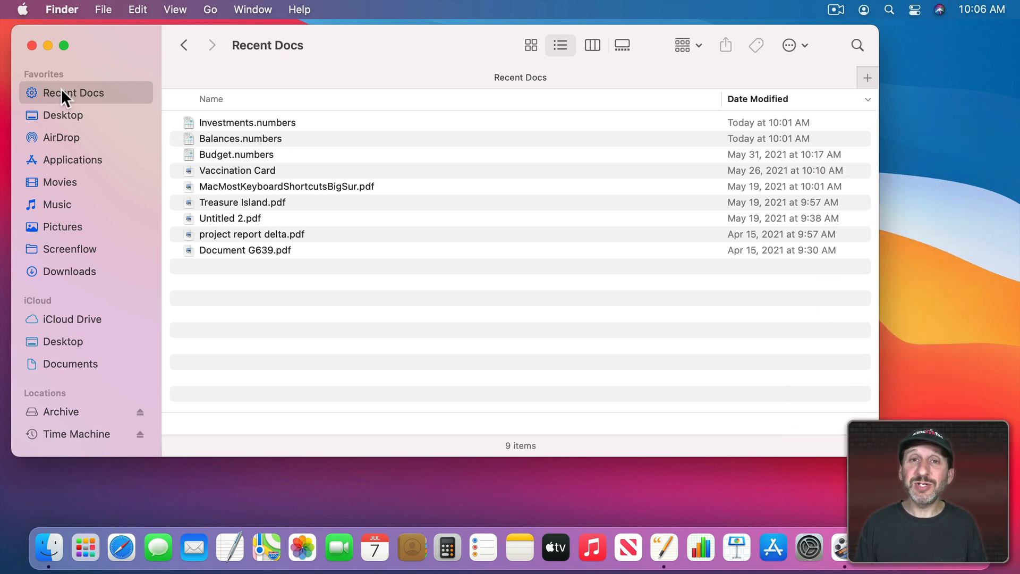
mouse_move(68, 99)
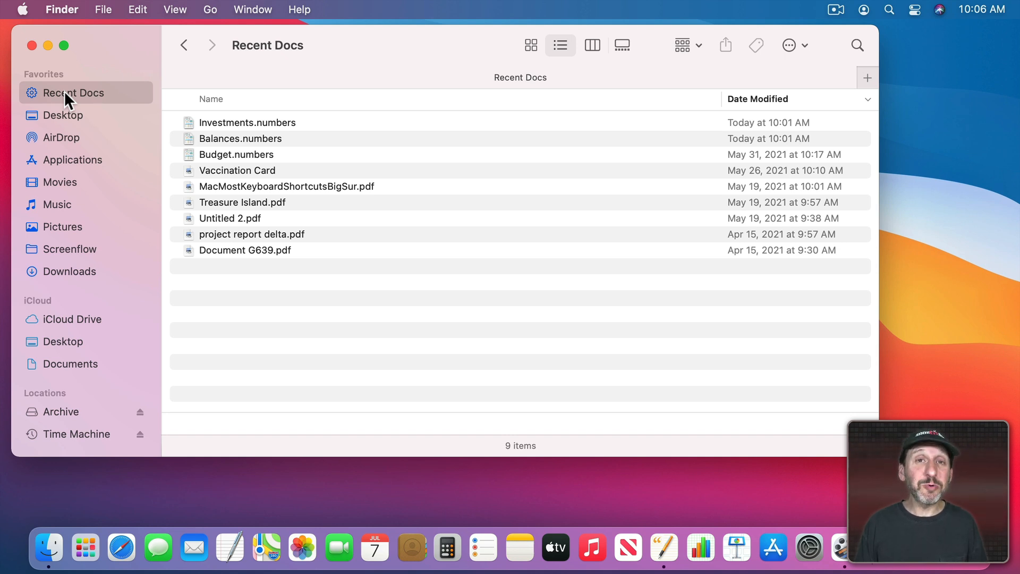
right_click(70, 92)
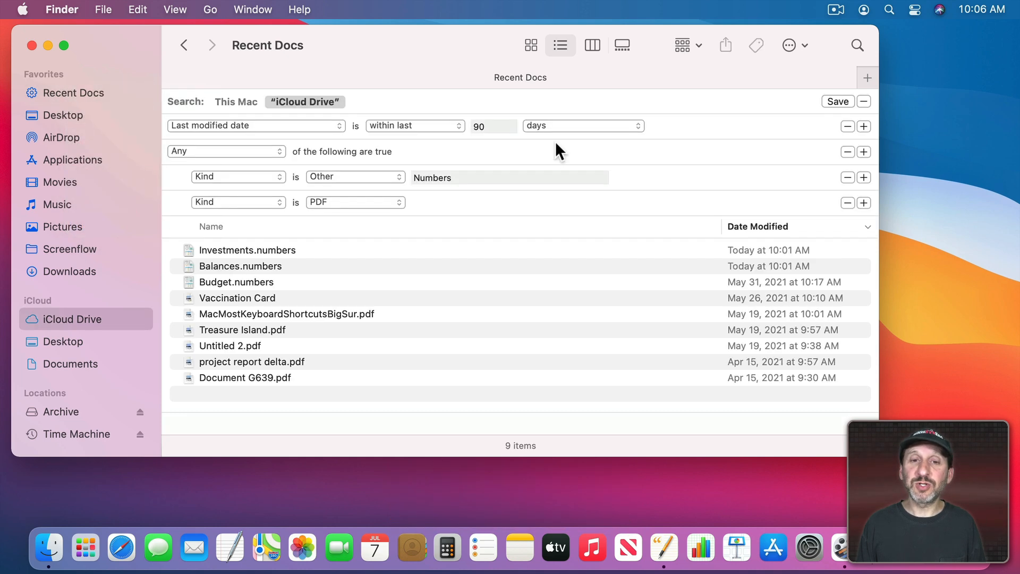
left_click(494, 125)
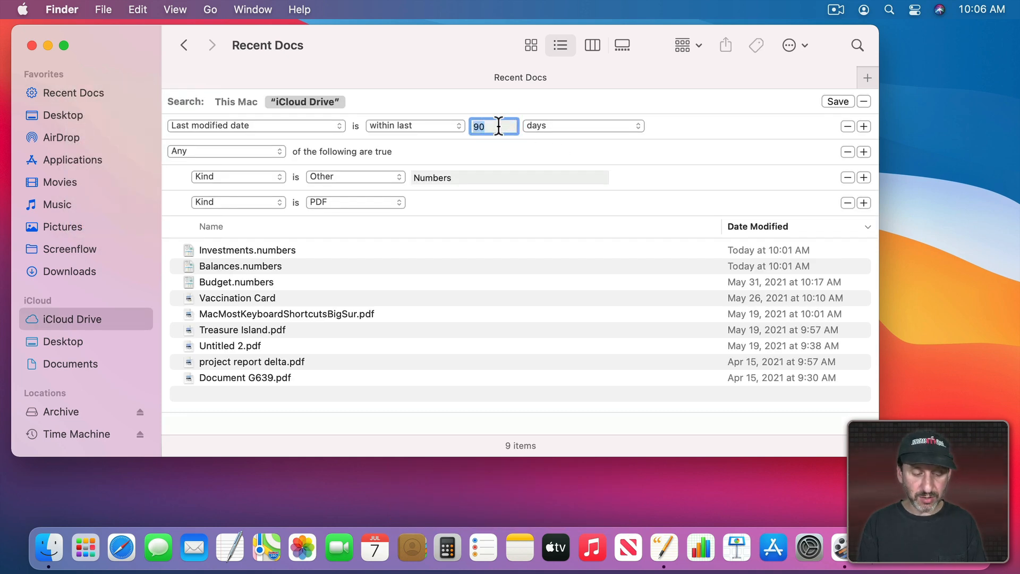
type("400")
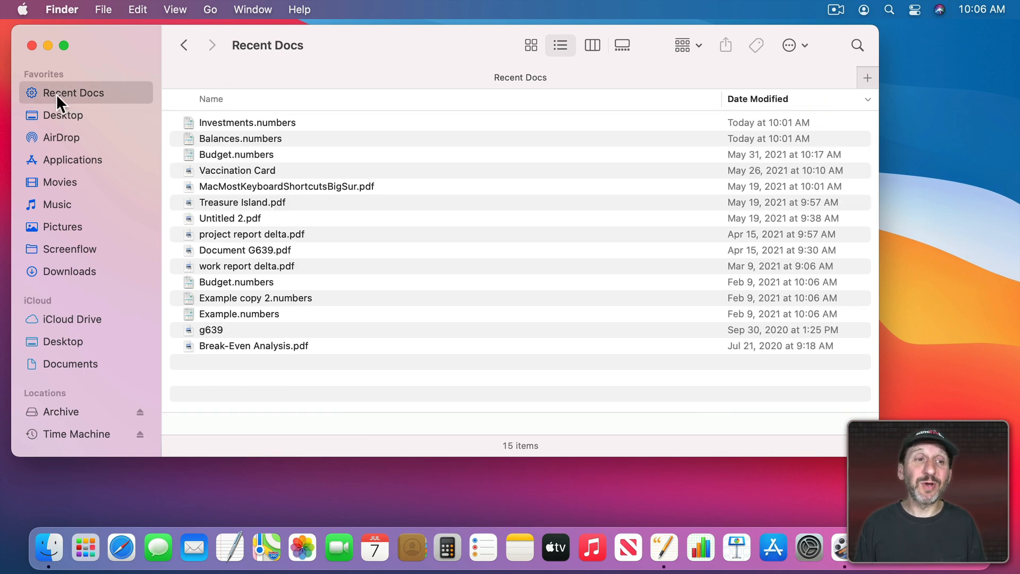
right_click(71, 93)
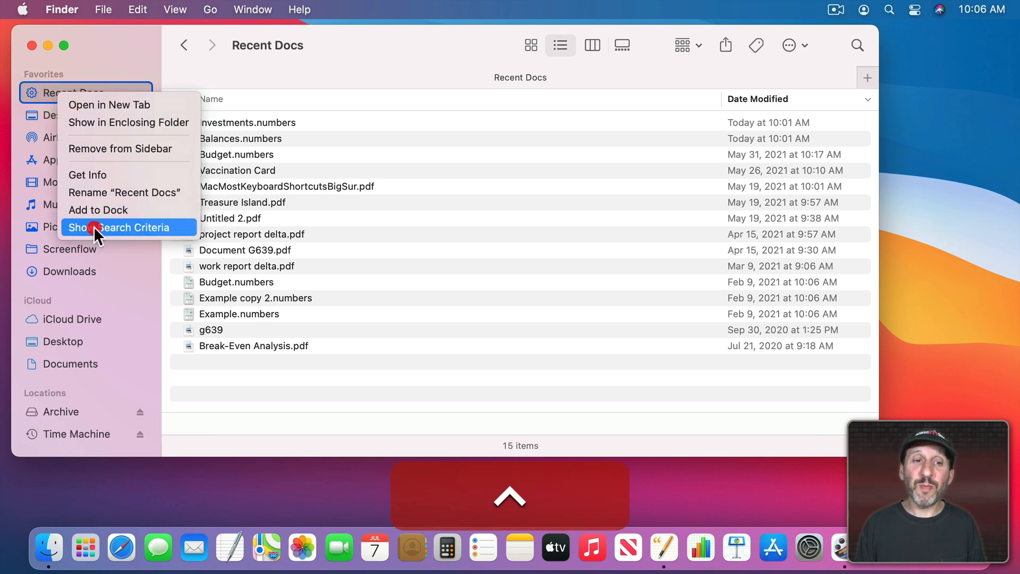
left_click(118, 227)
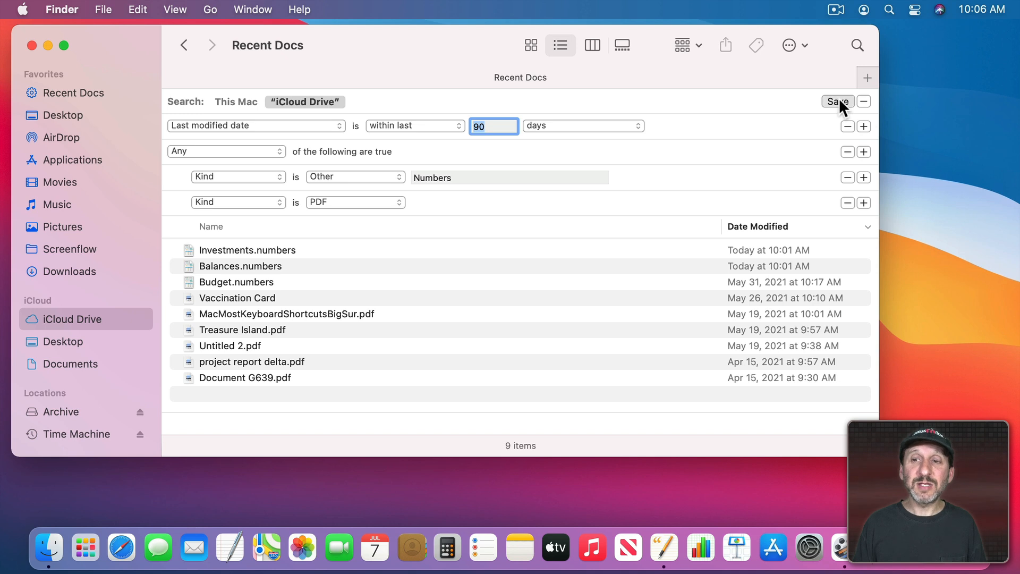
left_click(836, 102)
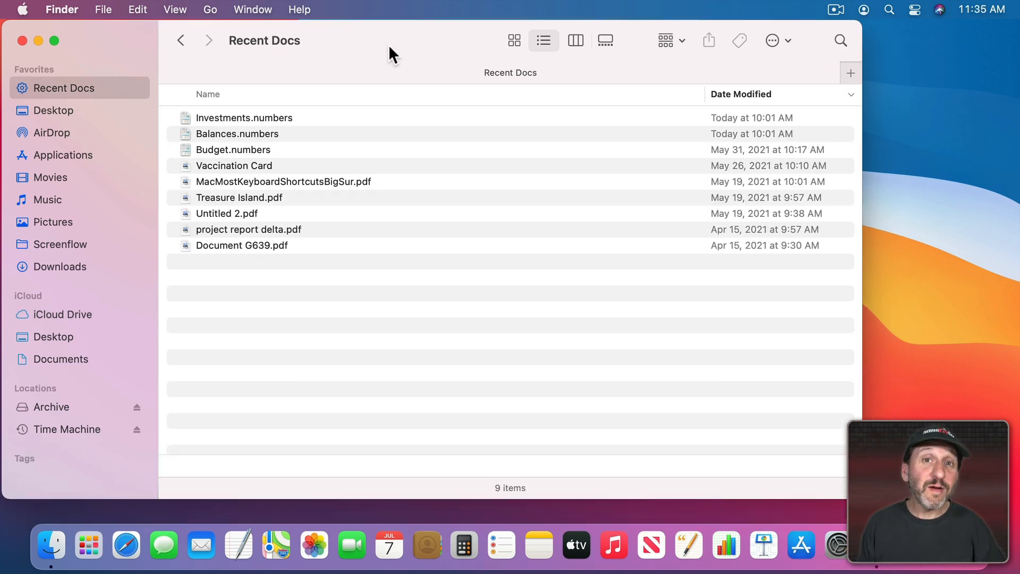
mouse_move(309, 161)
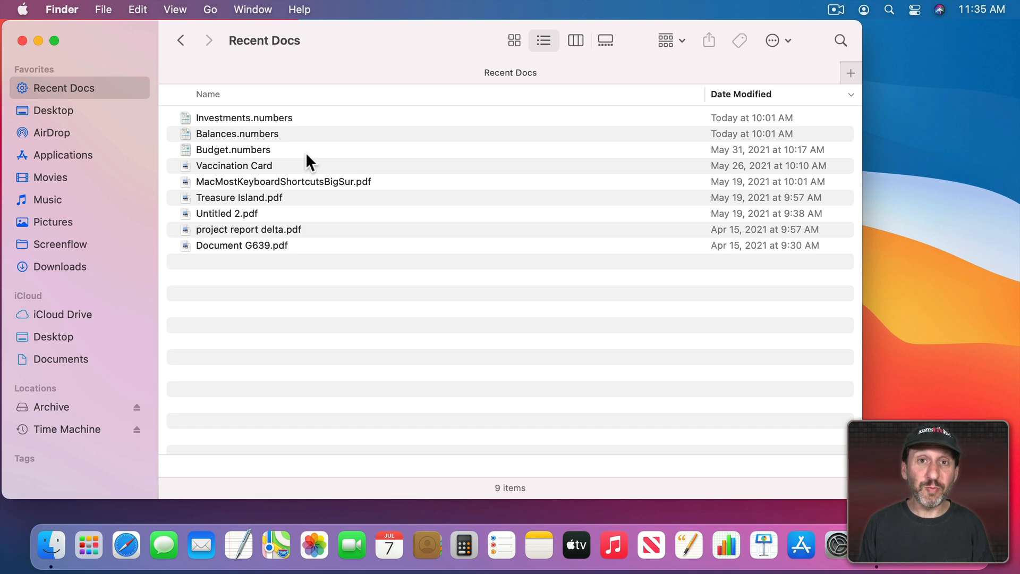
left_click(174, 10)
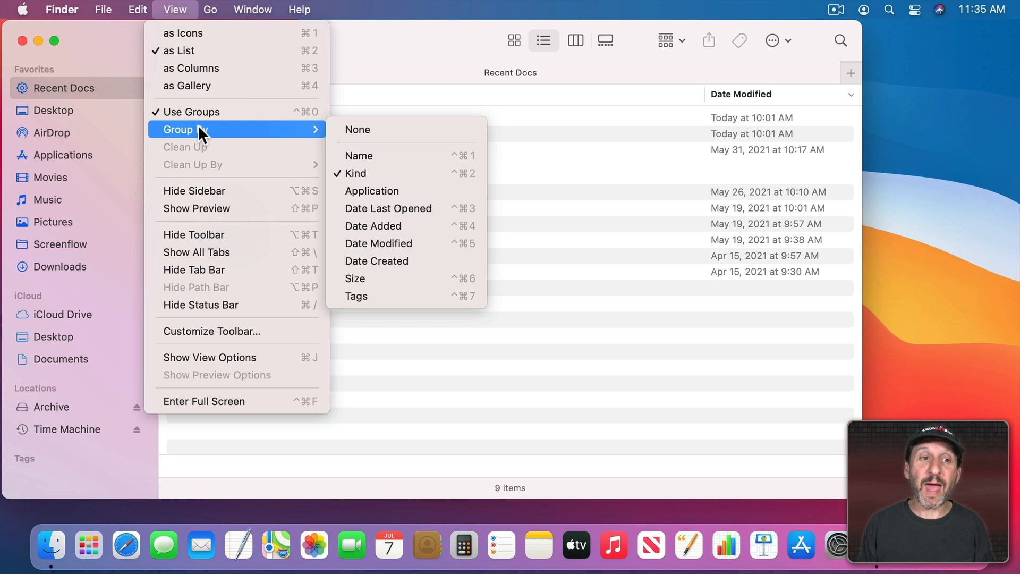
mouse_move(383, 173)
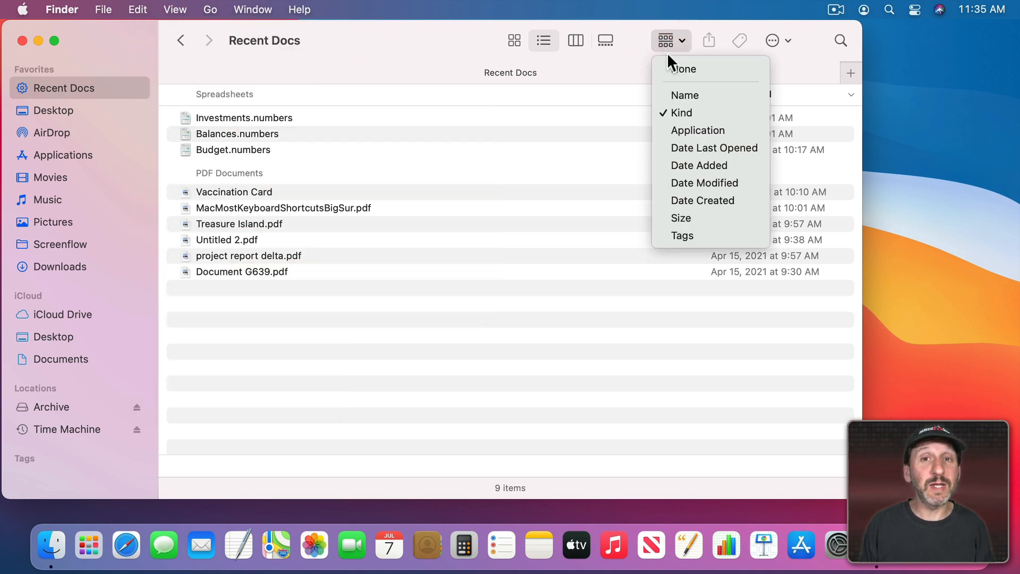
mouse_move(682, 69)
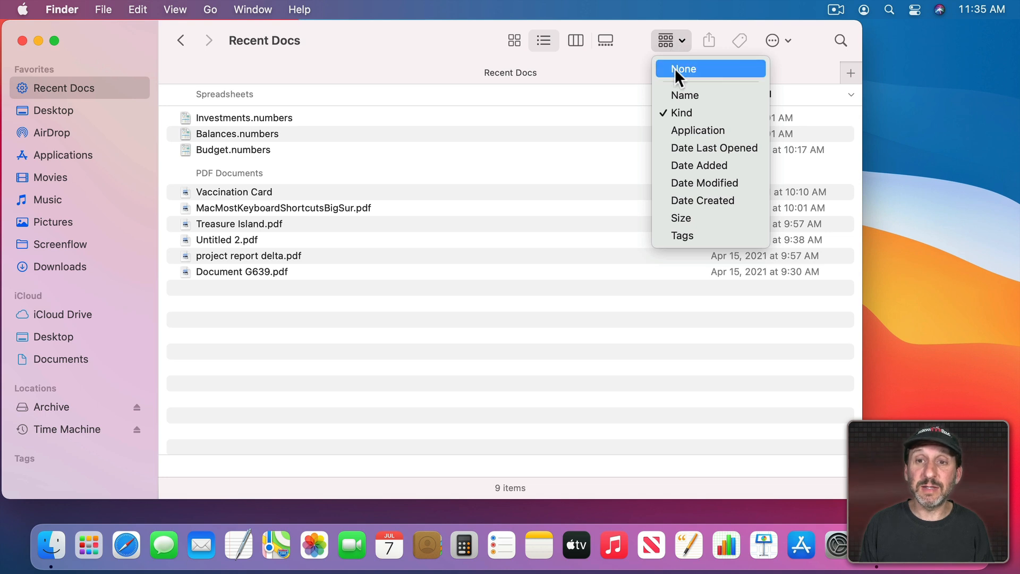
left_click(683, 69)
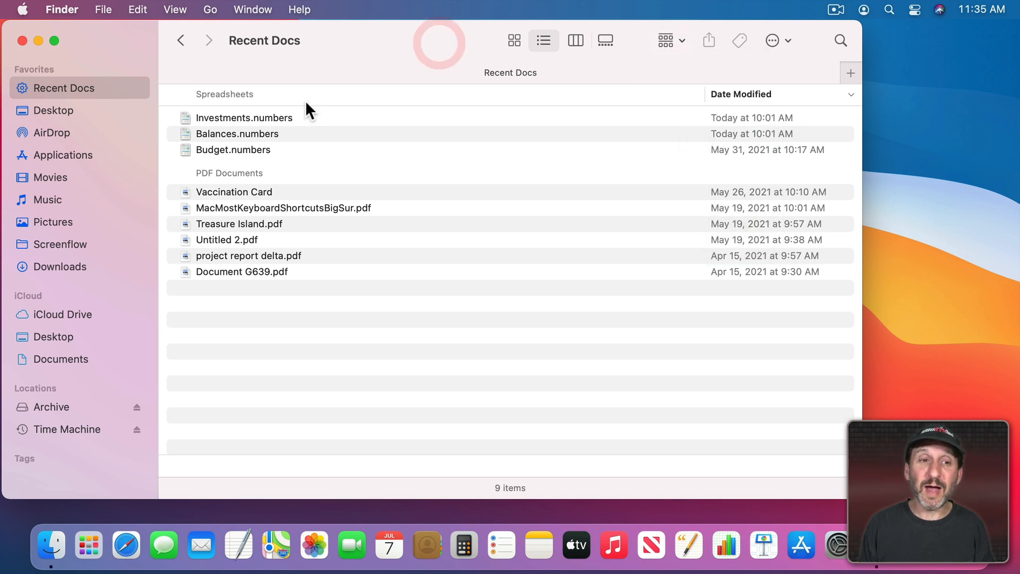
mouse_move(240, 184)
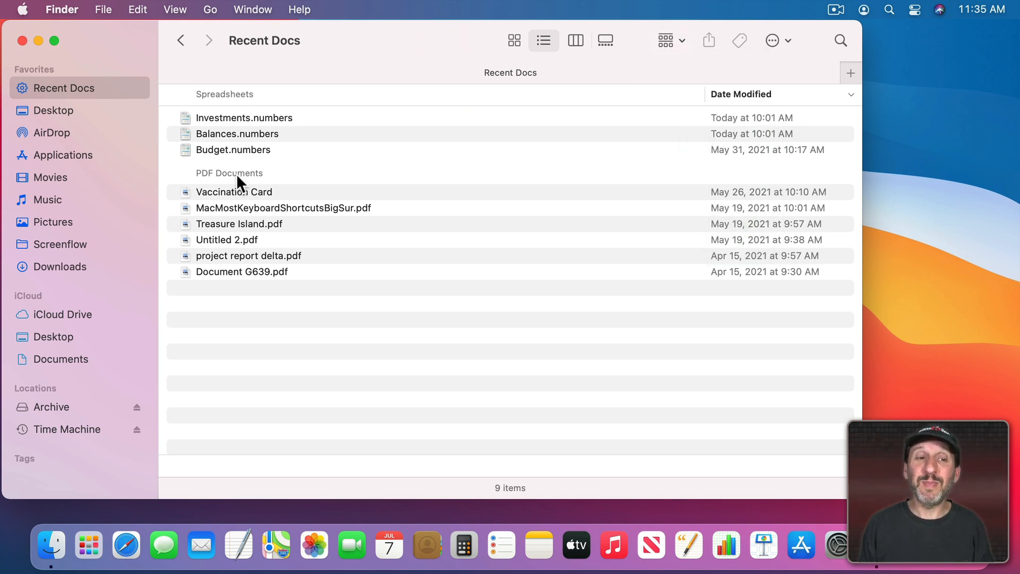
mouse_move(239, 115)
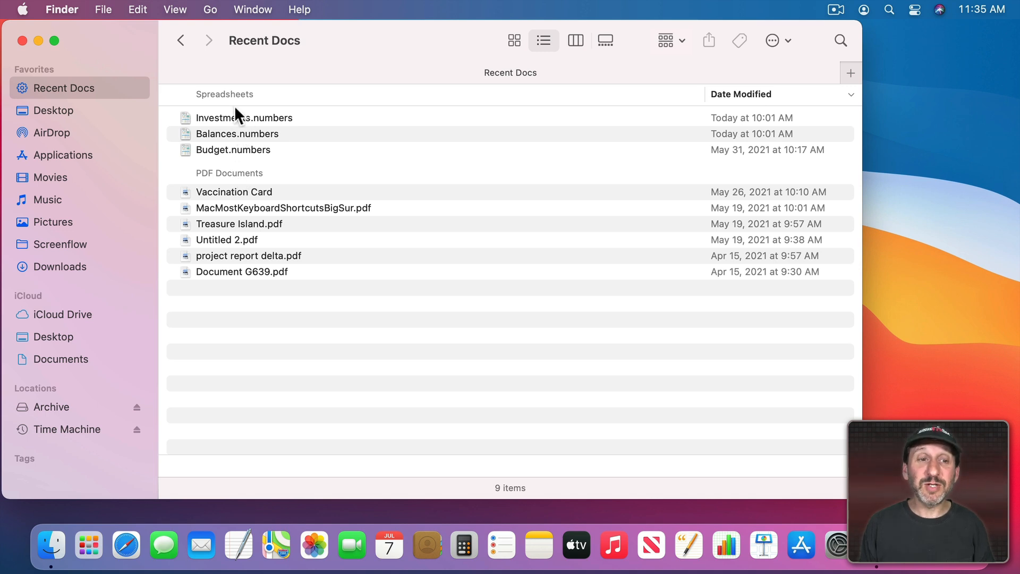
mouse_move(254, 224)
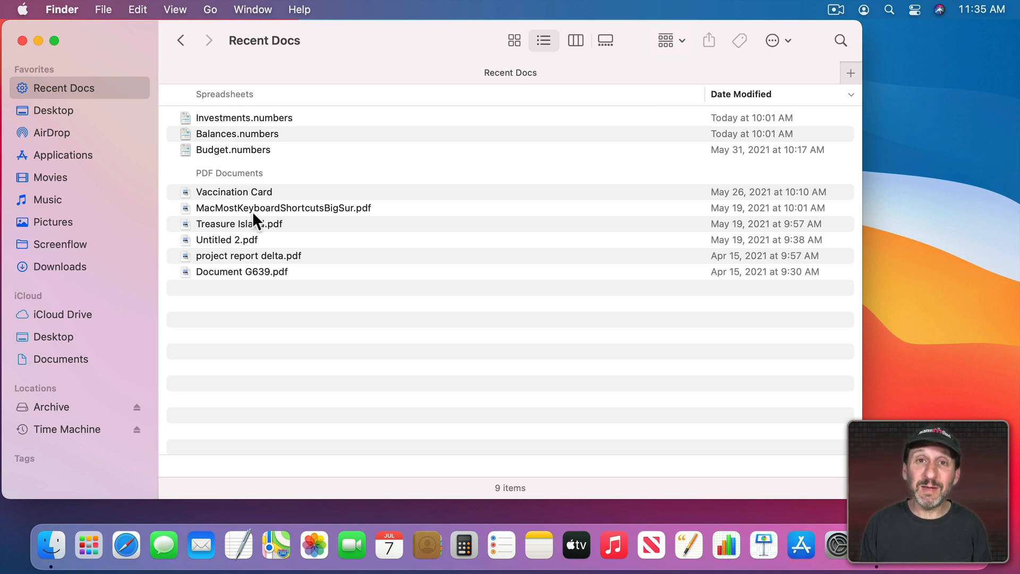
mouse_move(278, 148)
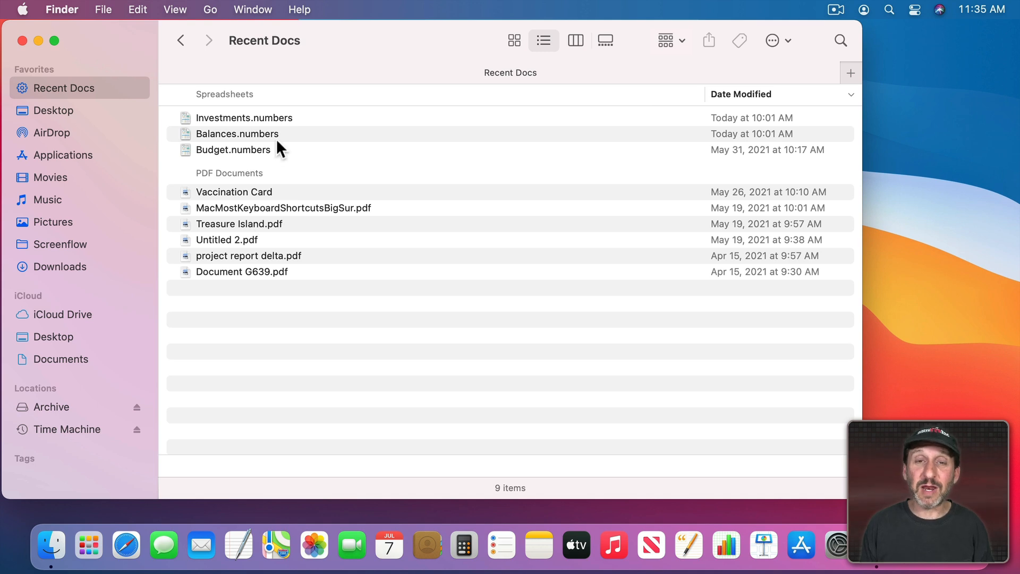
mouse_move(262, 125)
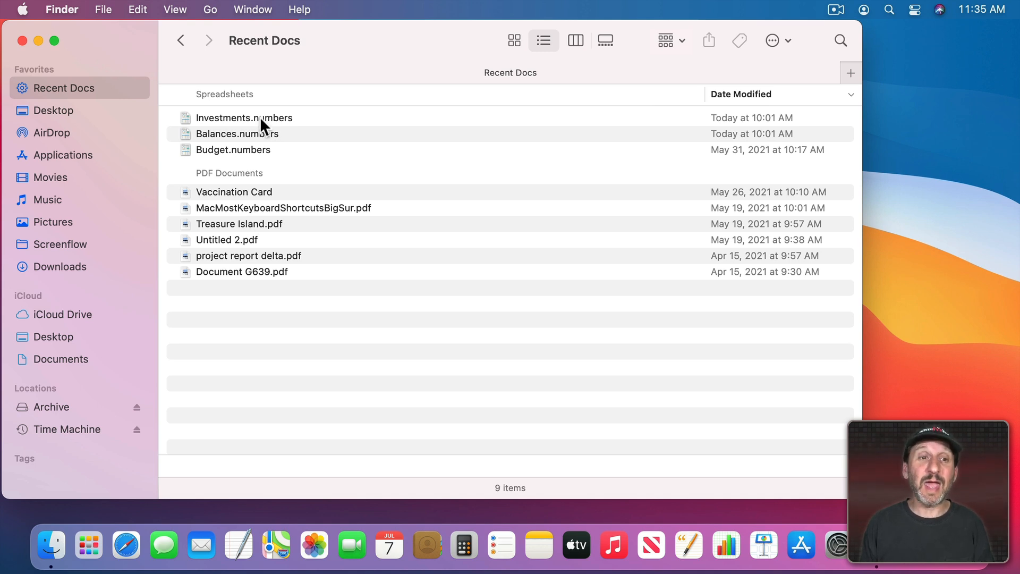
mouse_move(254, 271)
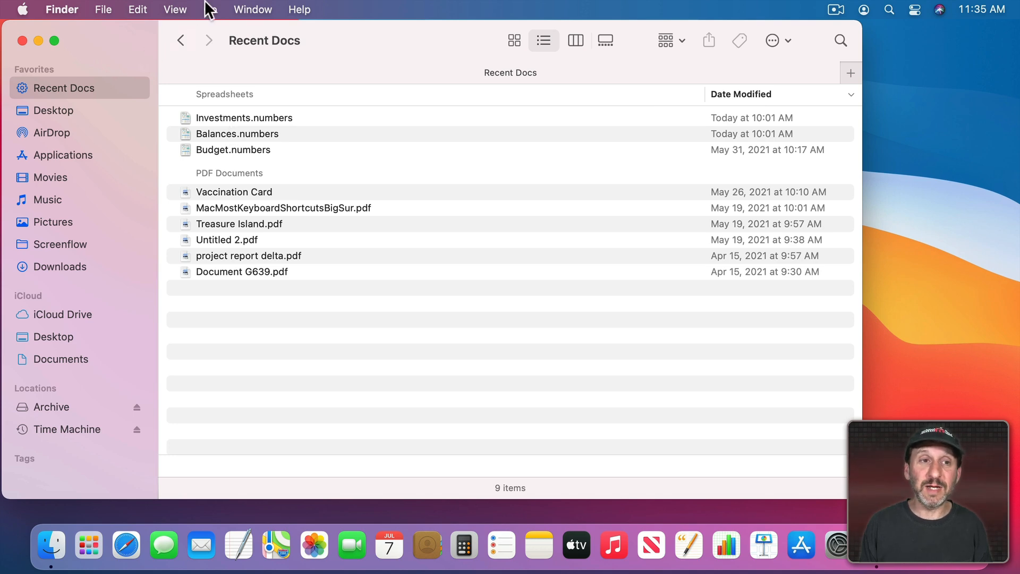
Step: Group the 441-item Recents list by Kind, then return to Recent Docs
left_click(209, 10)
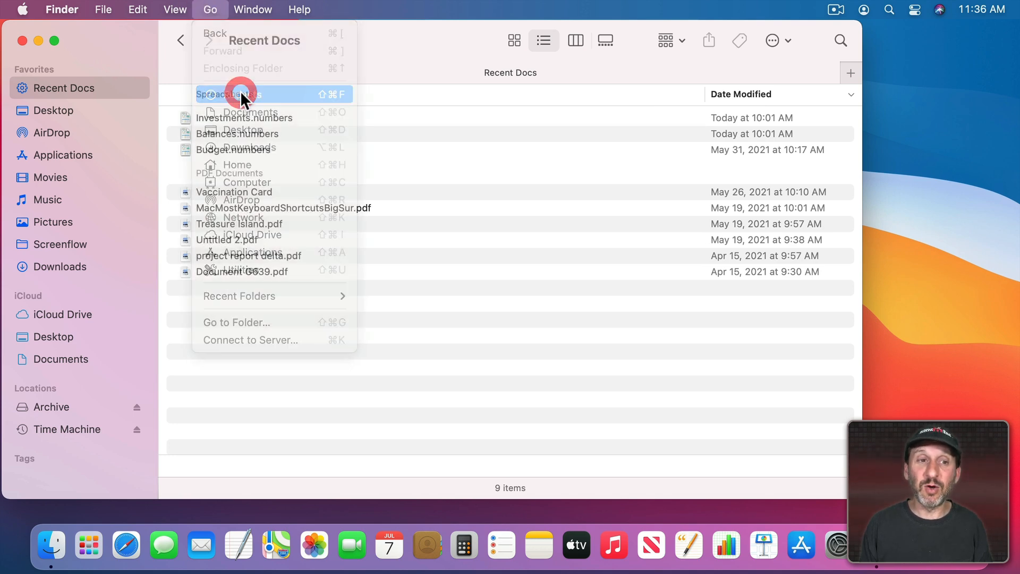
left_click(670, 40)
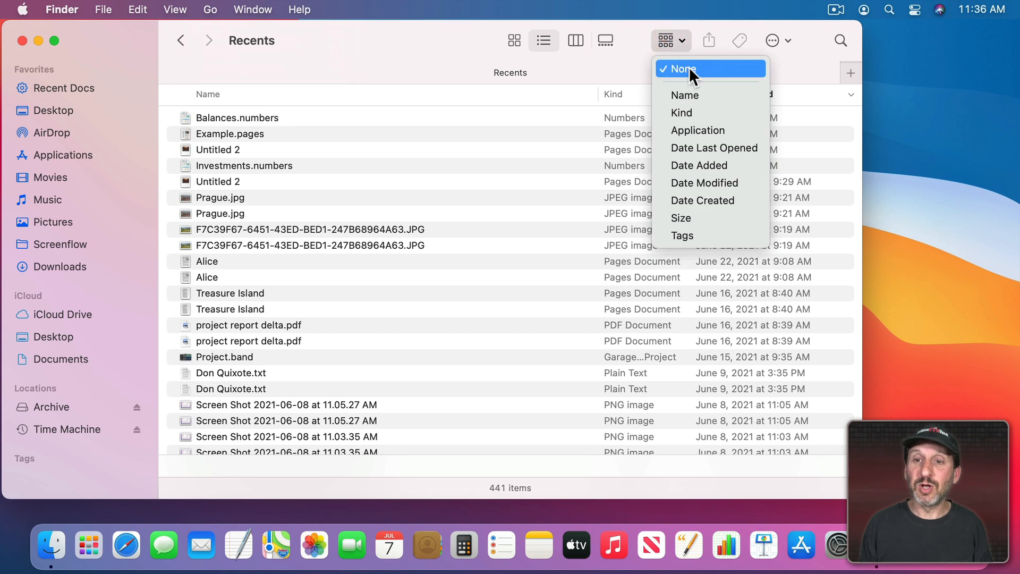
left_click(681, 69)
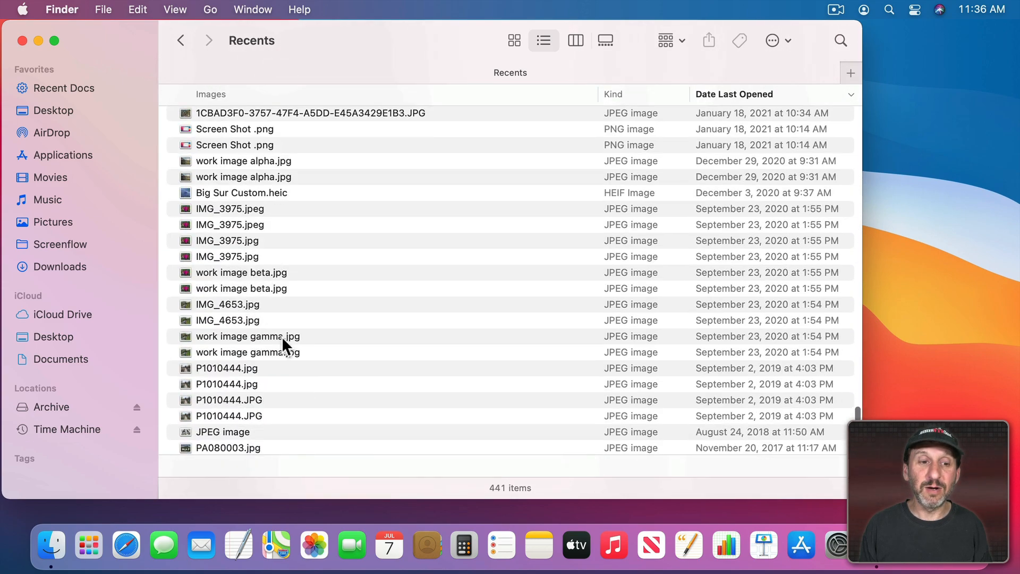
scroll("down", 3)
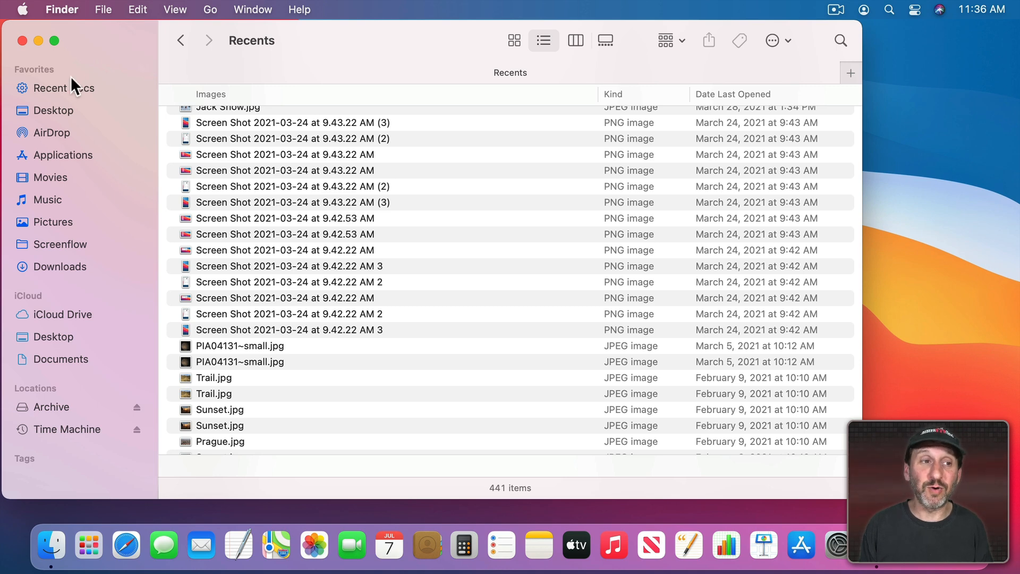
left_click(65, 88)
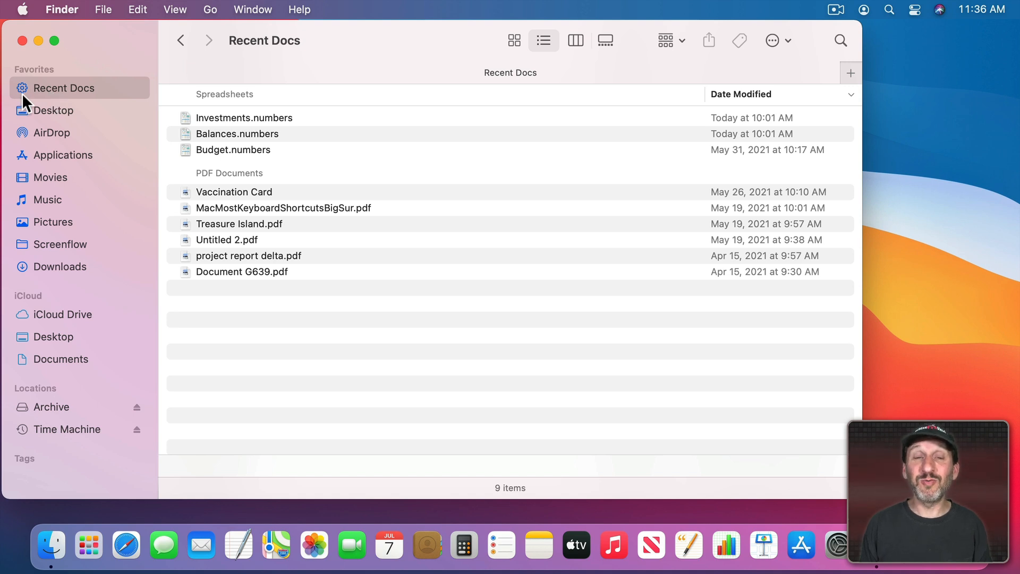
mouse_move(202, 117)
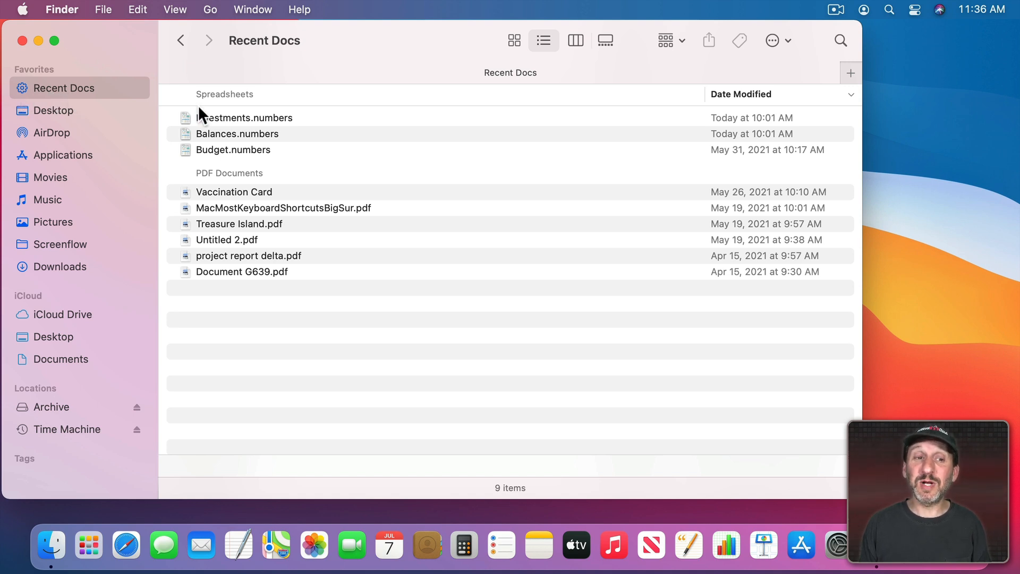
mouse_move(230, 123)
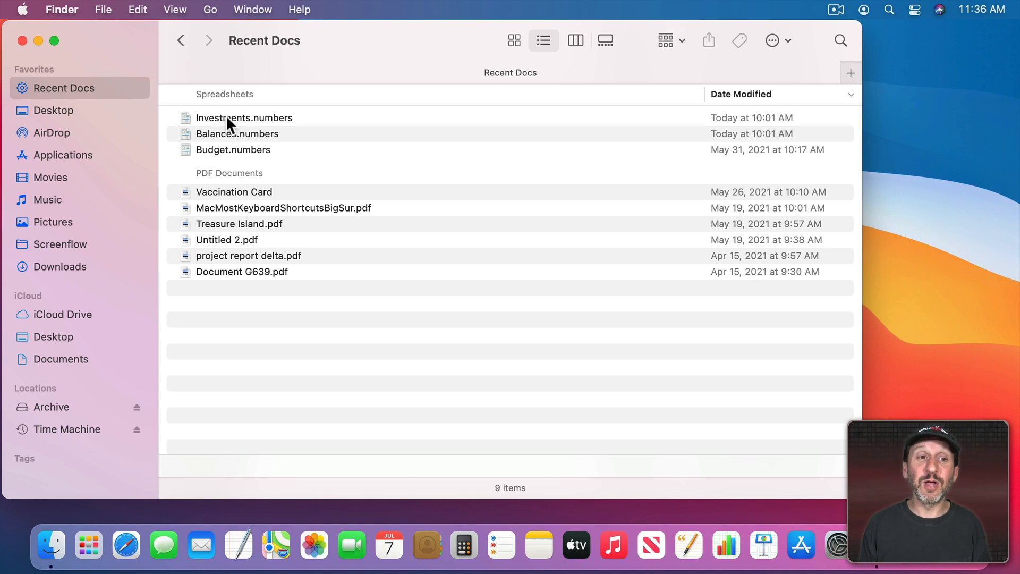
mouse_move(57, 104)
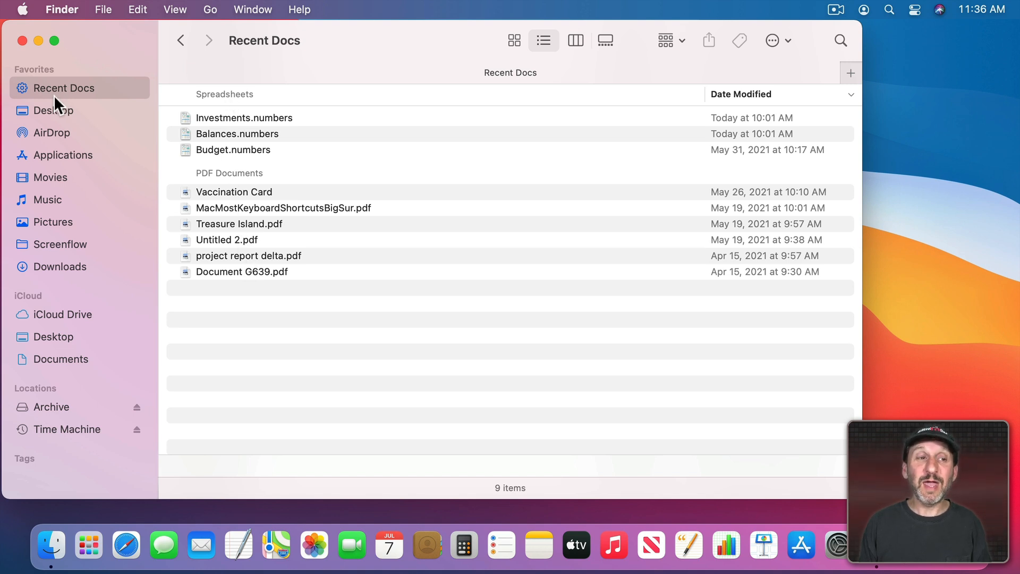
mouse_move(230, 332)
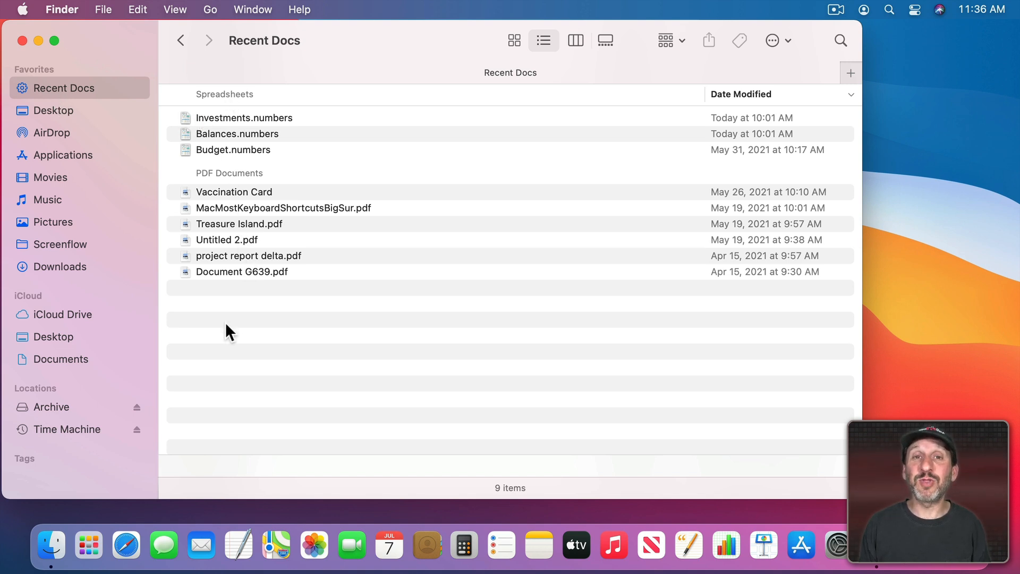
mouse_move(234, 239)
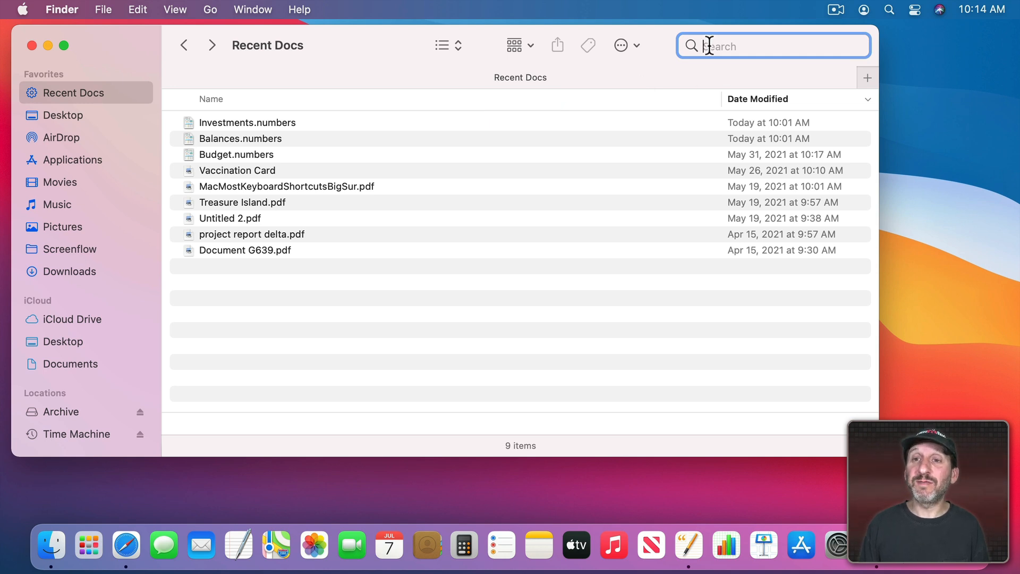
Step: Query Spotlight for kind:numbers modified:1/1/2021-7/8/21
key("cmd")
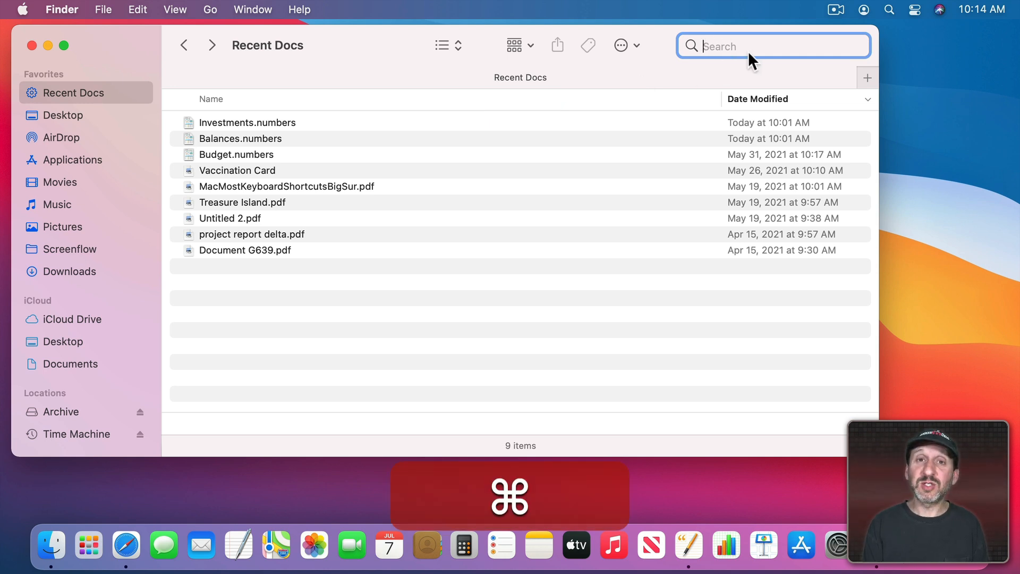
key("cmd+space")
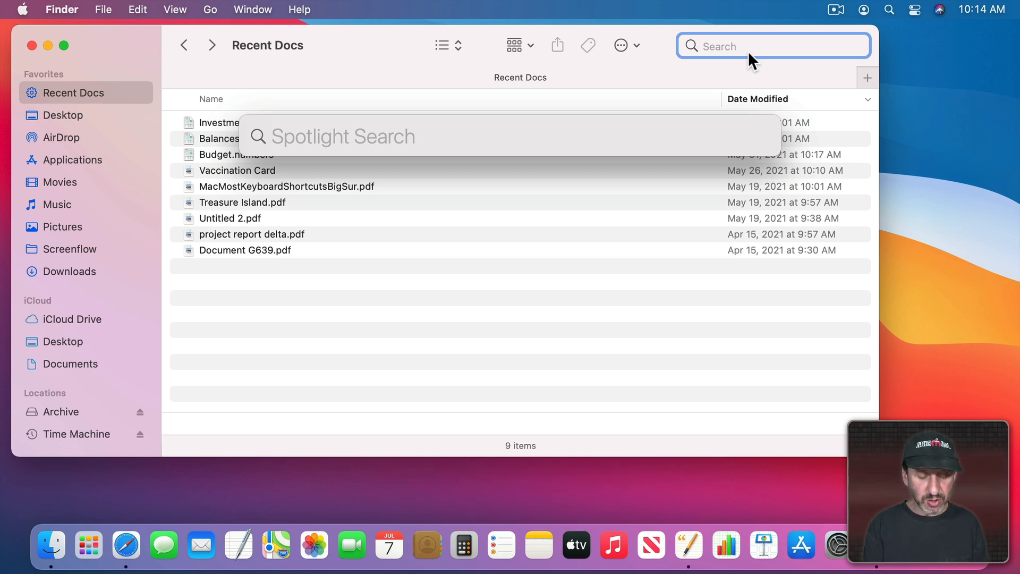
type("kind:")
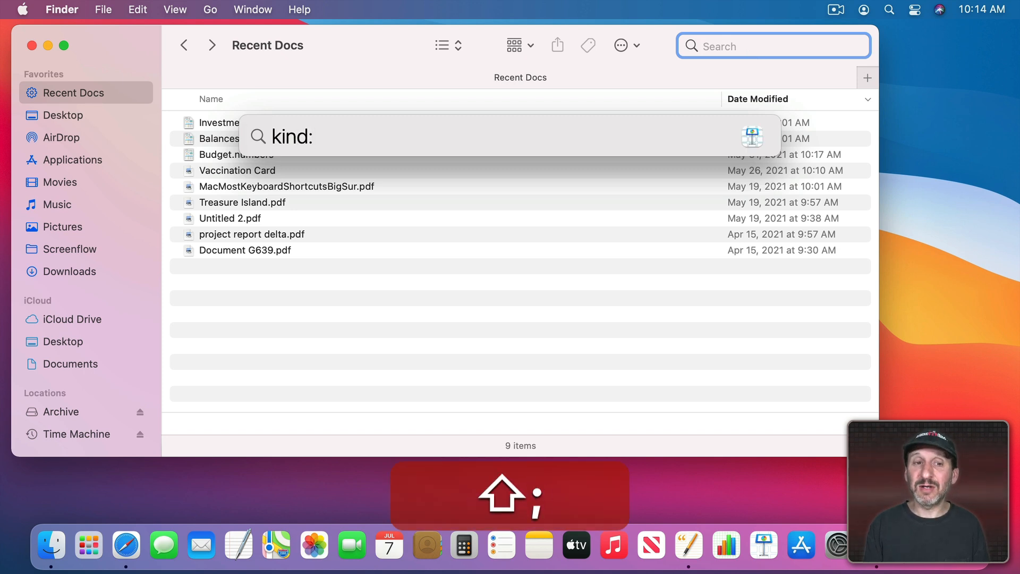
type("numbers")
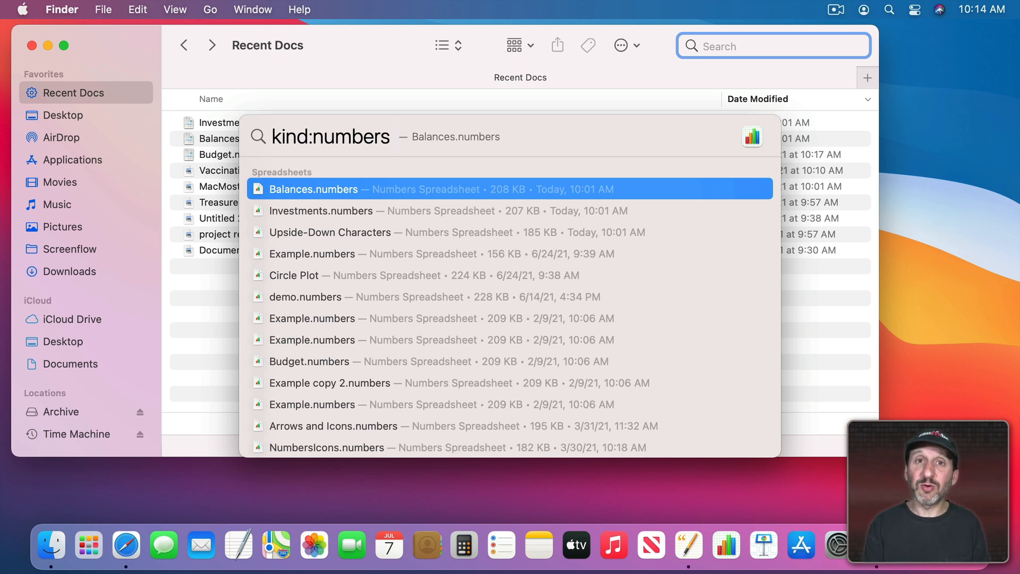
type("modifie")
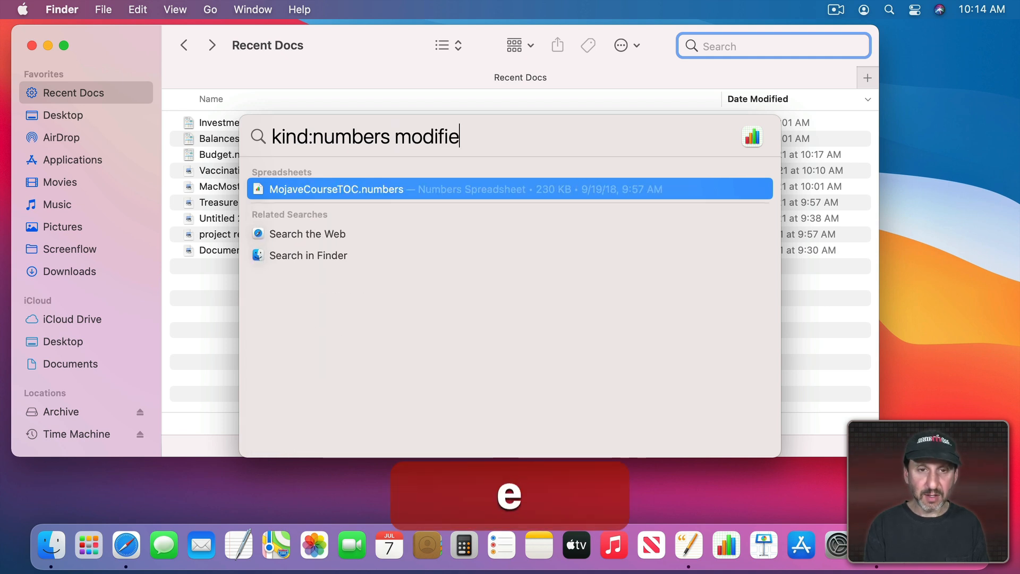
type("d:")
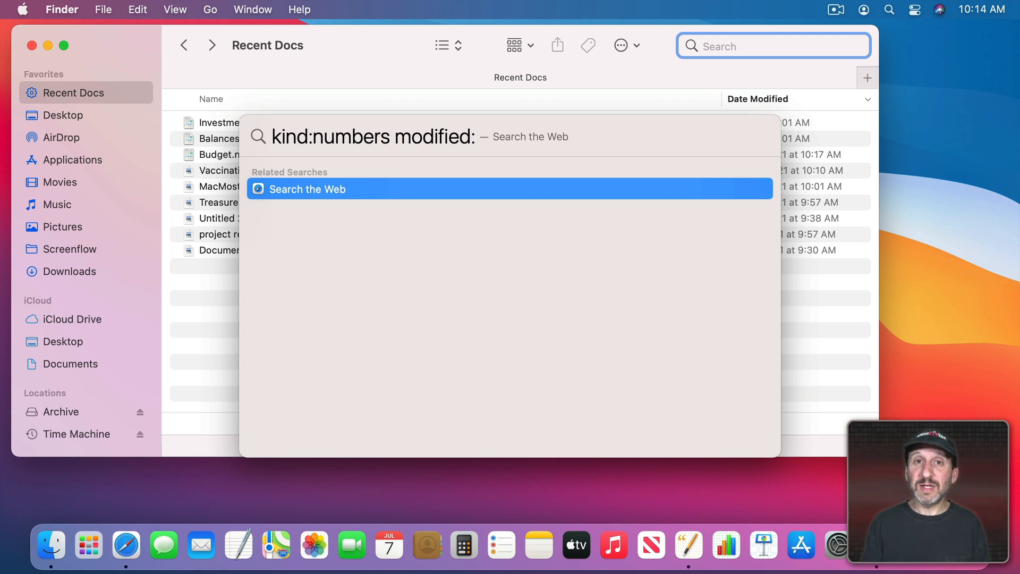
type("1/1/")
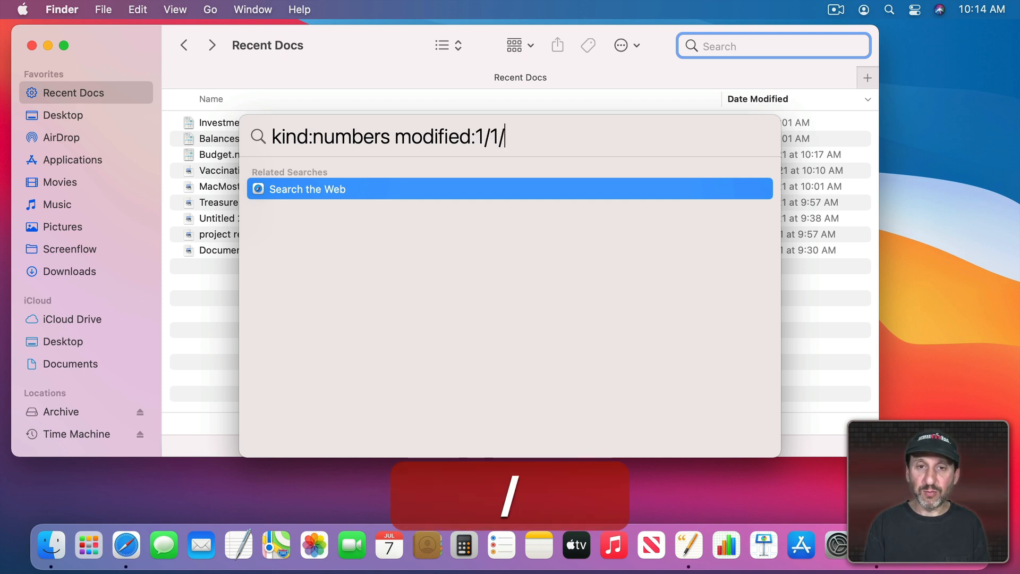
type("2021-")
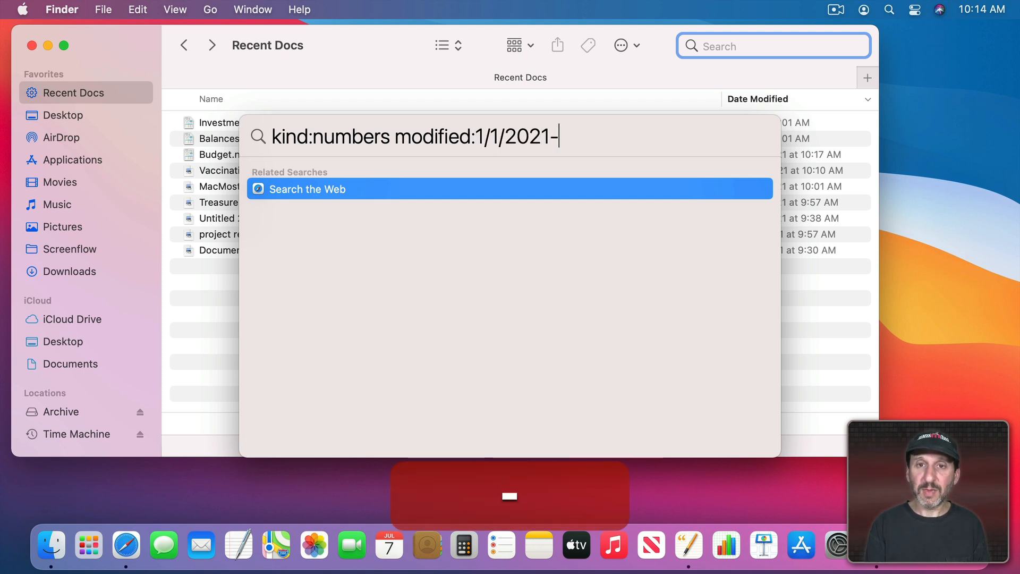
type("7")
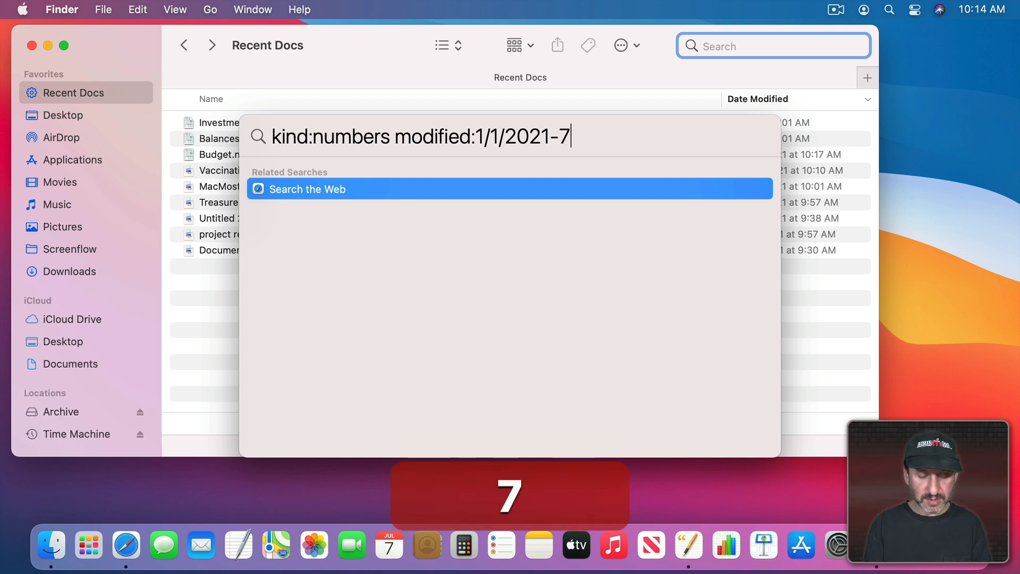
type("8/2")
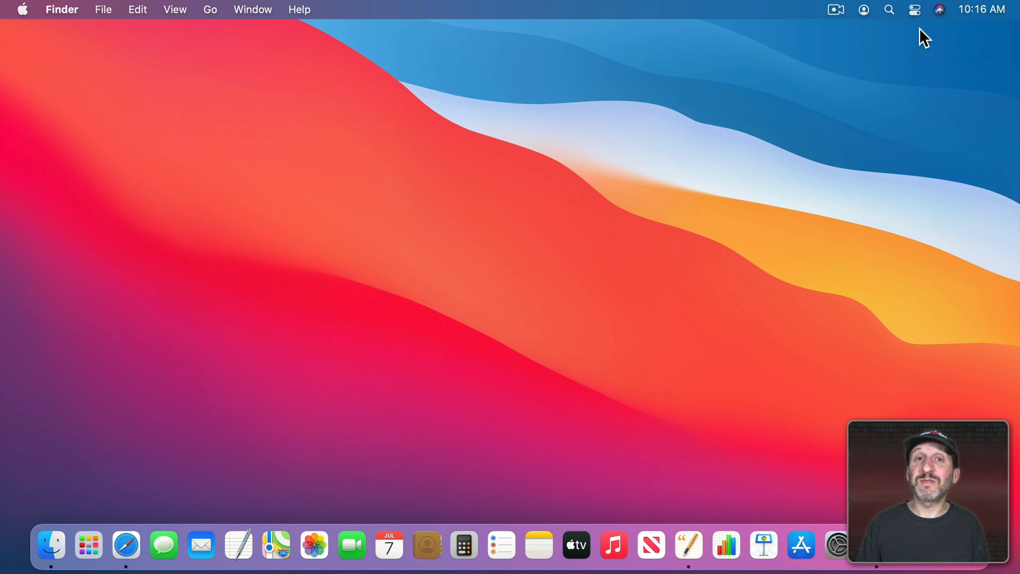
Step: Ask Siri for Numbers files modified in the last 90 days and show all 4 in Finder
left_click(939, 10)
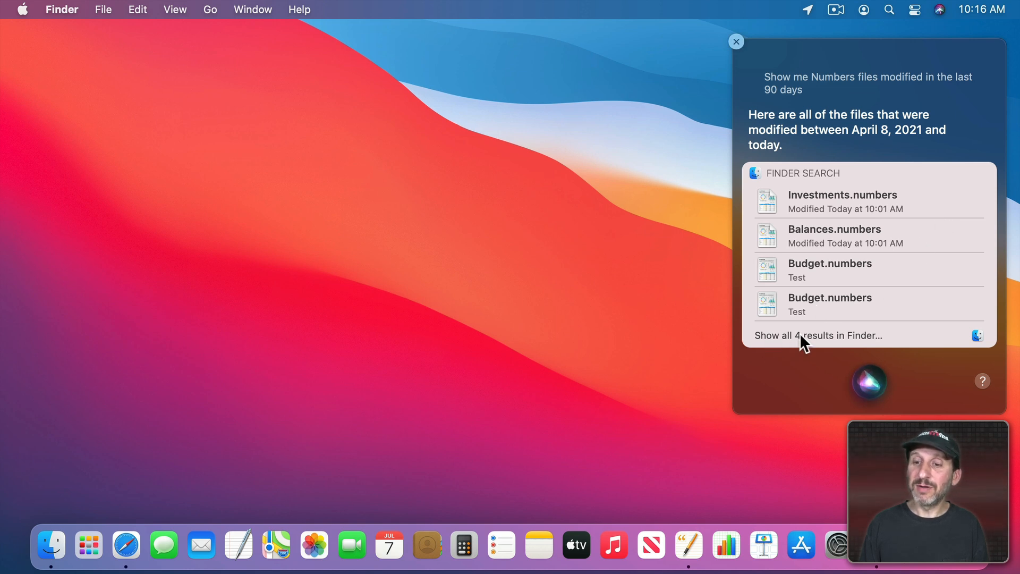
left_click(817, 335)
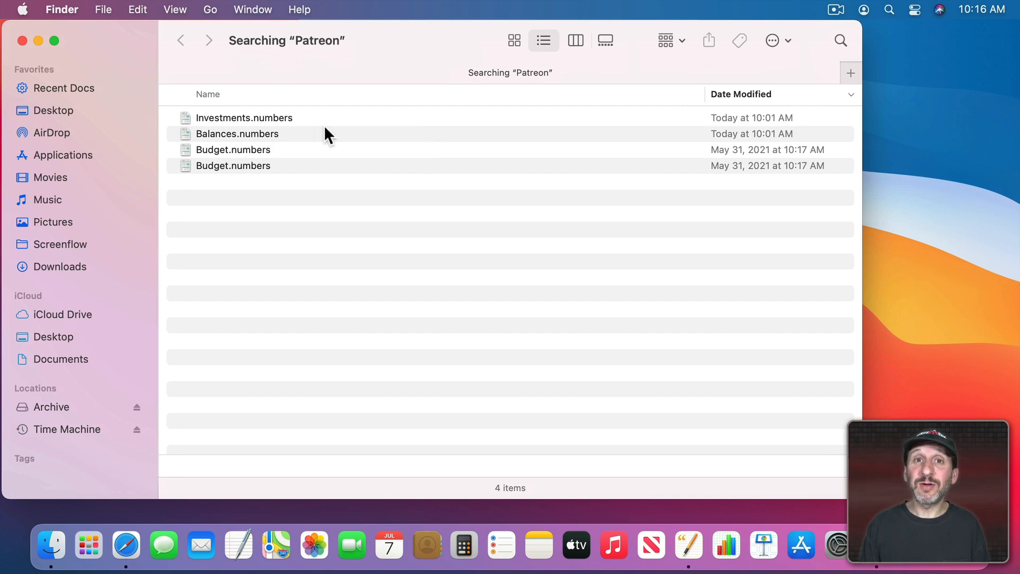